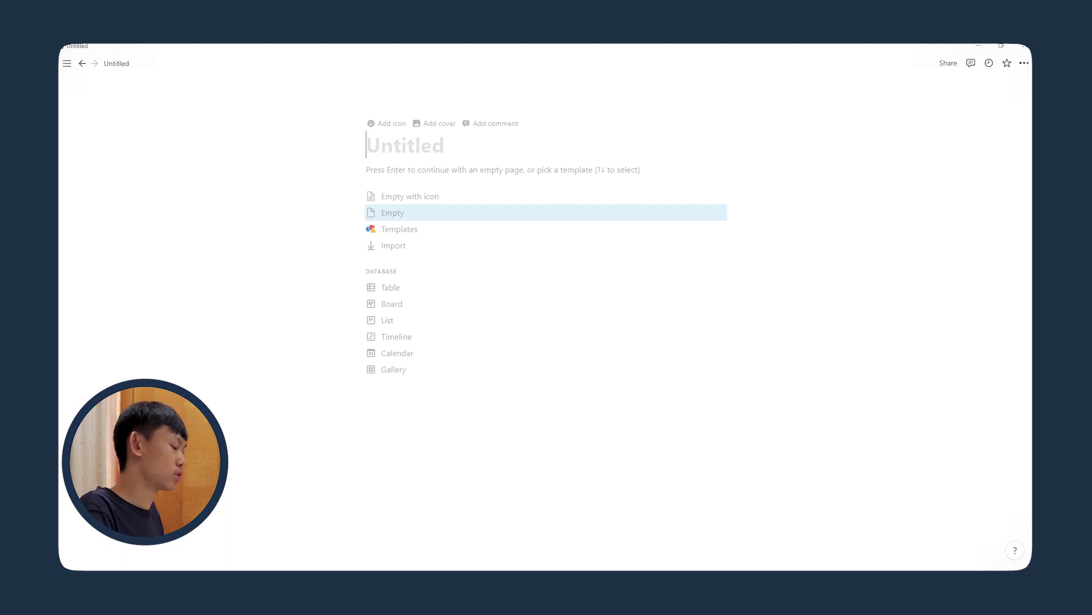
# Enter 'Fundamentals of Organic Chemistry' as the page title.
pyautogui.write('Fundamentals of Or')
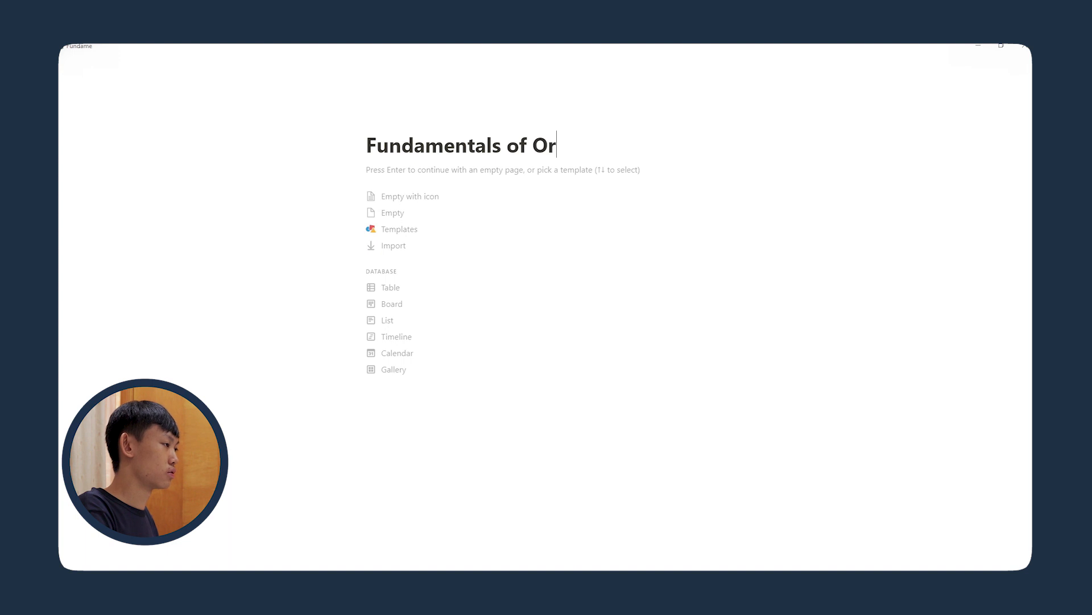
pyautogui.write('ganic Chemistry')
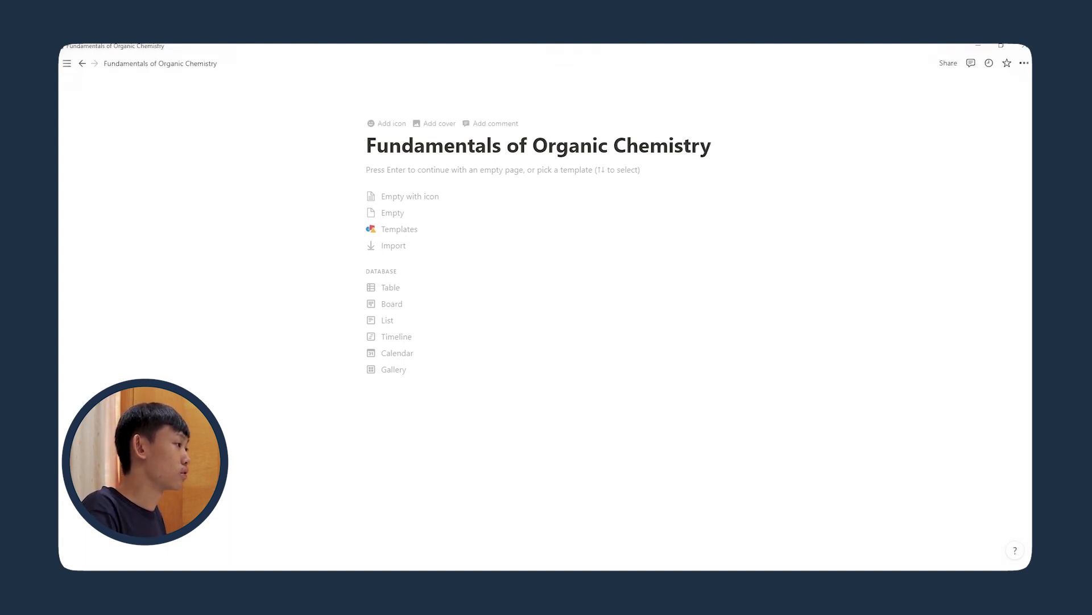
pyautogui.click(439, 124)
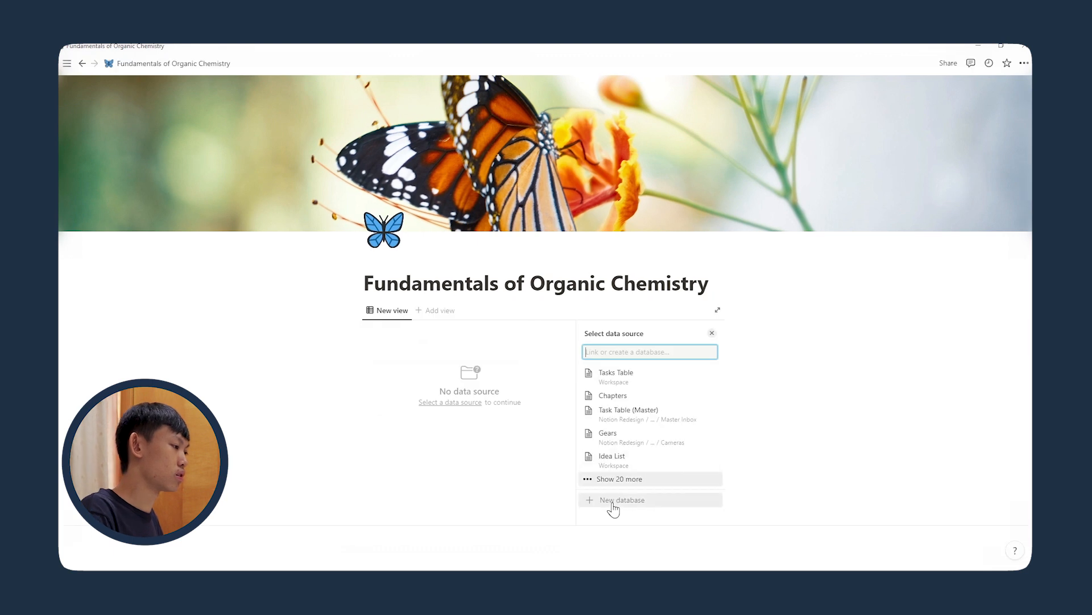
# Create a database titled Chapters and rename its Name column to Chapter Name.
pyautogui.click(621, 500)
pyautogui.write('Ch')
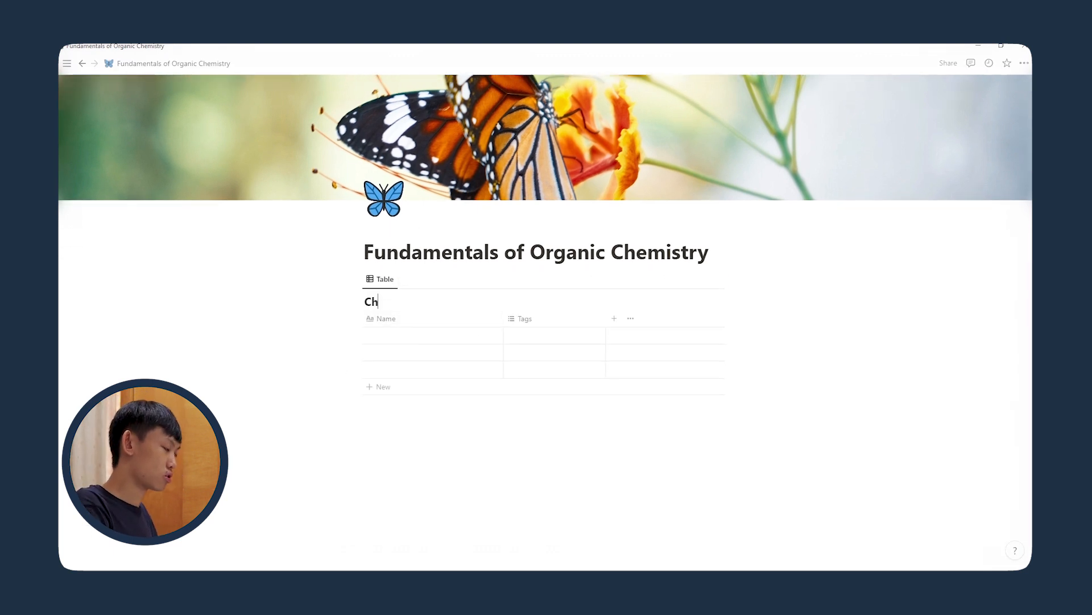
pyautogui.write('apters')
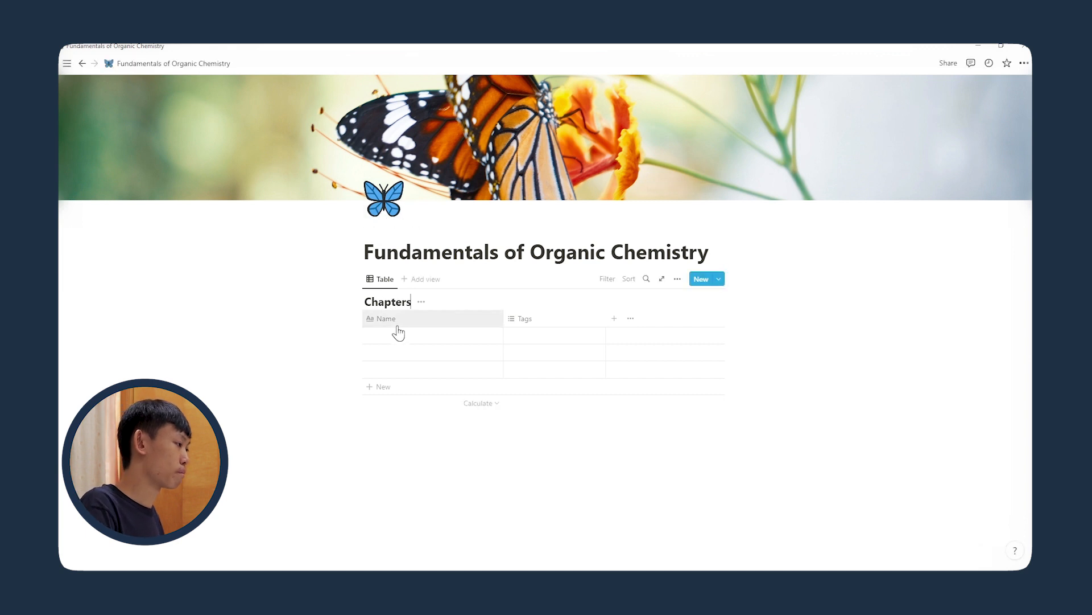
pyautogui.click(384, 319)
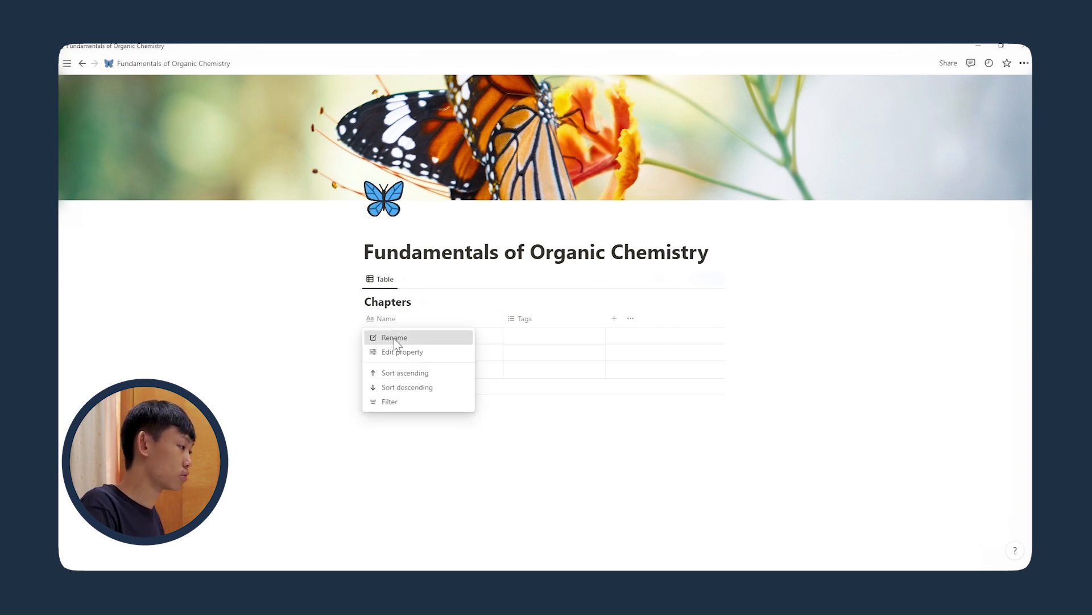
pyautogui.click(394, 338)
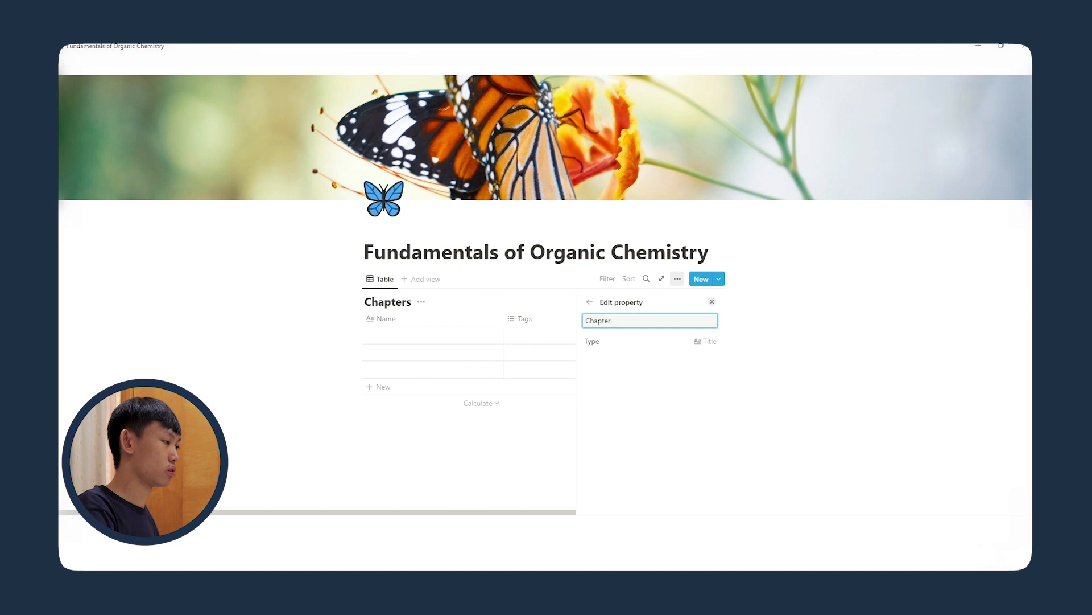
pyautogui.write('Name')
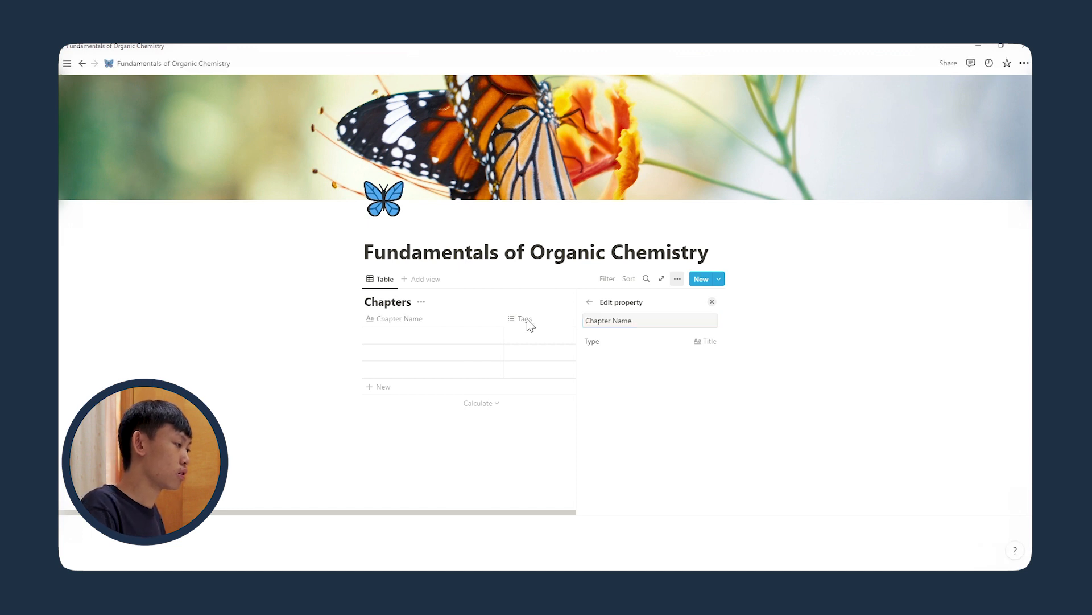
# Rename the Tags column to Chapter Number.
pyautogui.click(524, 319)
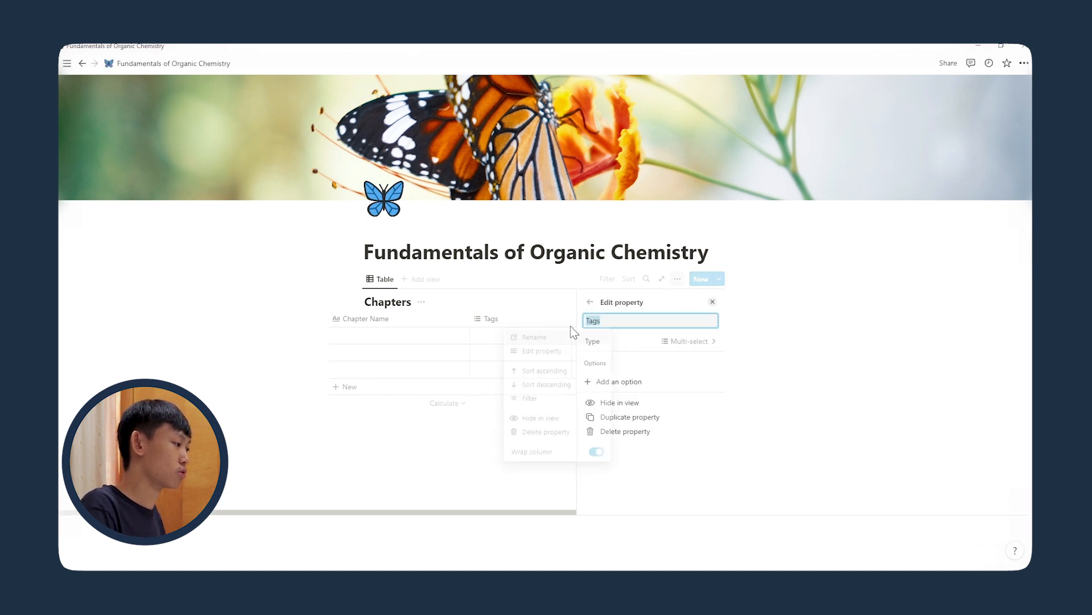
pyautogui.write('Chapter')
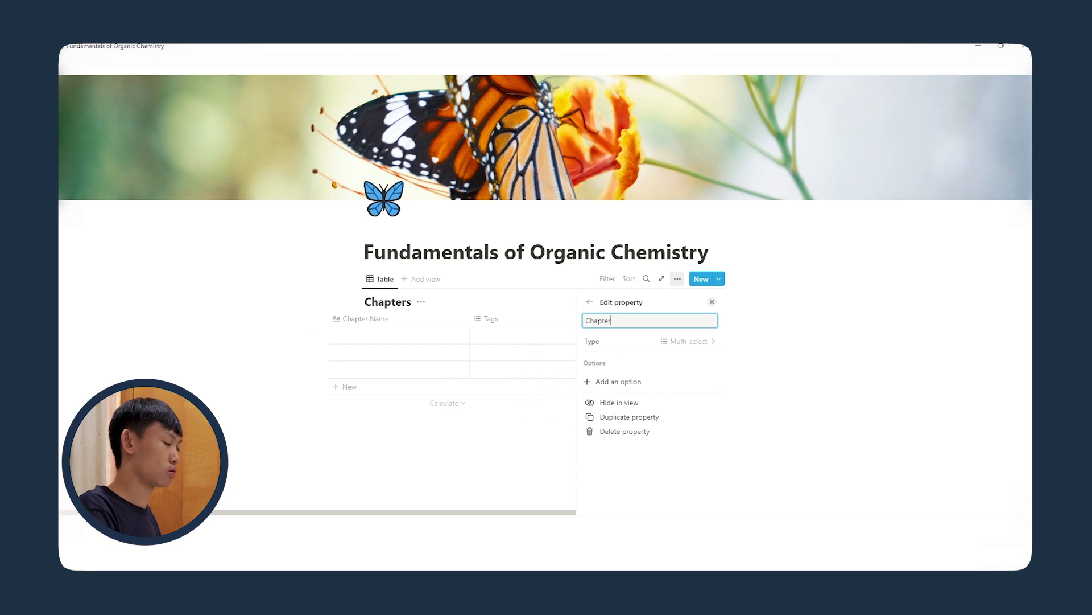
pyautogui.write('Number')
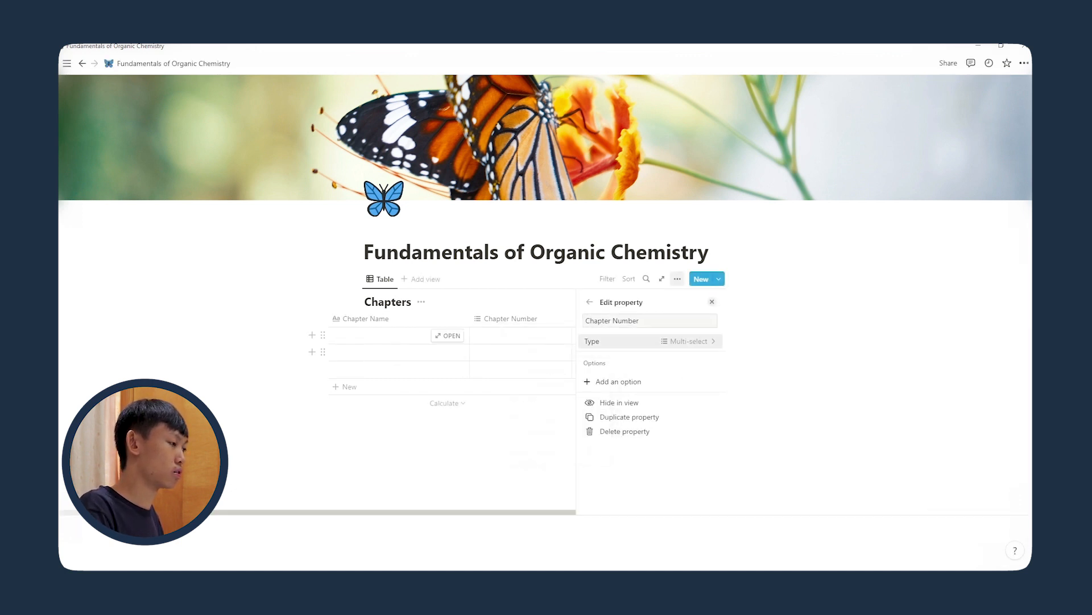
pyautogui.click(686, 340)
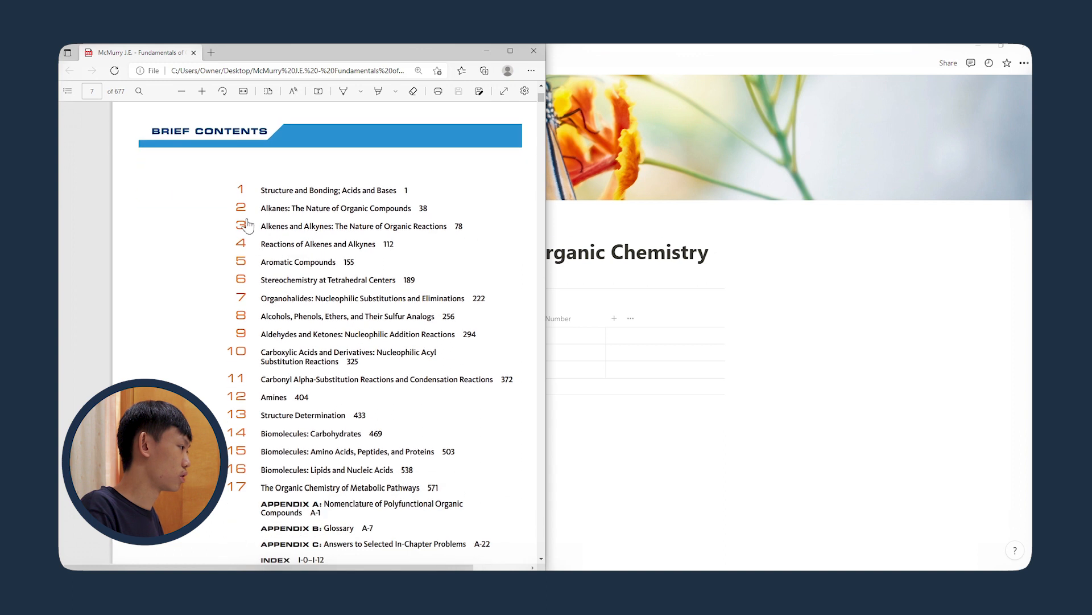
pyautogui.moveTo(487, 50)
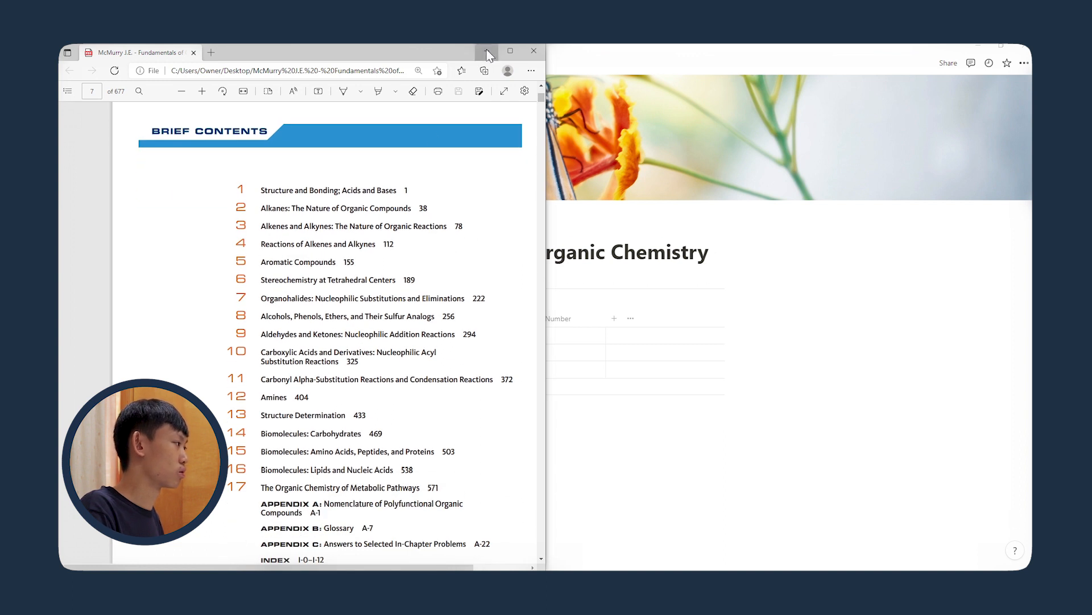
# Review the textbook's 17-chapter contents list, then minimize the PDF window.
pyautogui.click(486, 51)
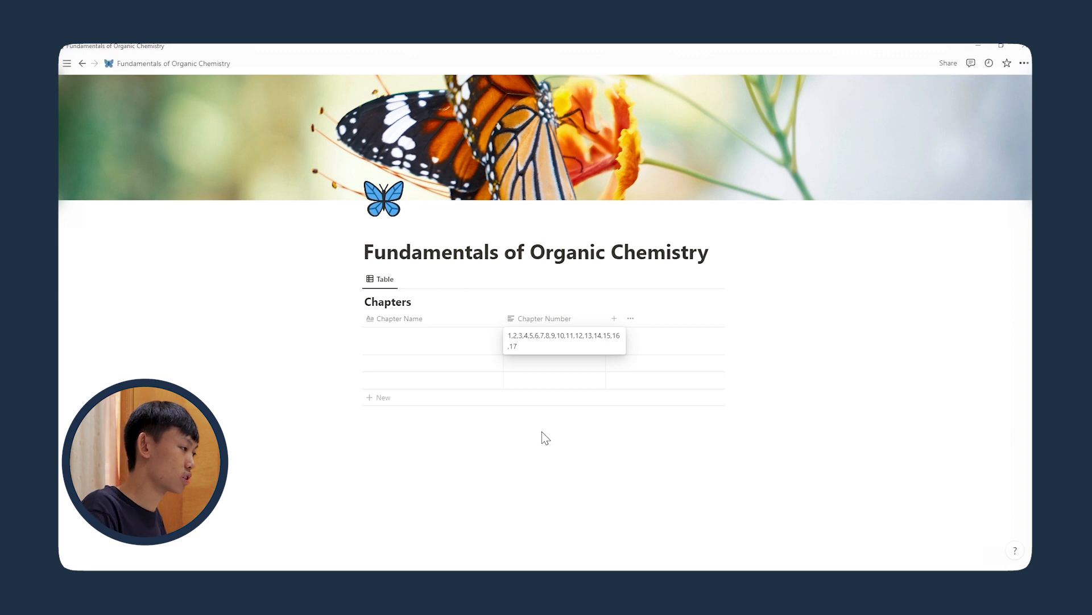
# Make Chapter Number a Select column with options 1–17 and set row one to 1.
pyautogui.click(554, 341)
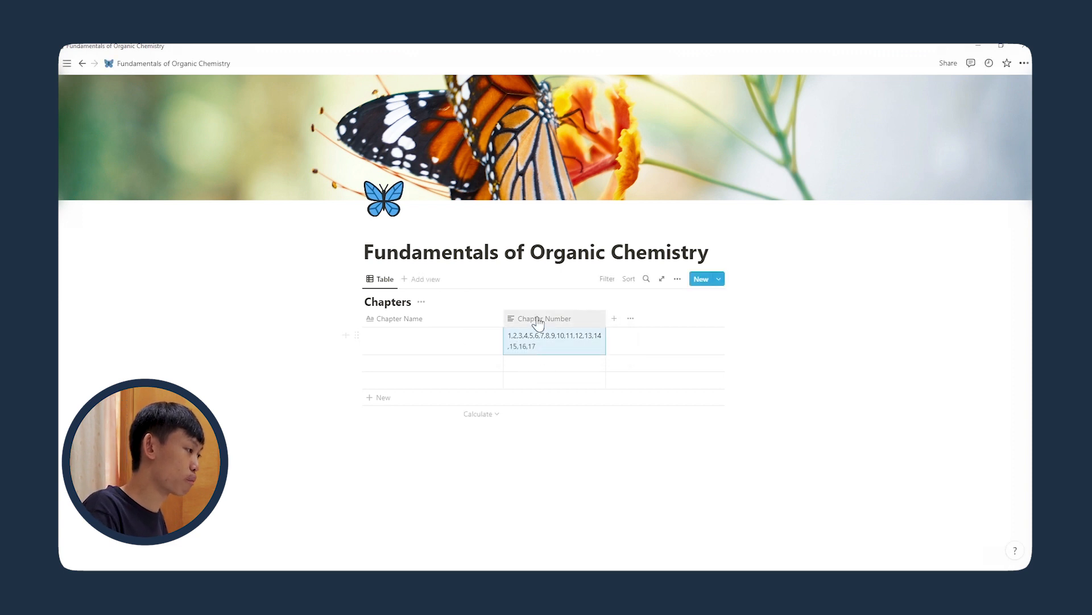
pyautogui.click(630, 319)
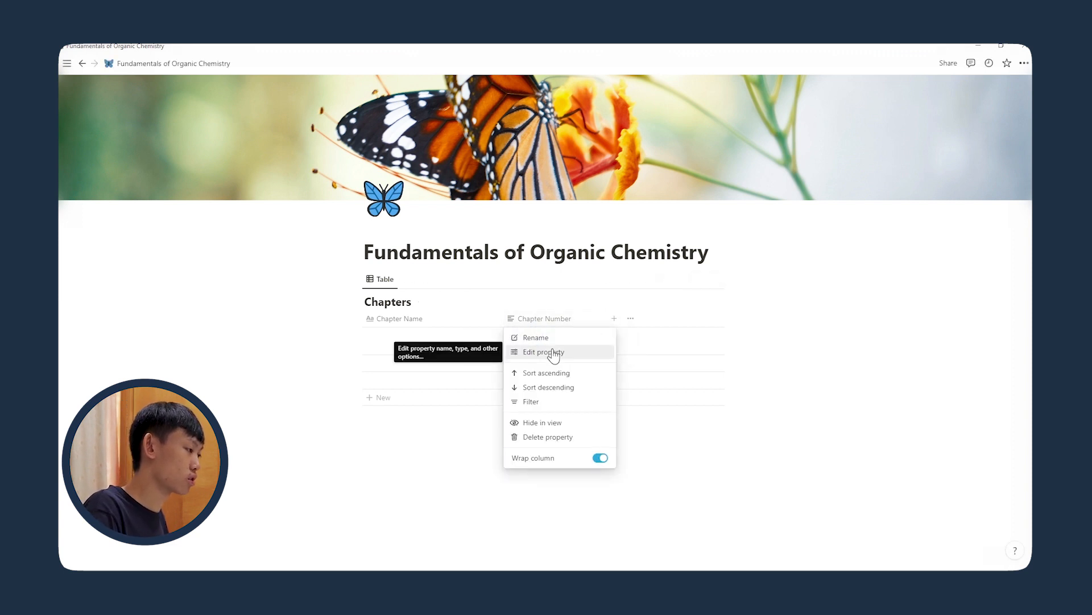
pyautogui.click(543, 351)
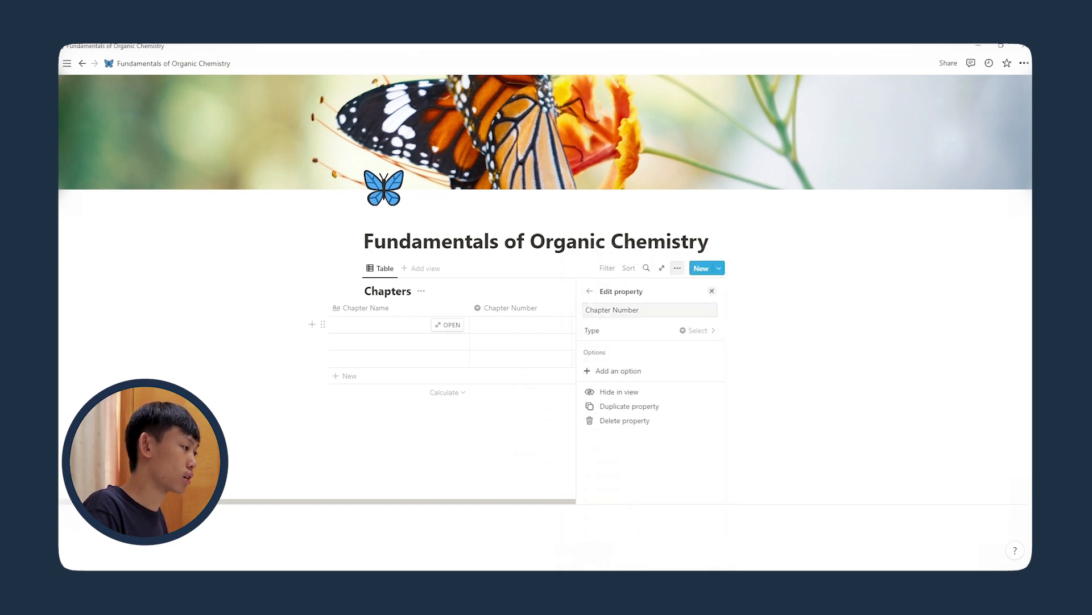
pyautogui.click(712, 290)
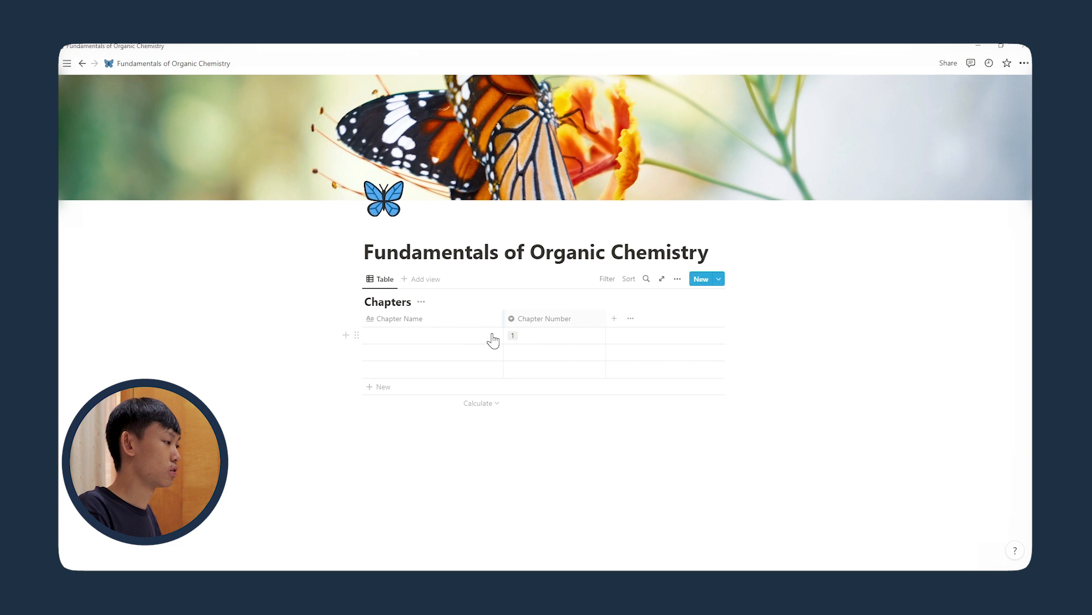
pyautogui.click(553, 335)
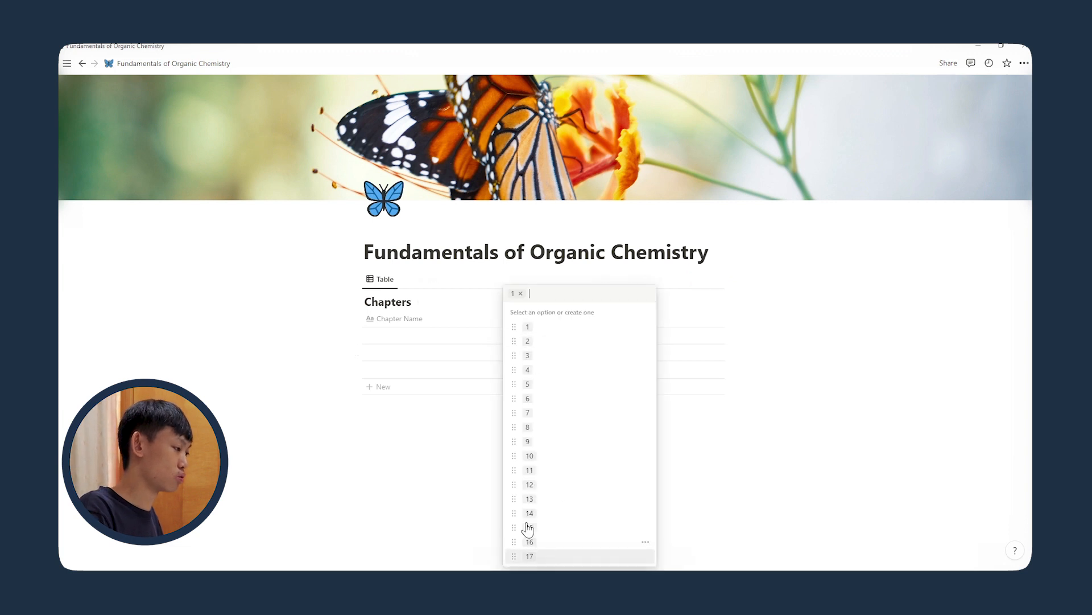
pyautogui.click(528, 327)
pyautogui.write('Diffu')
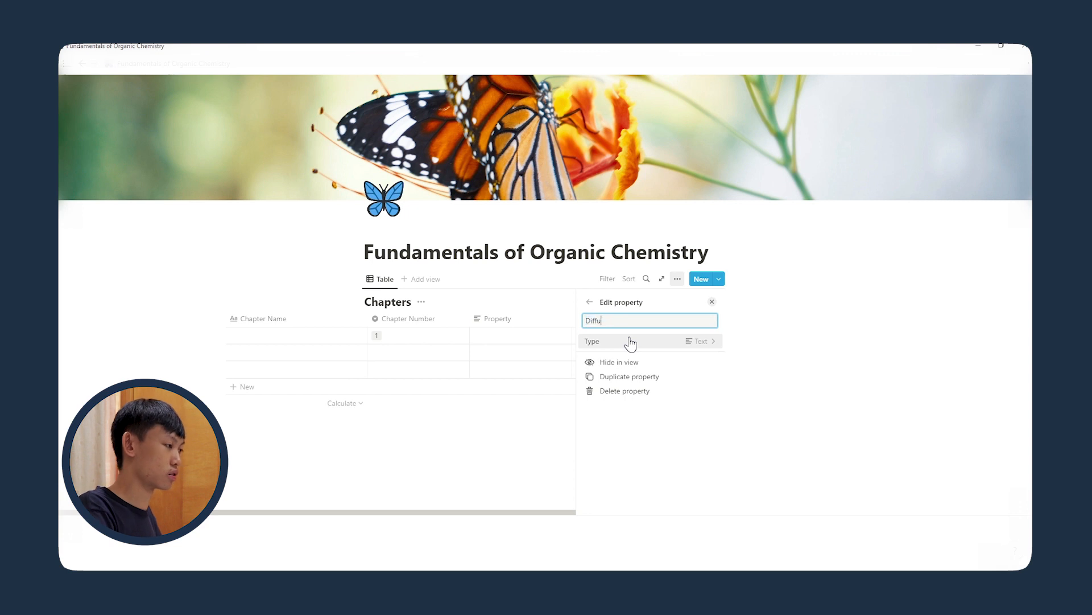
# Add a Difficulty select with Hard (red), It's alright (orange) and Easy (green).
pyautogui.write('iculty')
pyautogui.write('Eas')
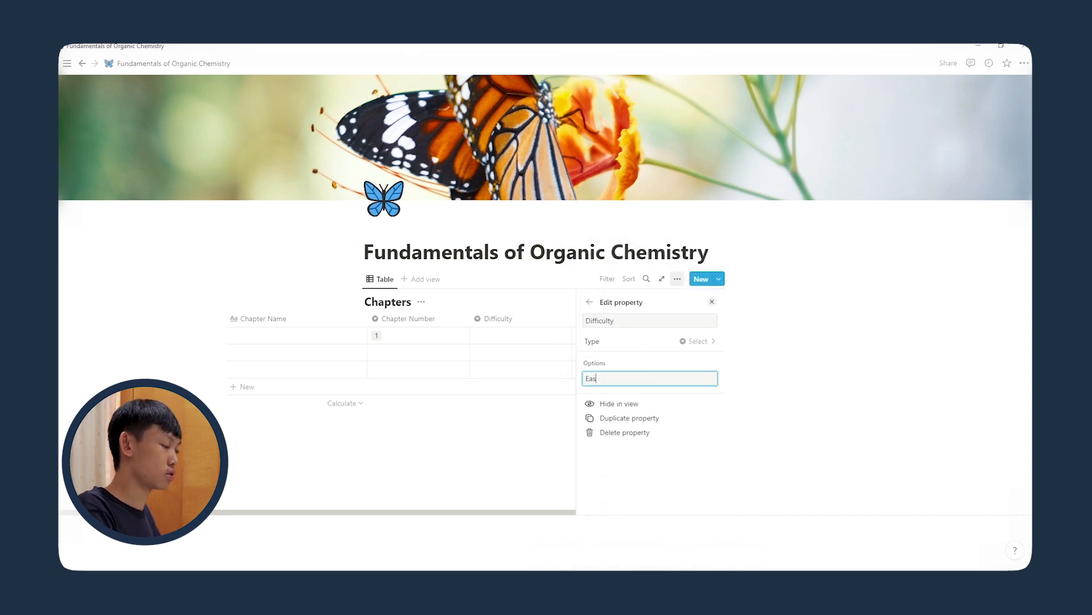
pyautogui.write('Hard')
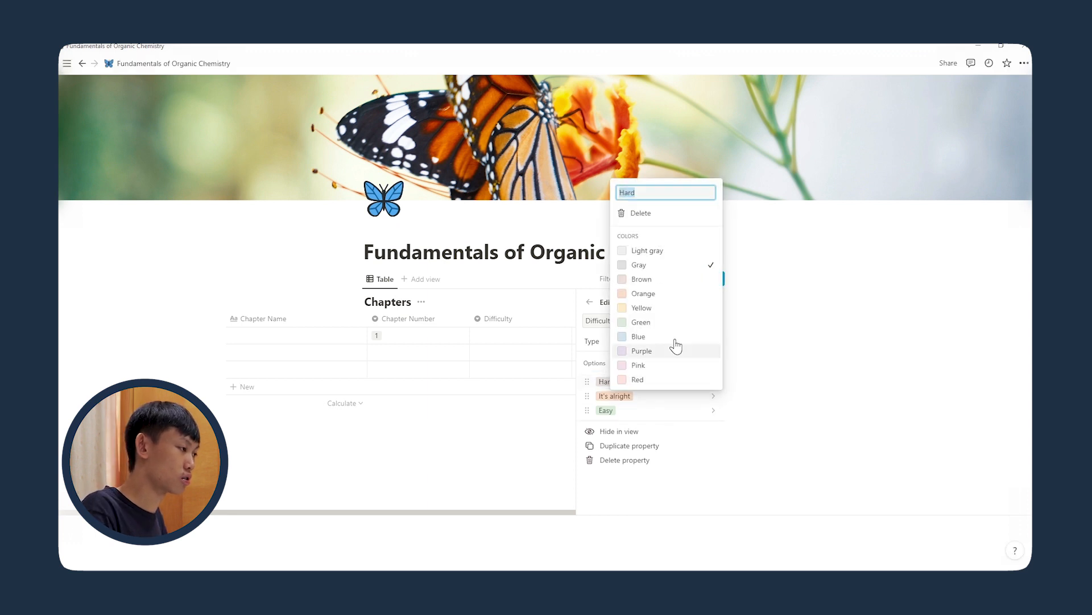
pyautogui.click(637, 379)
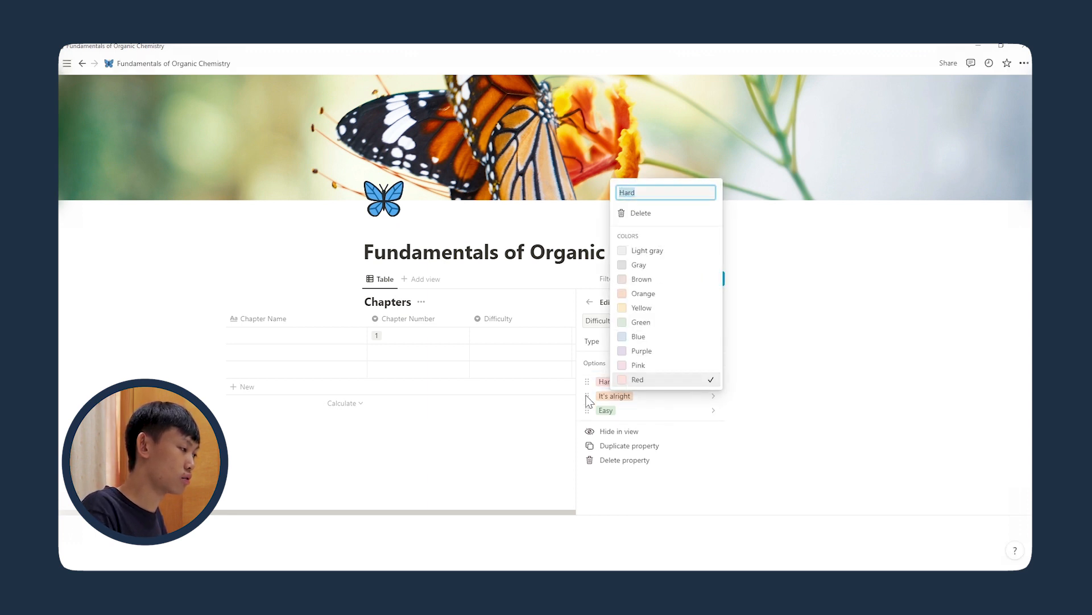
pyautogui.click(614, 396)
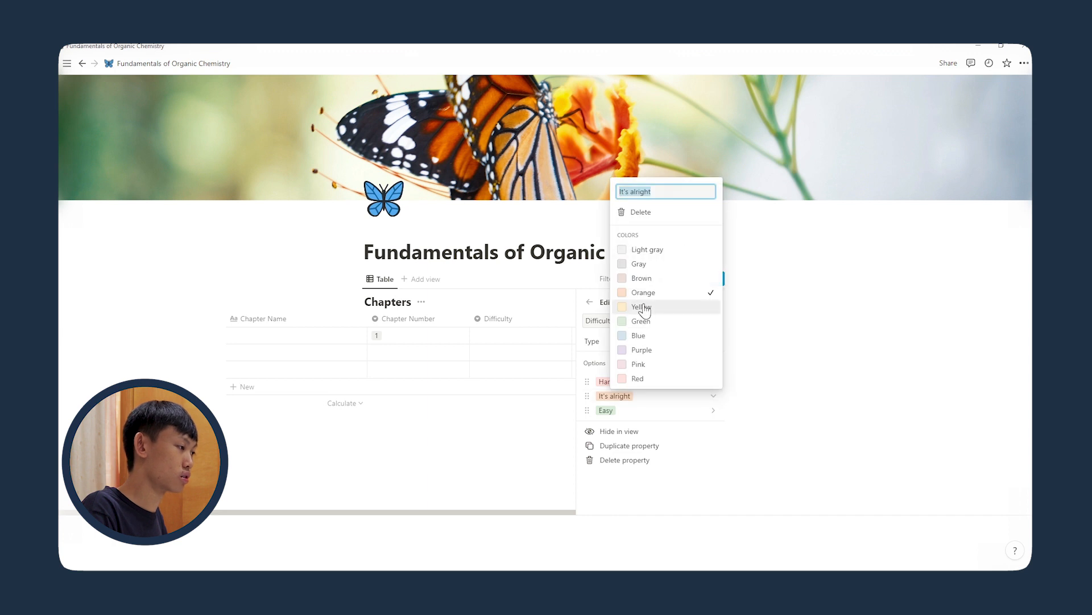
pyautogui.click(640, 307)
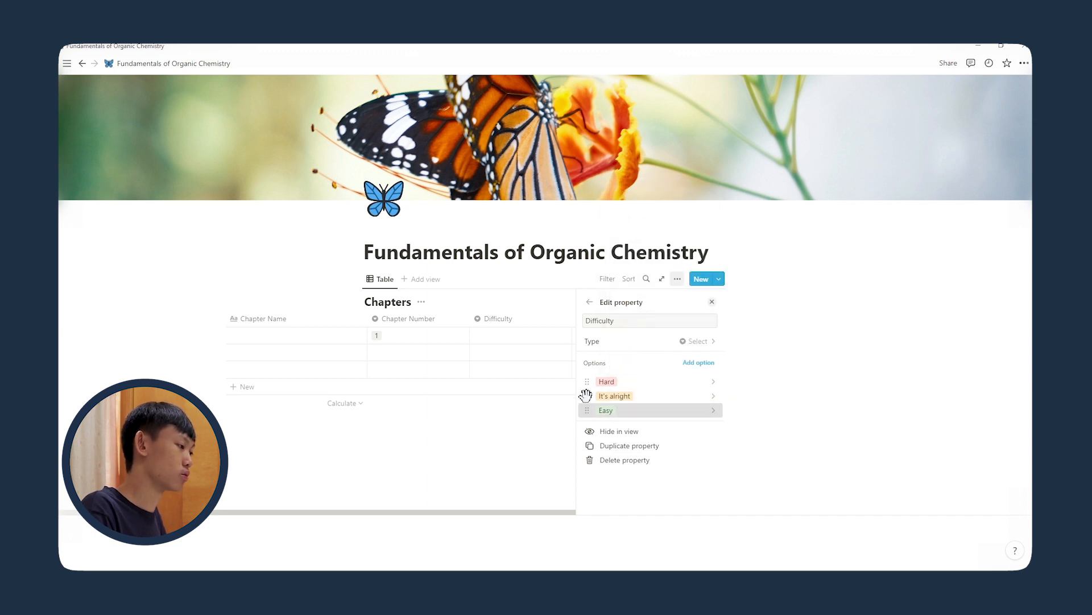
pyautogui.click(713, 380)
pyautogui.write('St')
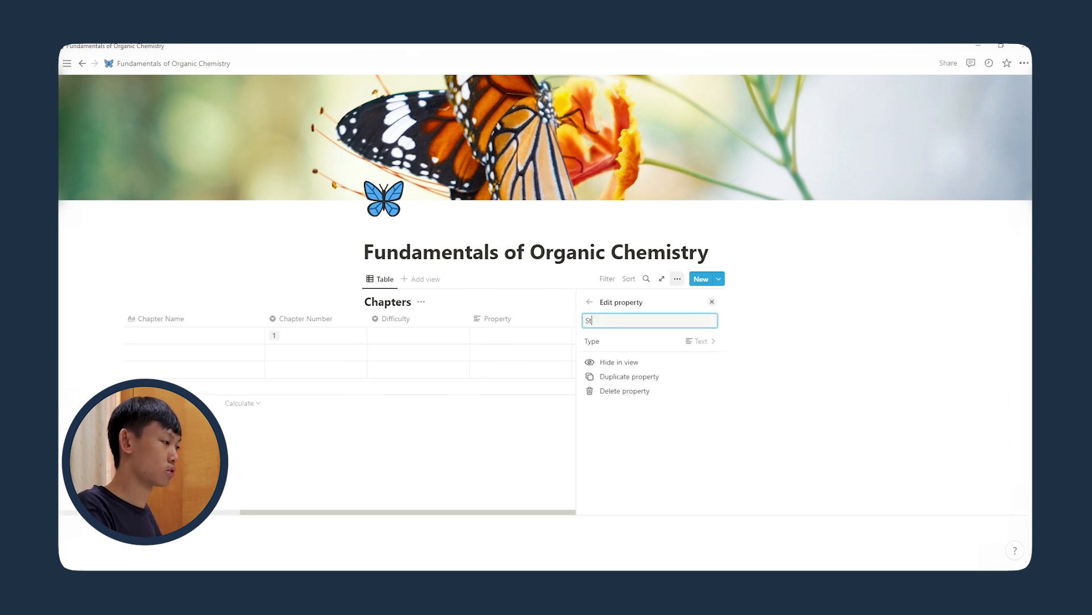
# Name the new column Start Date in the Chapters table.
pyautogui.write('art Date')
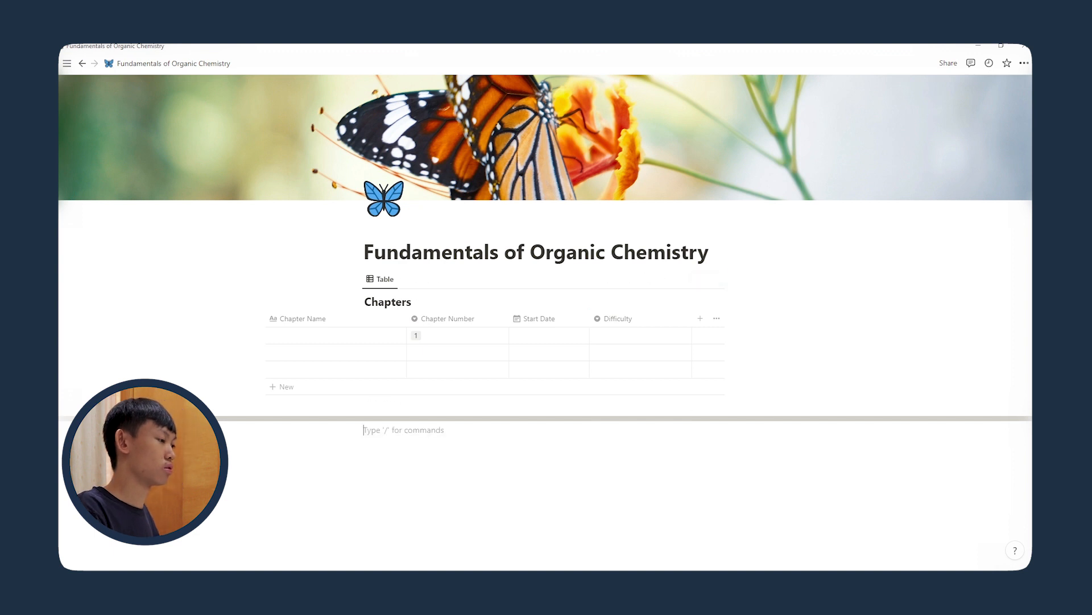
pyautogui.click(1024, 62)
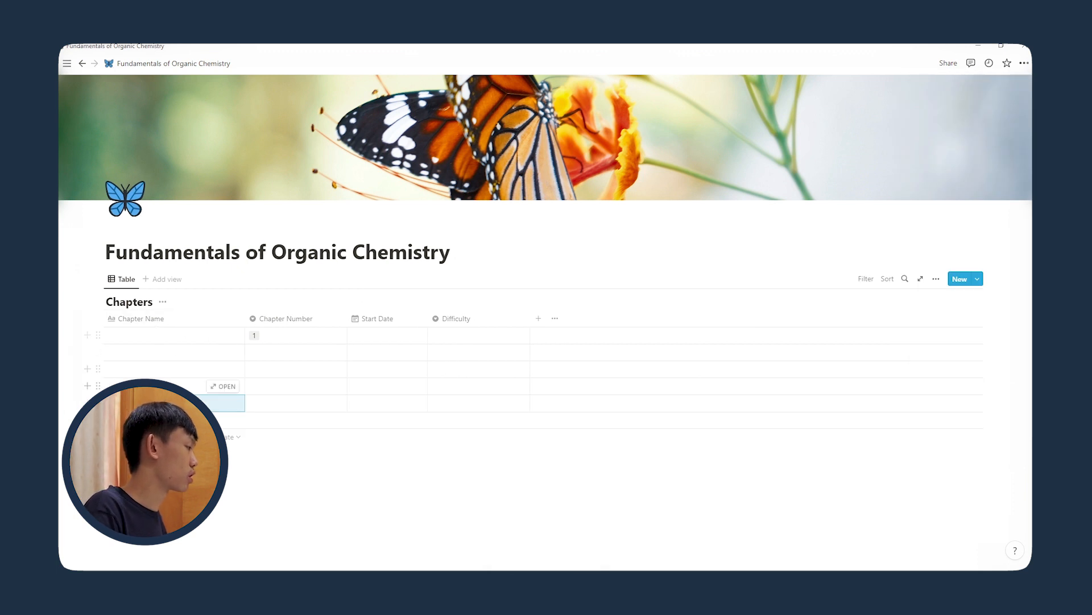
pyautogui.moveTo(150, 343)
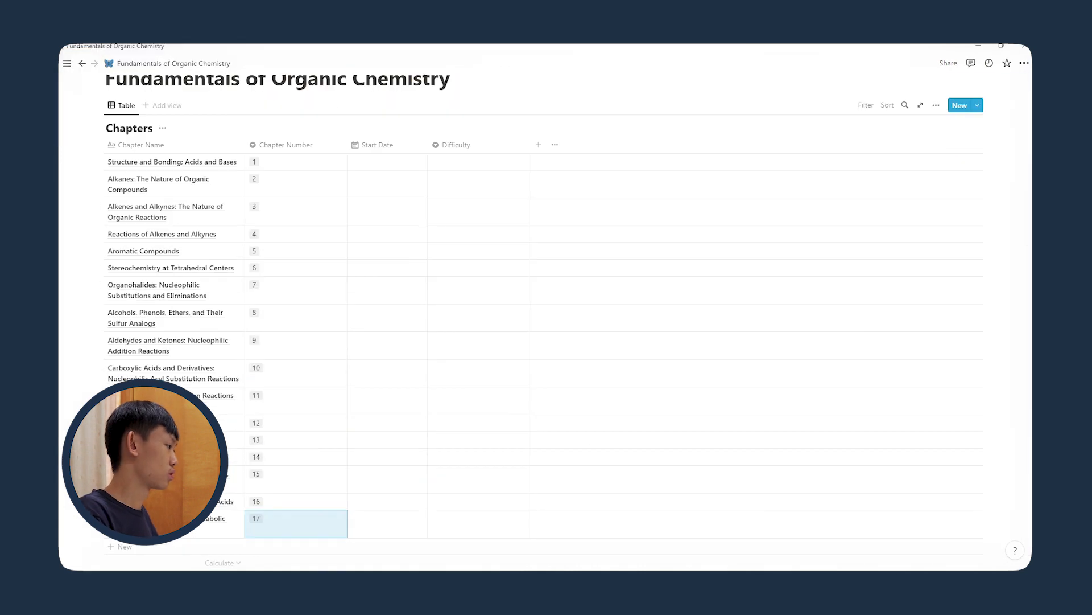
pyautogui.moveTo(312, 186)
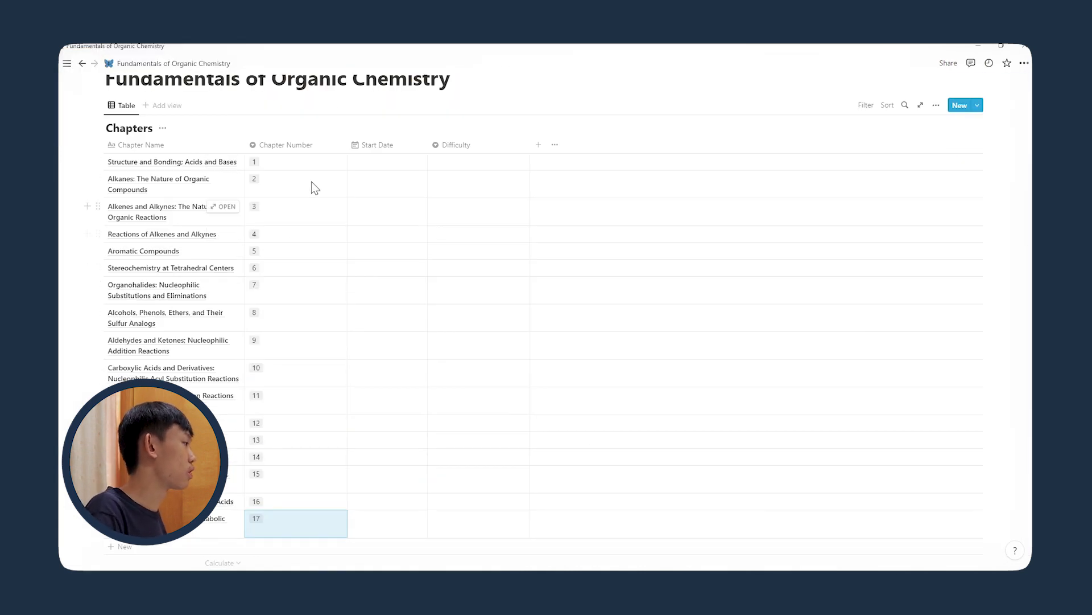
# Scroll up over the full-width Chapters table listing all 17 chapters.
pyautogui.scroll(3)
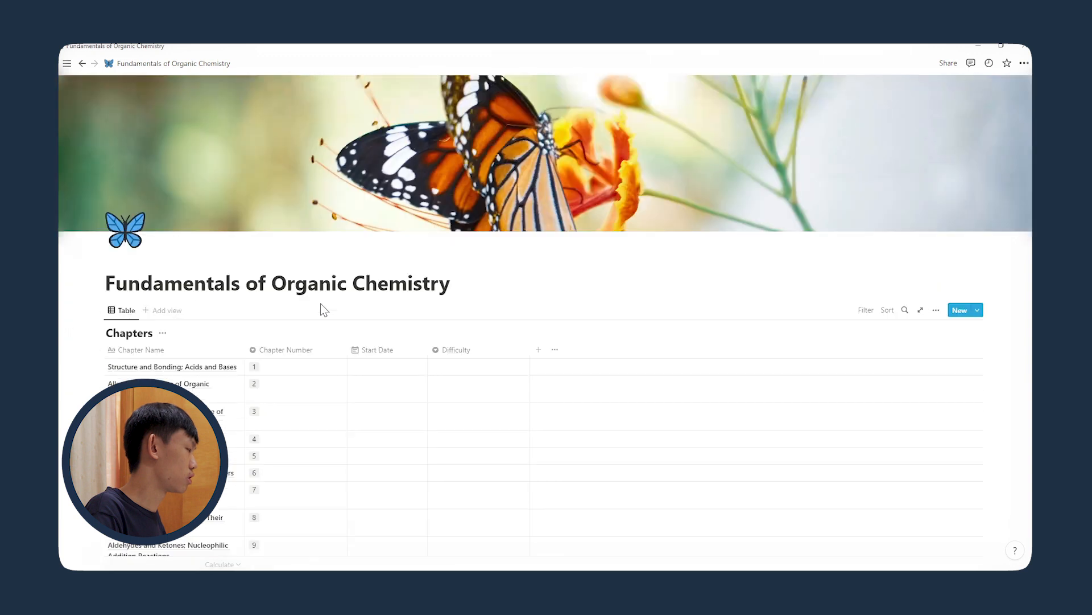
# Add a Gallery view of the chapters sorted by Chapter Number.
pyautogui.click(166, 310)
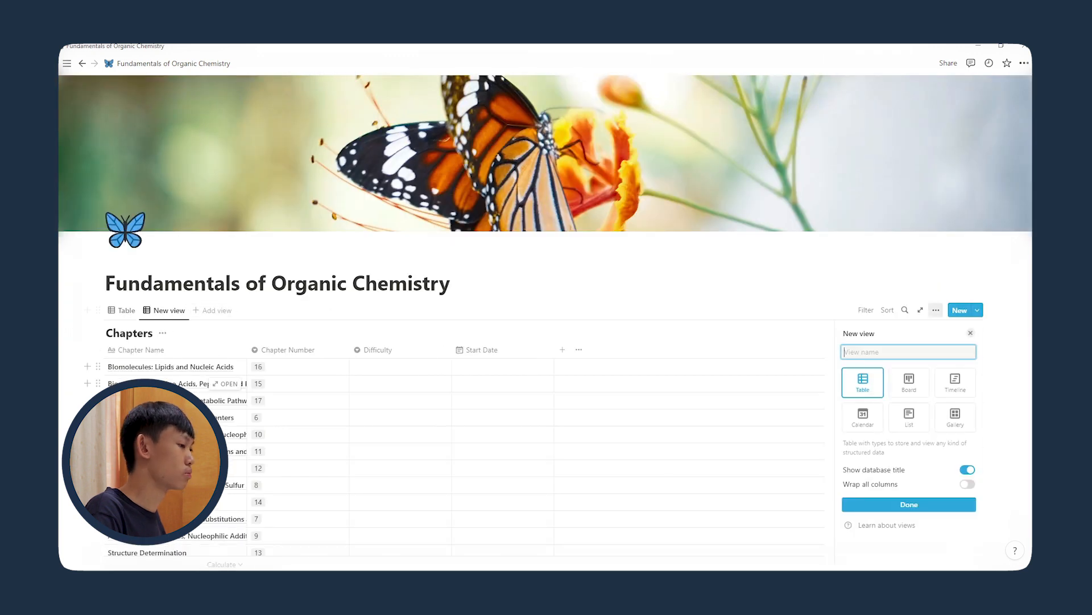
pyautogui.click(955, 417)
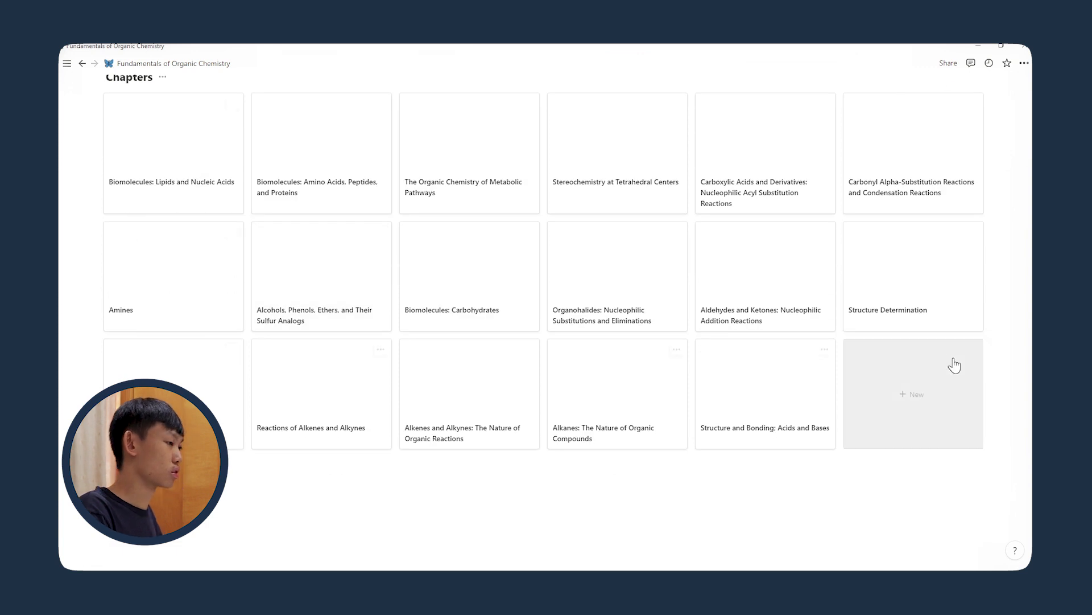
pyautogui.click(888, 207)
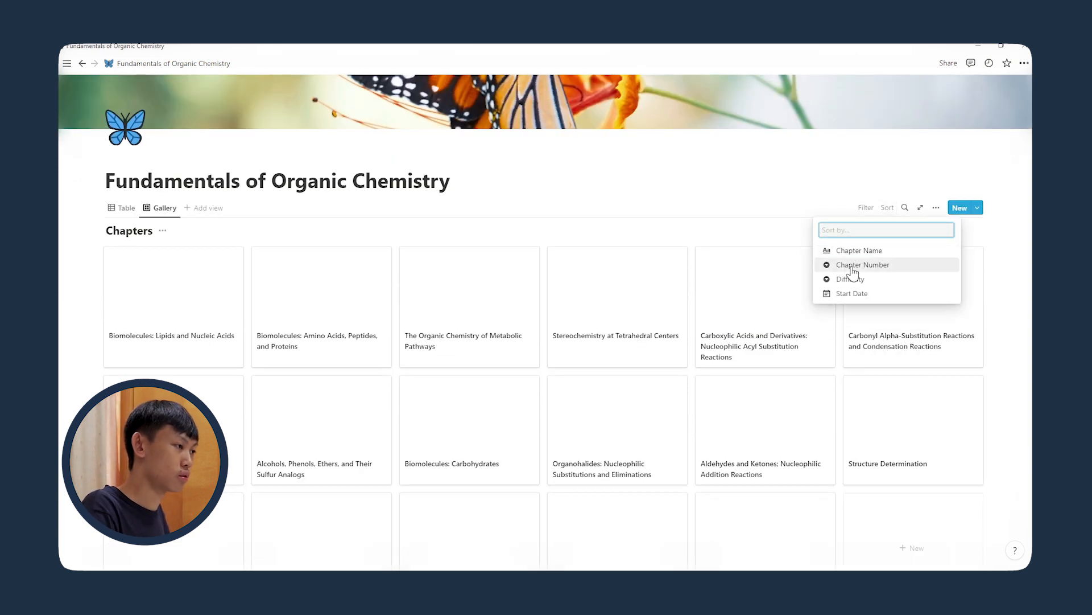
pyautogui.click(863, 264)
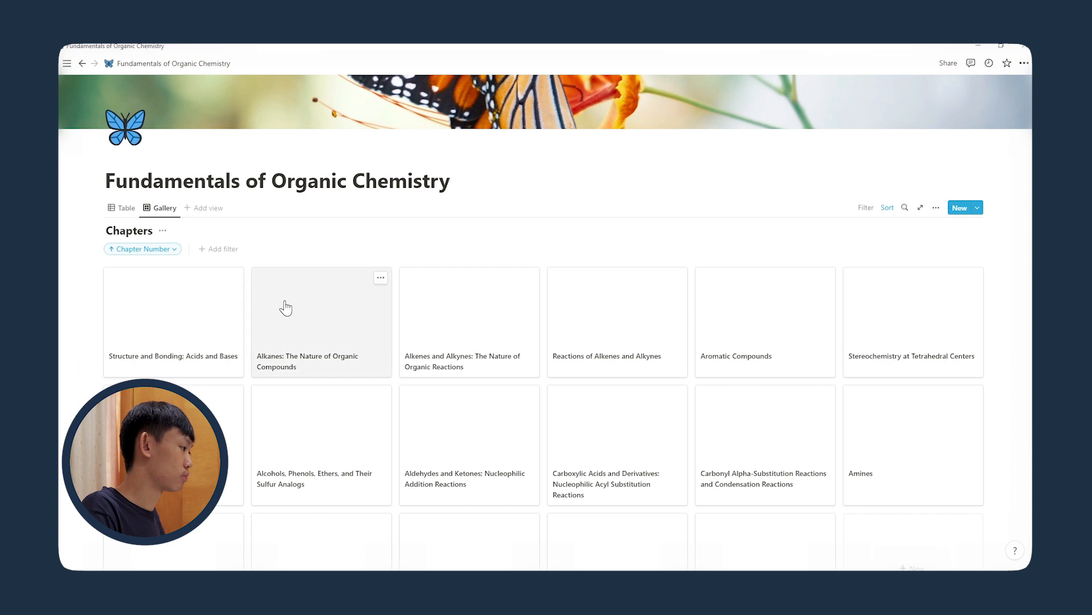
pyautogui.moveTo(465, 327)
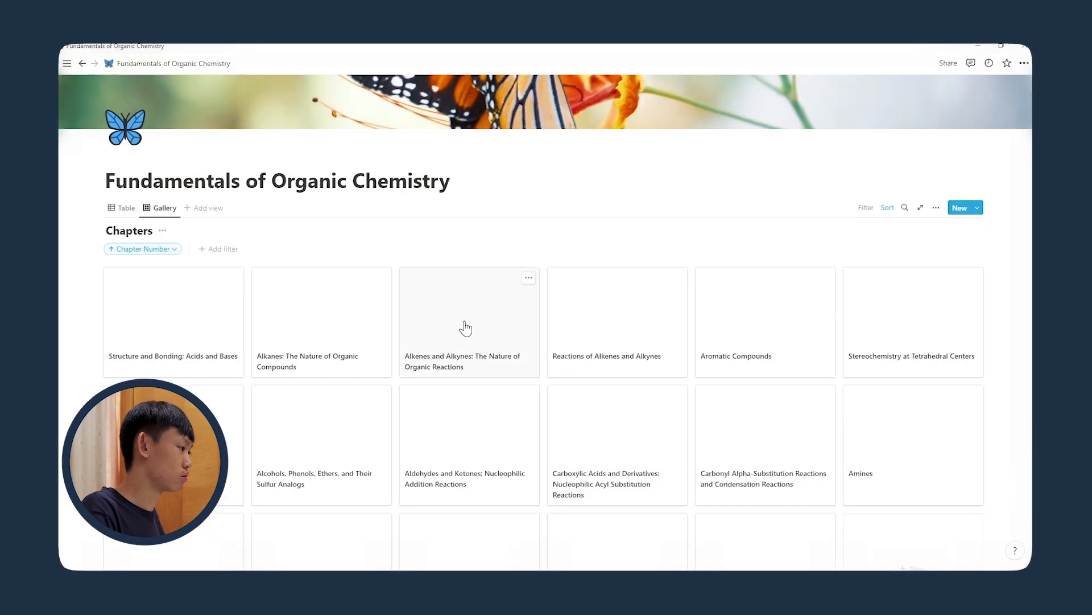
# Hide the database's own title and add a 'Chapters' heading above it.
pyautogui.click(469, 322)
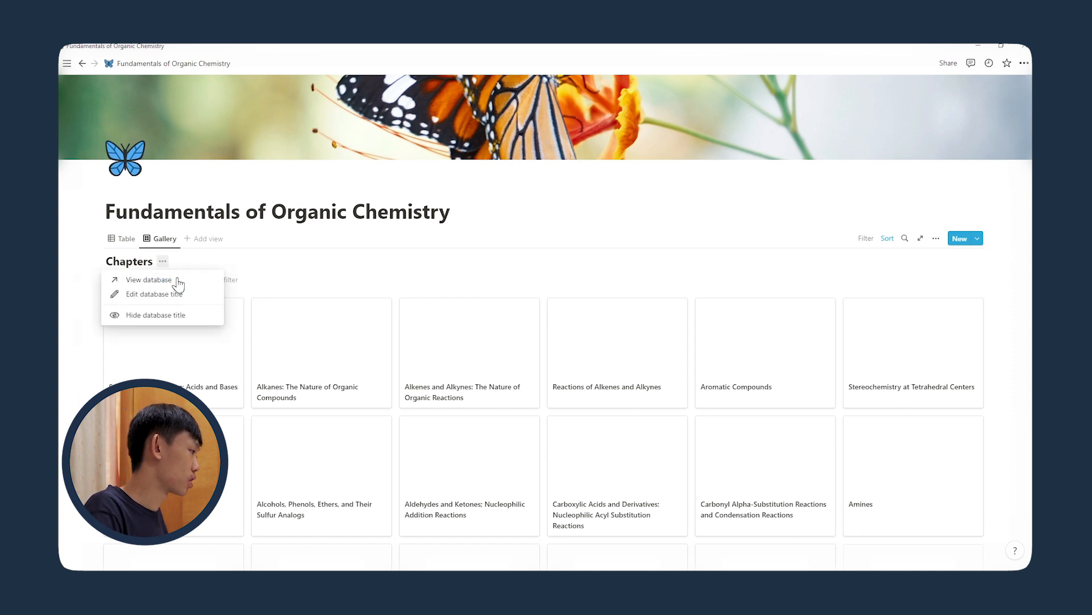
pyautogui.click(155, 314)
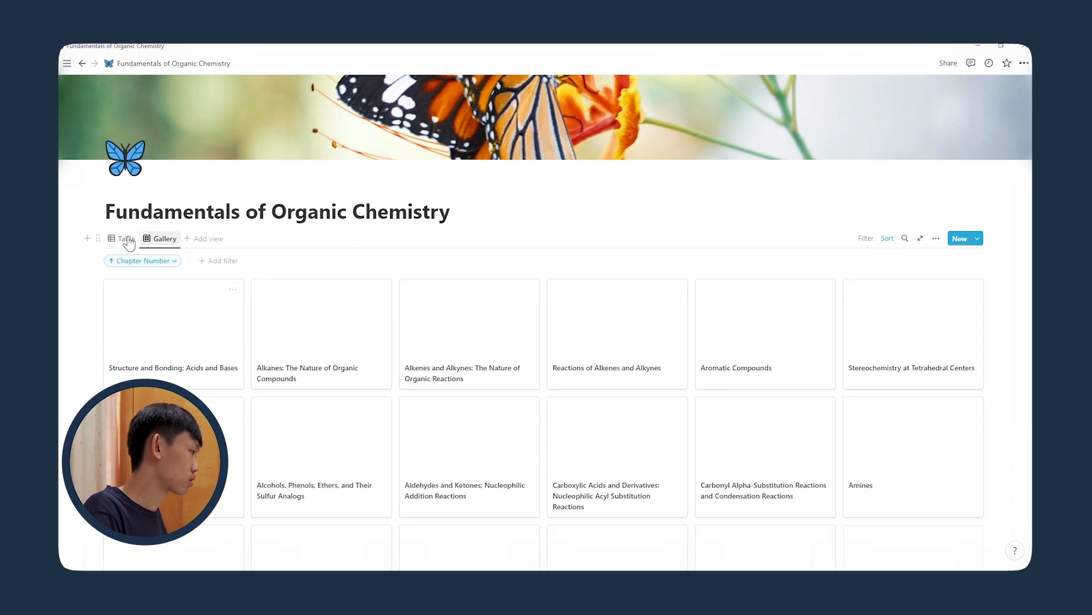
pyautogui.click(125, 239)
pyautogui.write('/h3')
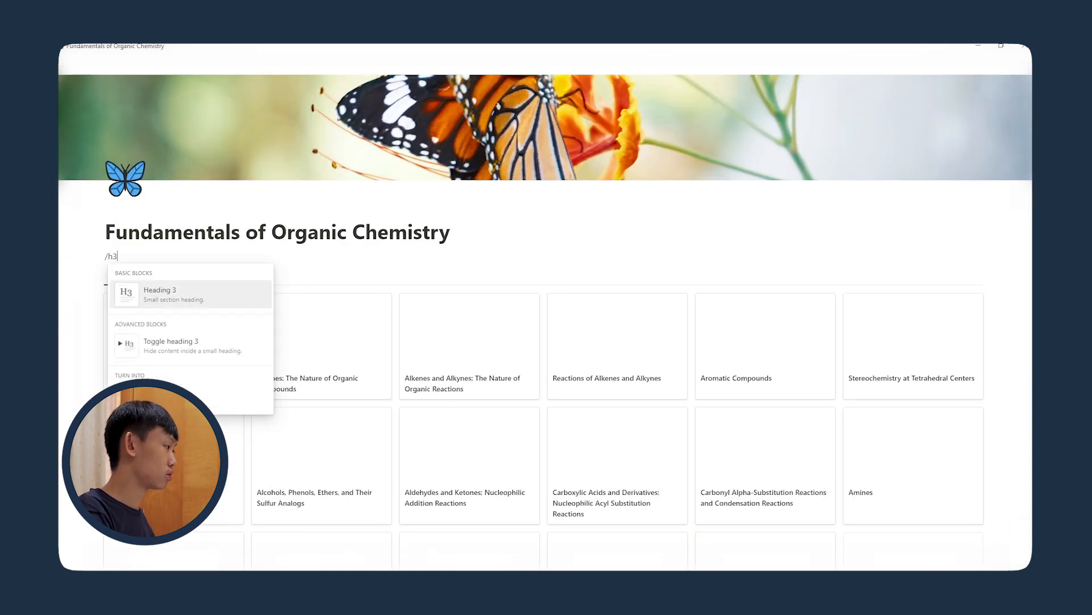
pyautogui.write('Chapters')
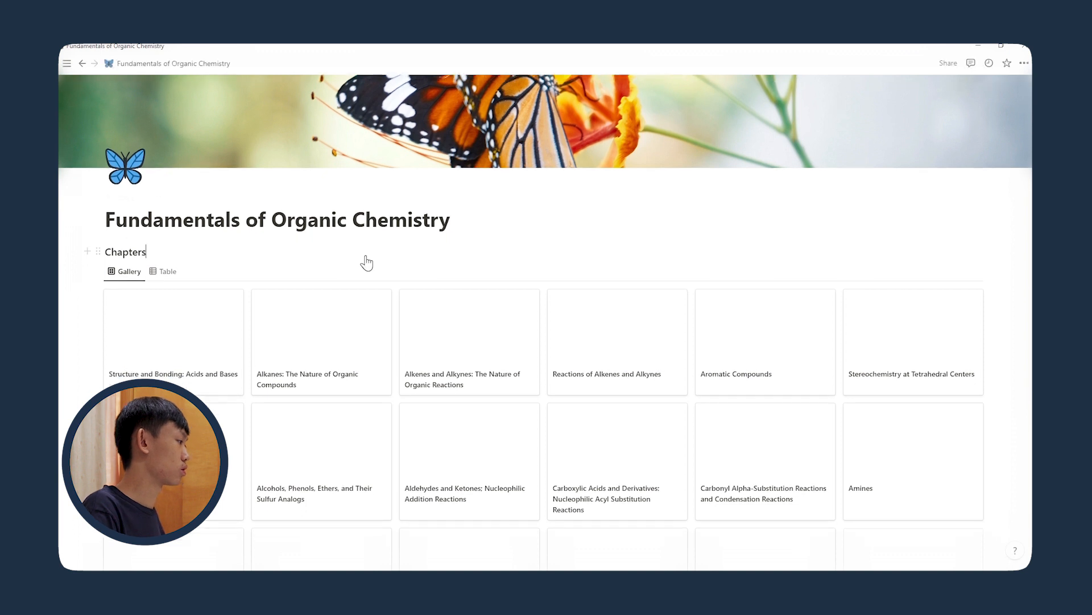
pyautogui.scroll(-3)
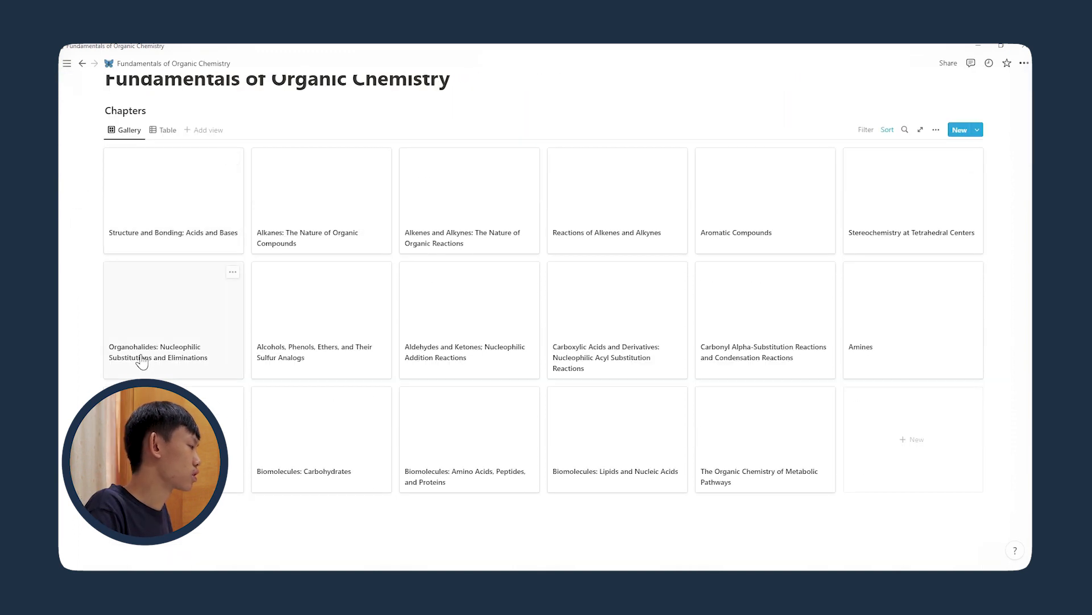
pyautogui.moveTo(472, 205)
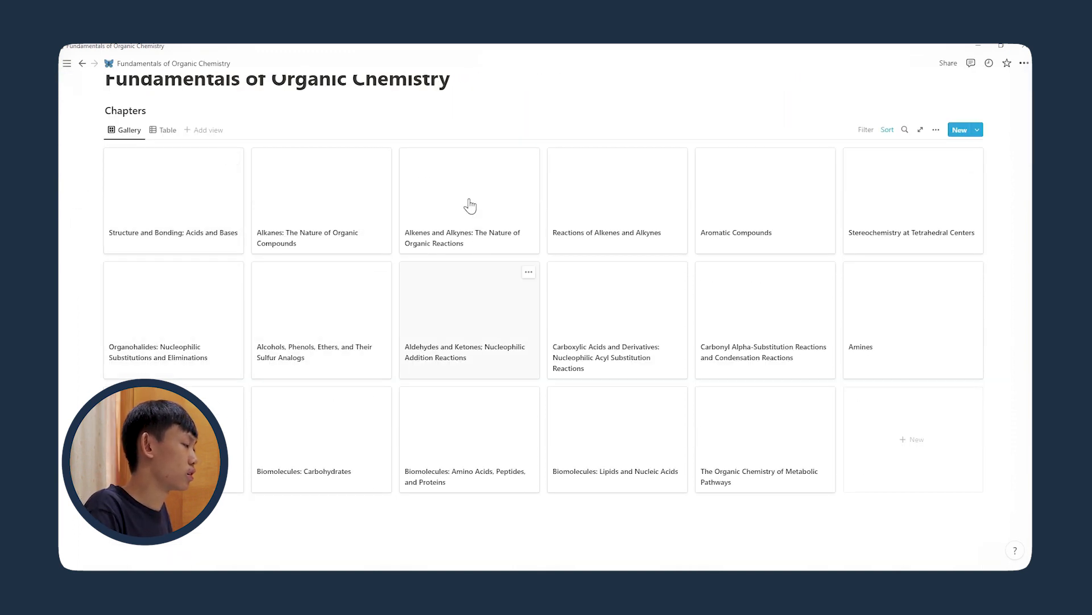
pyautogui.moveTo(504, 299)
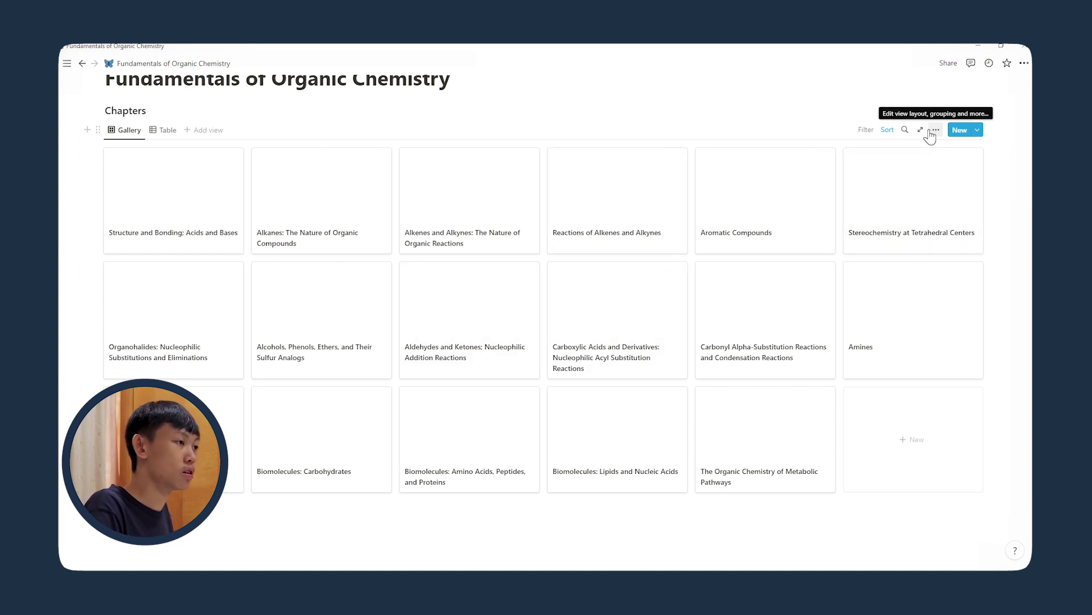
# Set the gallery layout's card preview to Page cover.
pyautogui.click(936, 130)
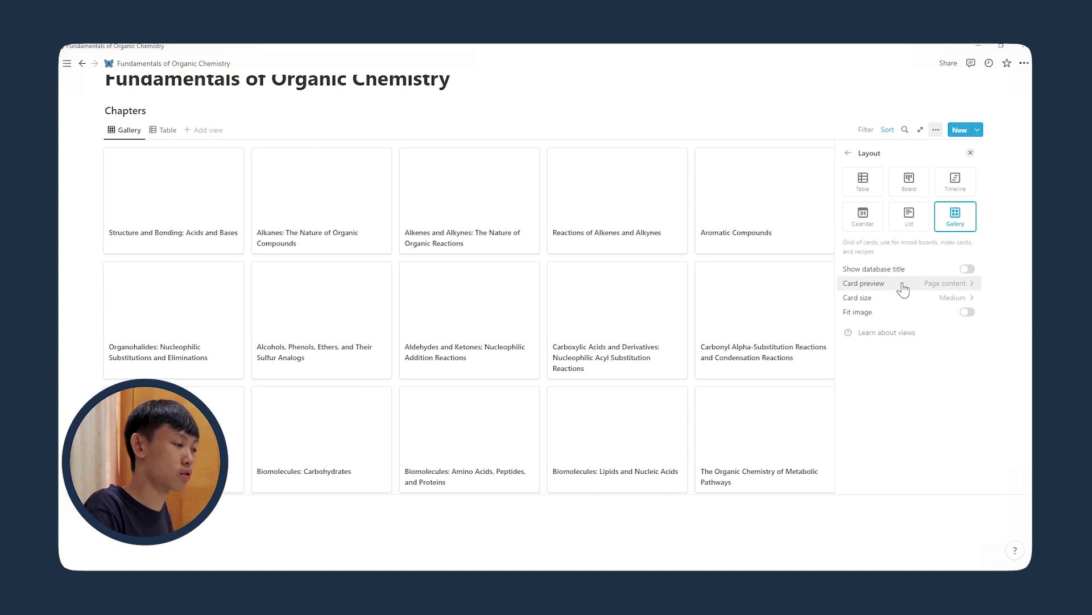
pyautogui.click(947, 283)
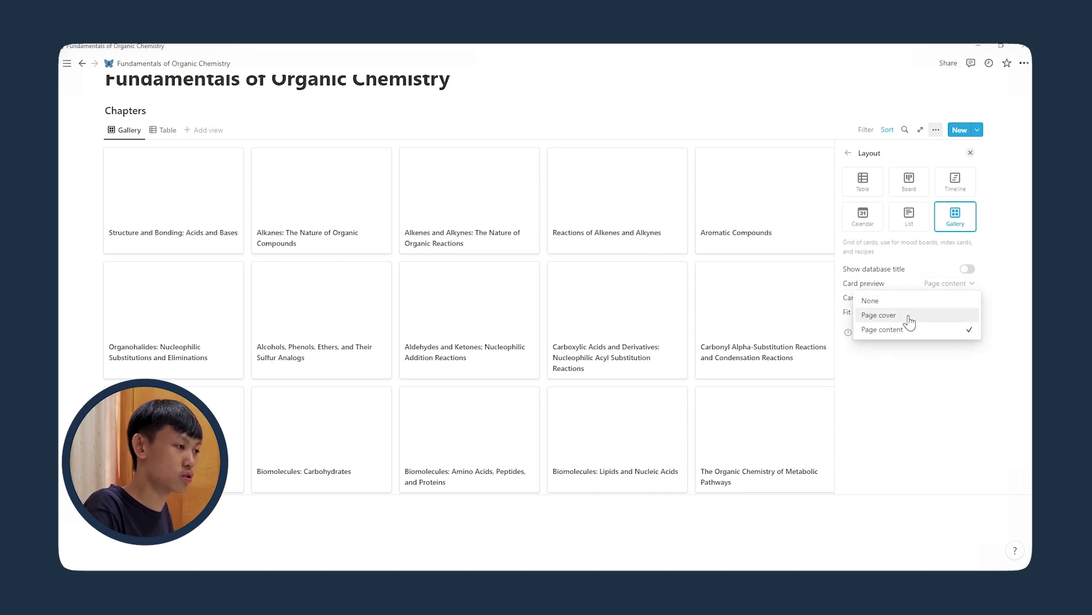
pyautogui.click(878, 314)
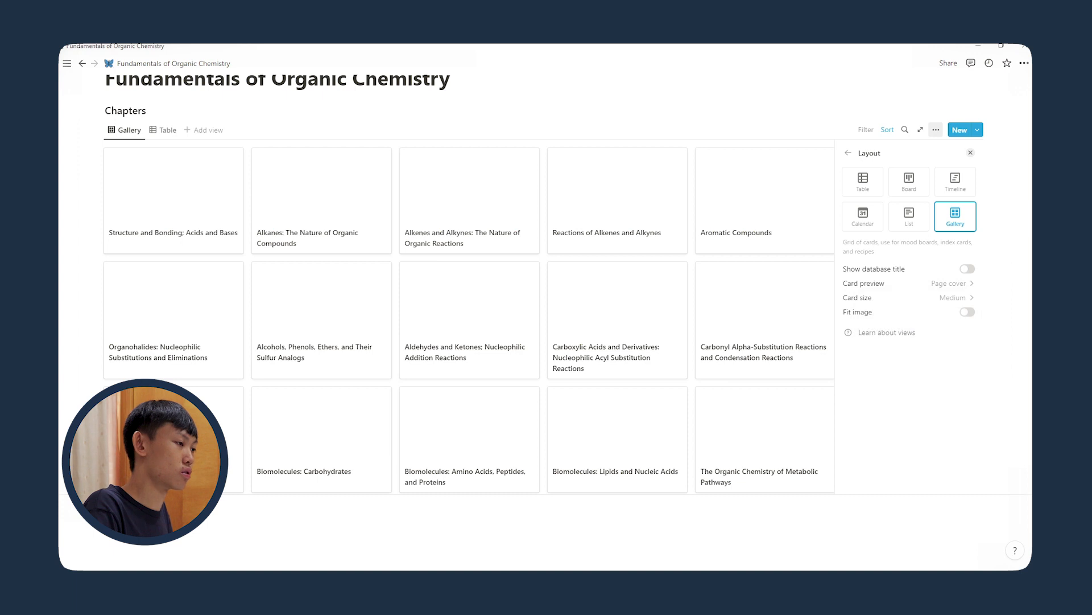
pyautogui.click(969, 153)
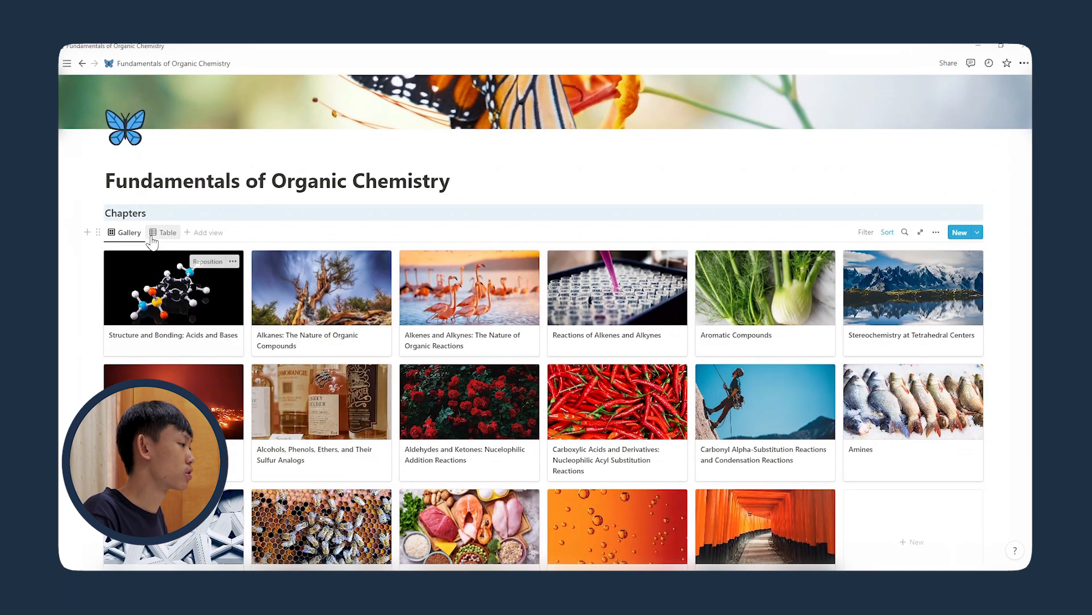
# Switch to the Chapters table view showing Chapters 1–17 and the 1st, 2nd, 3rd Review columns.
pyautogui.click(168, 232)
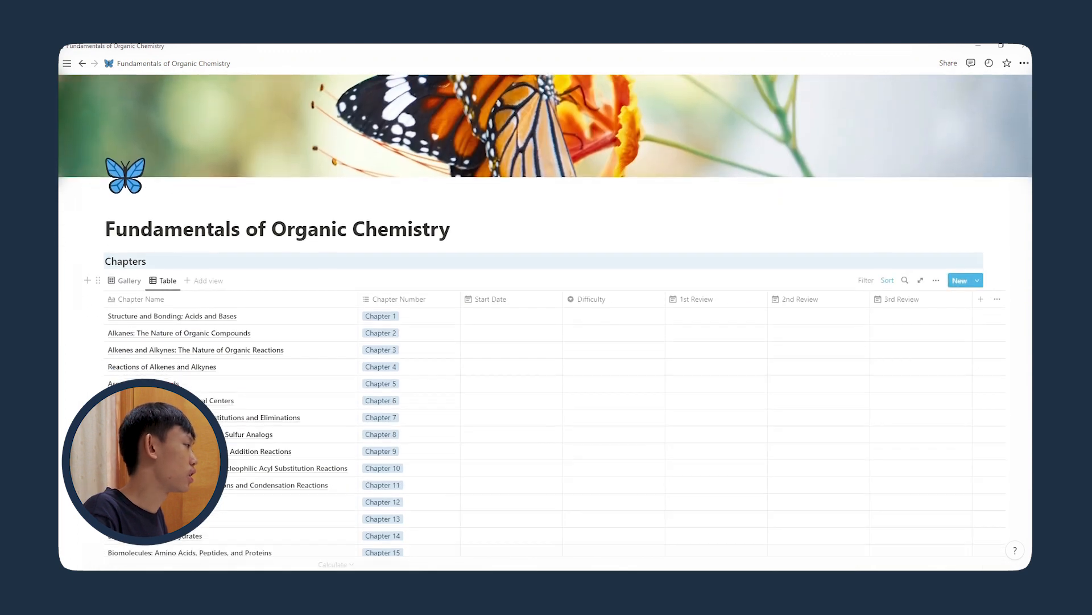
pyautogui.scroll(-3)
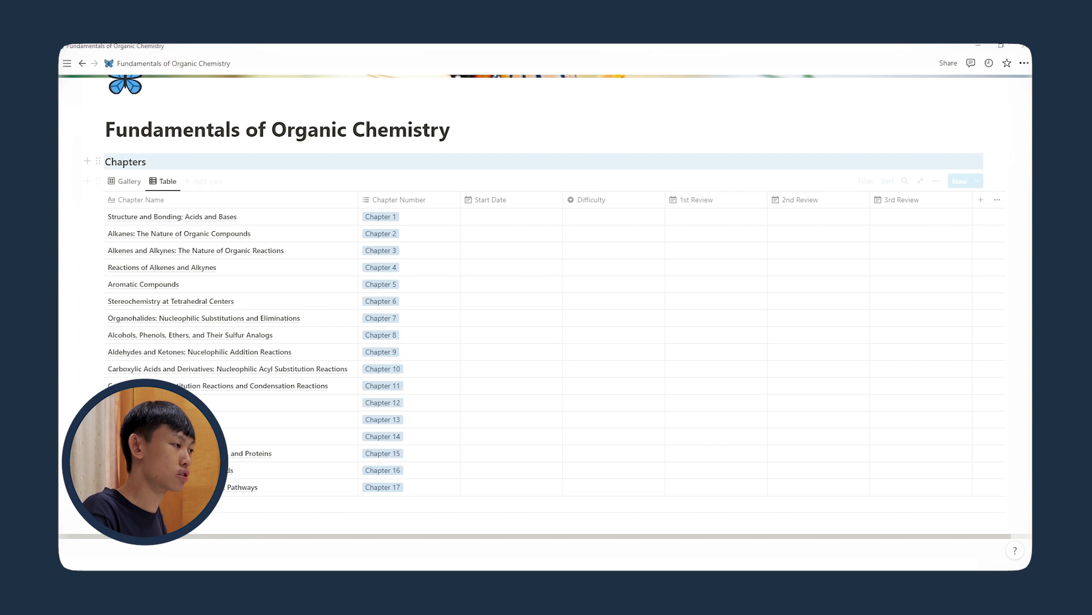
pyautogui.moveTo(773, 229)
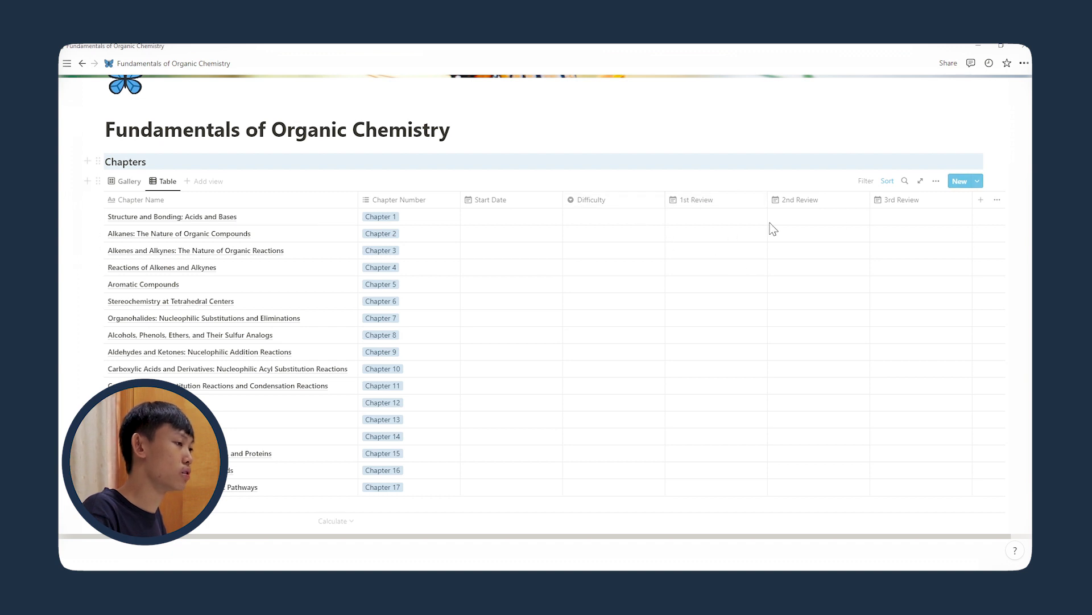
pyautogui.moveTo(705, 218)
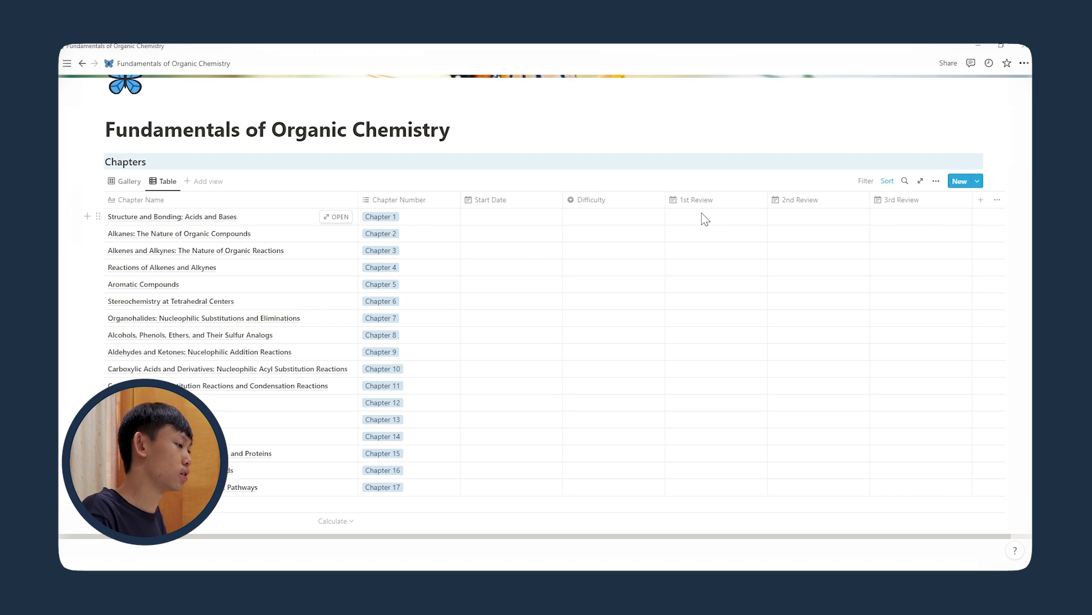
pyautogui.click(128, 181)
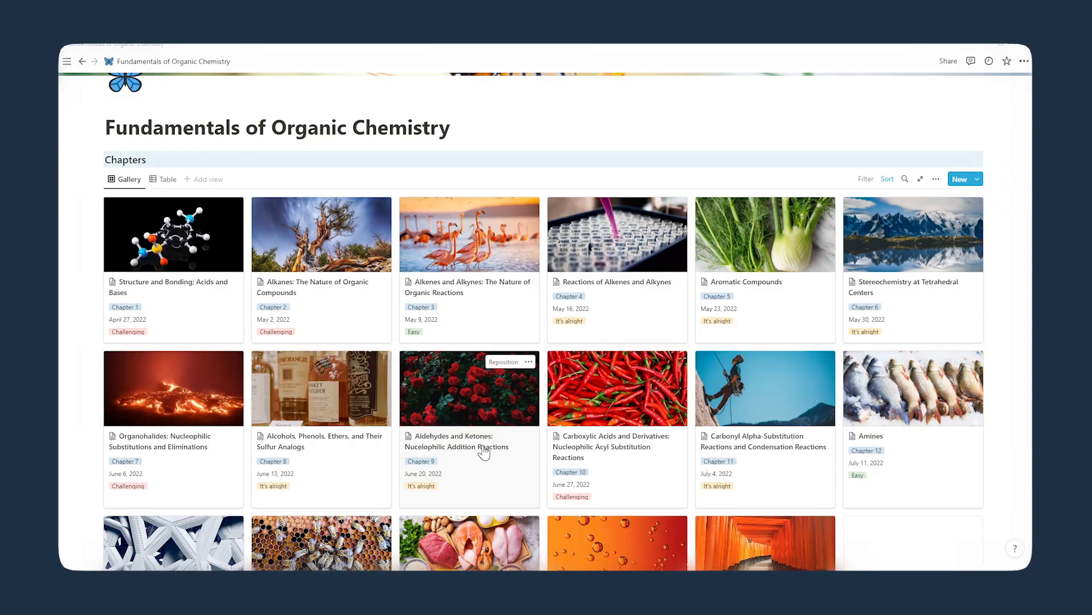
pyautogui.moveTo(583, 368)
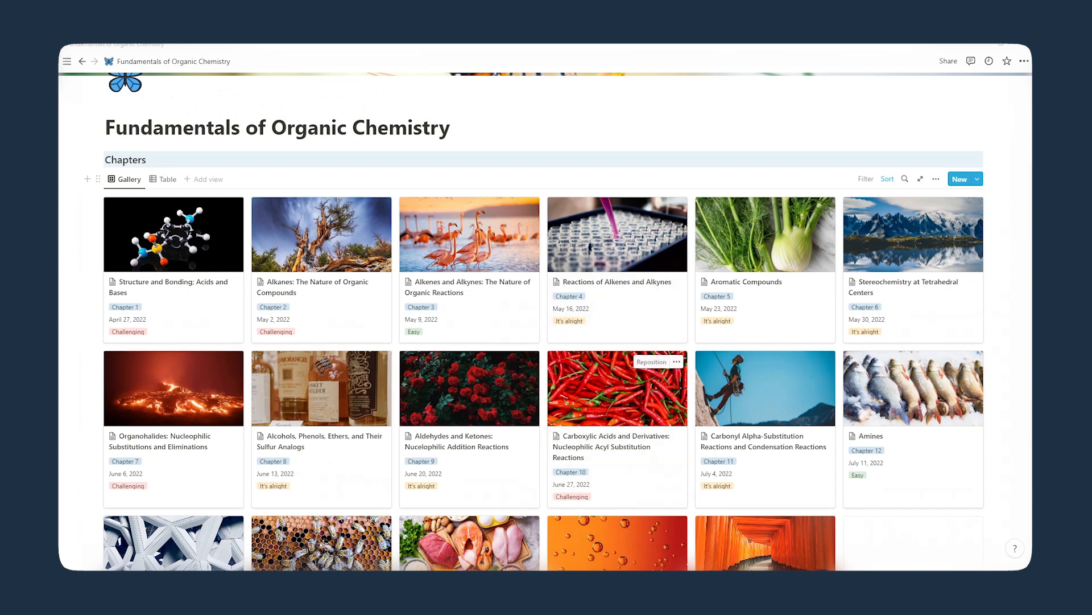
pyautogui.moveTo(614, 397)
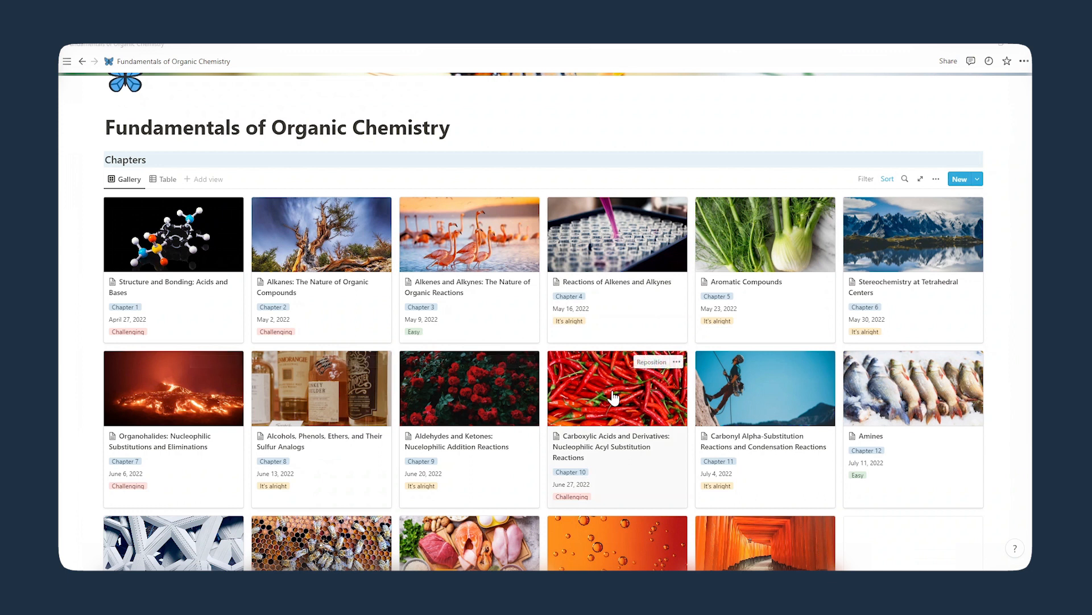
pyautogui.moveTo(139, 318)
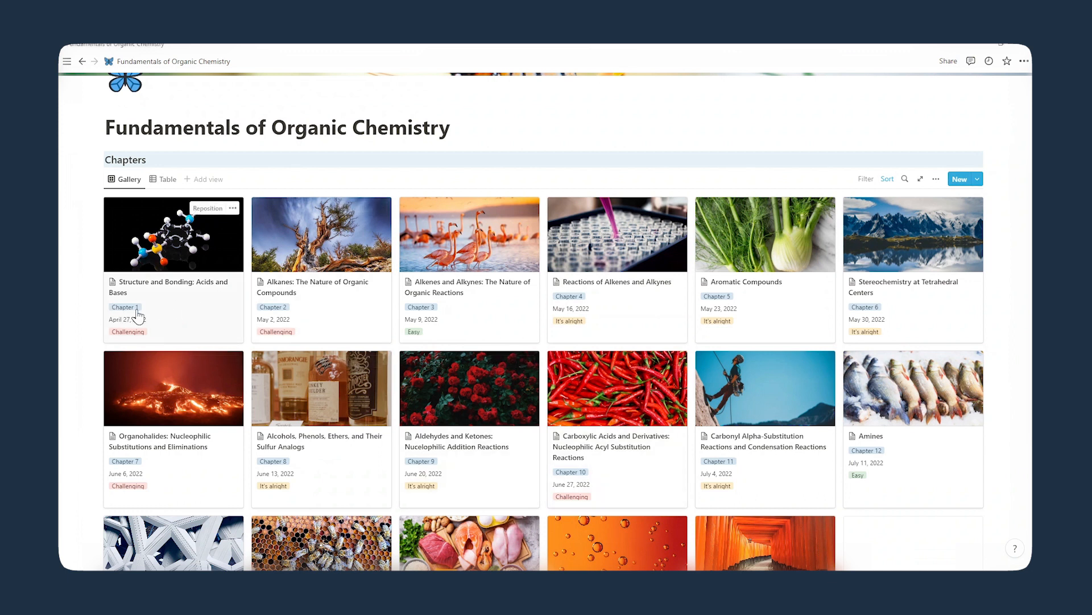
pyautogui.moveTo(435, 317)
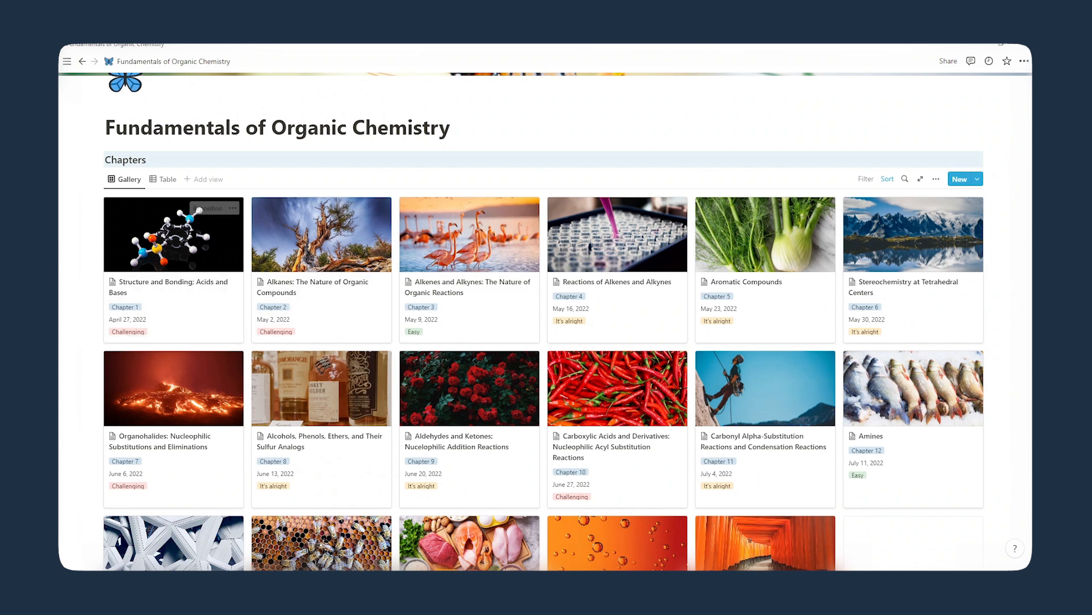
pyautogui.moveTo(320, 335)
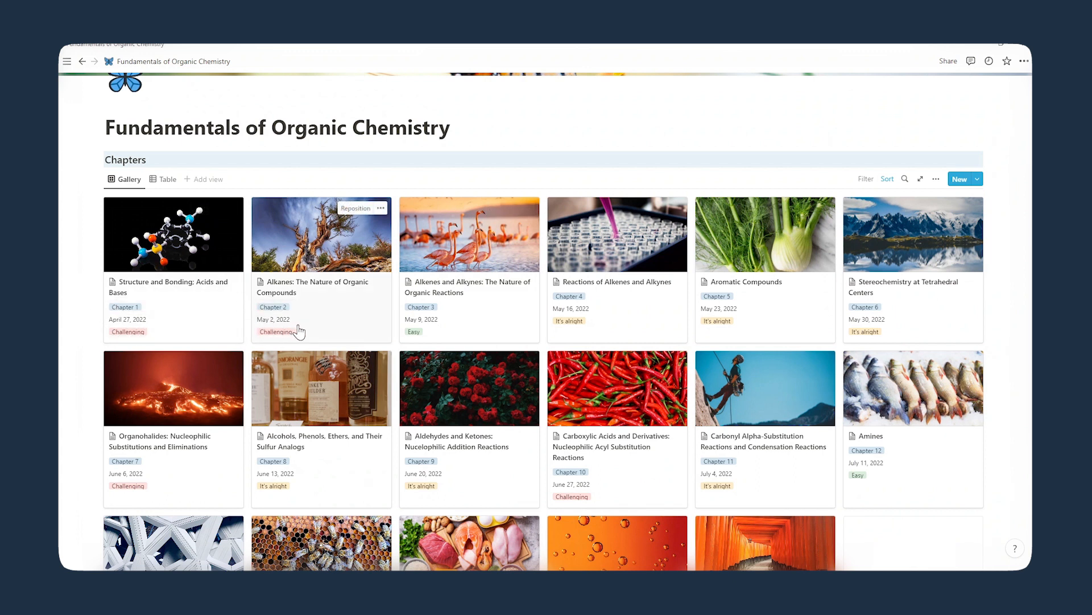
pyautogui.moveTo(146, 339)
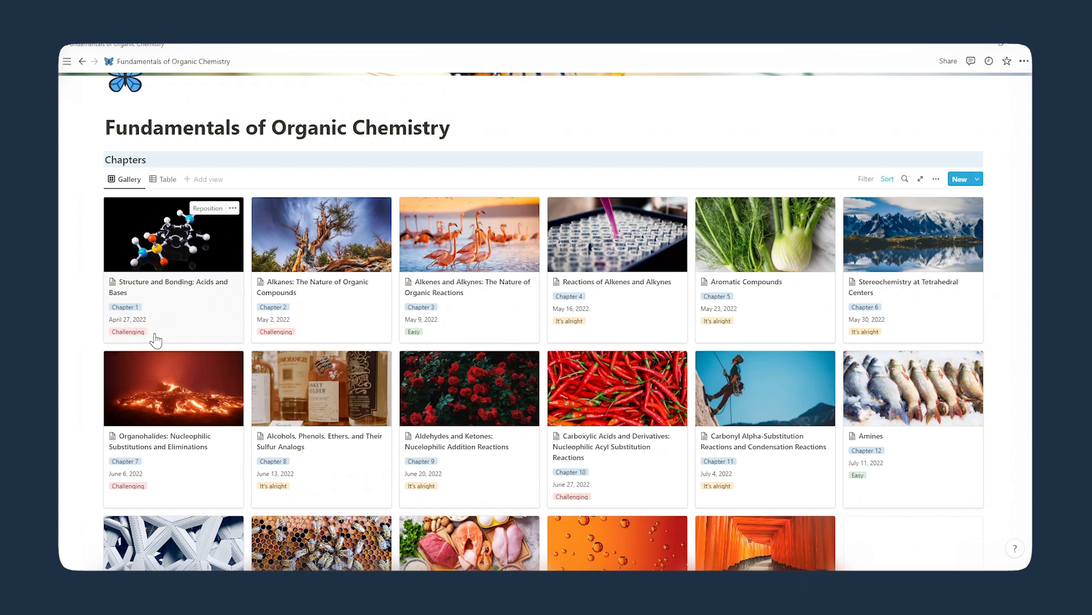
pyautogui.moveTo(338, 352)
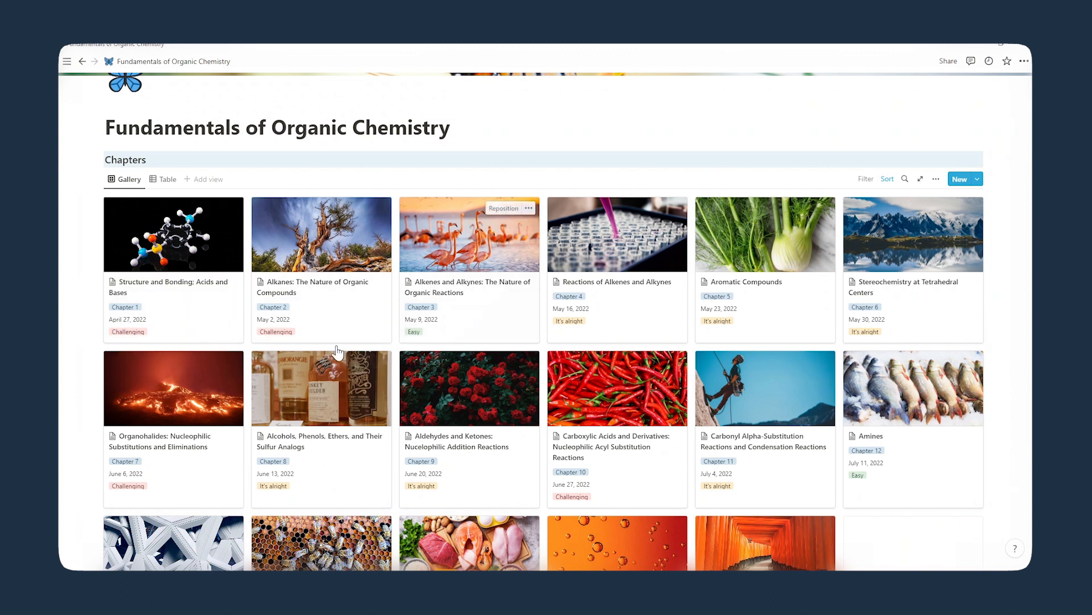
pyautogui.moveTo(320, 233)
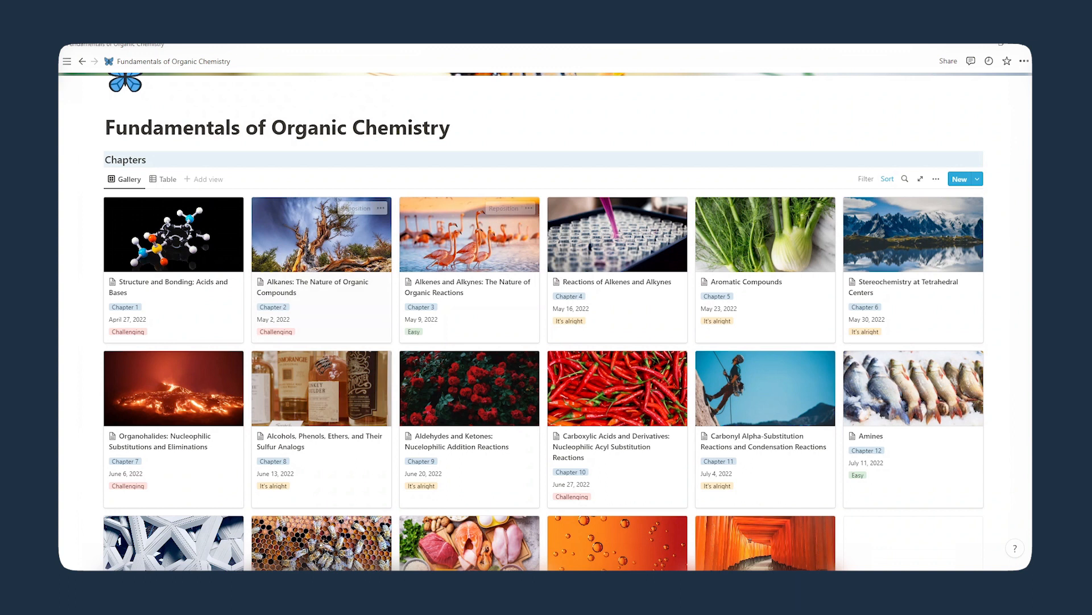
pyautogui.moveTo(199, 307)
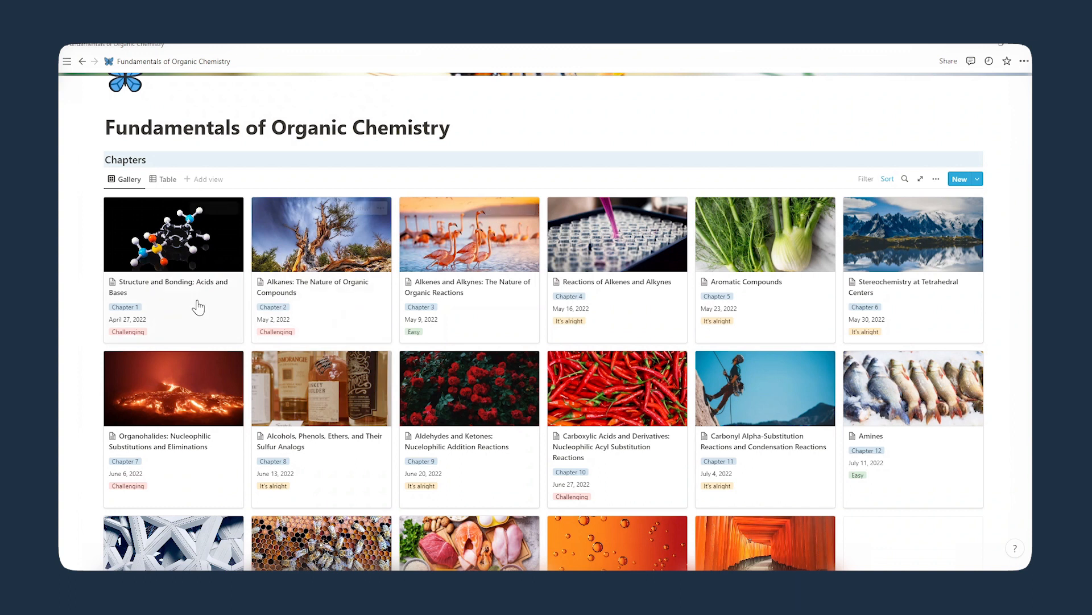
pyautogui.moveTo(198, 306)
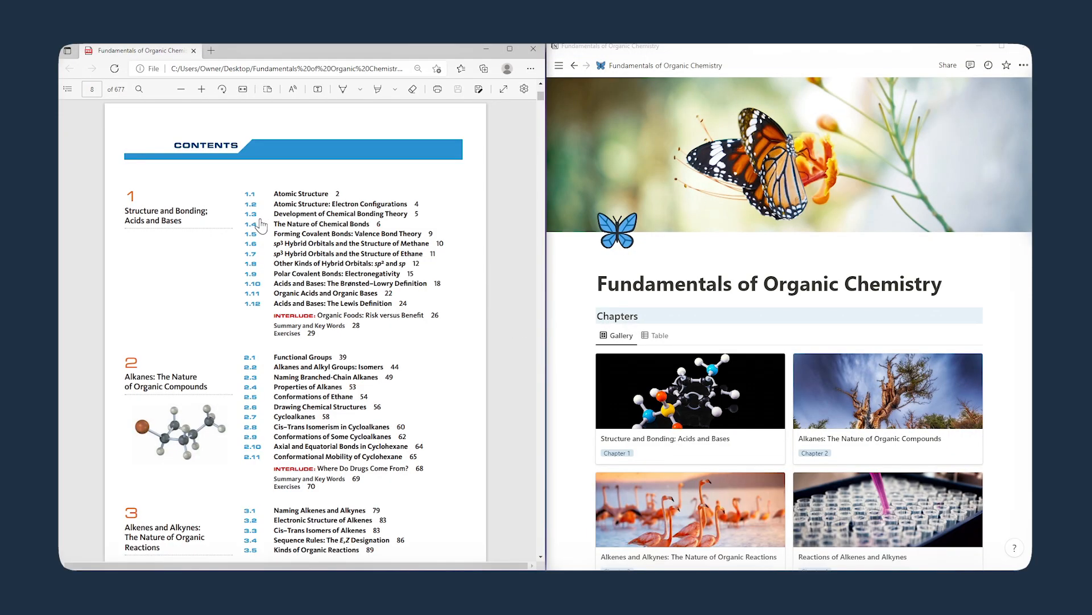
# Open Structure and Bonding, set Start Date to April 27, 2022, and type subtopics 1.1–1.2.
pyautogui.click(689, 390)
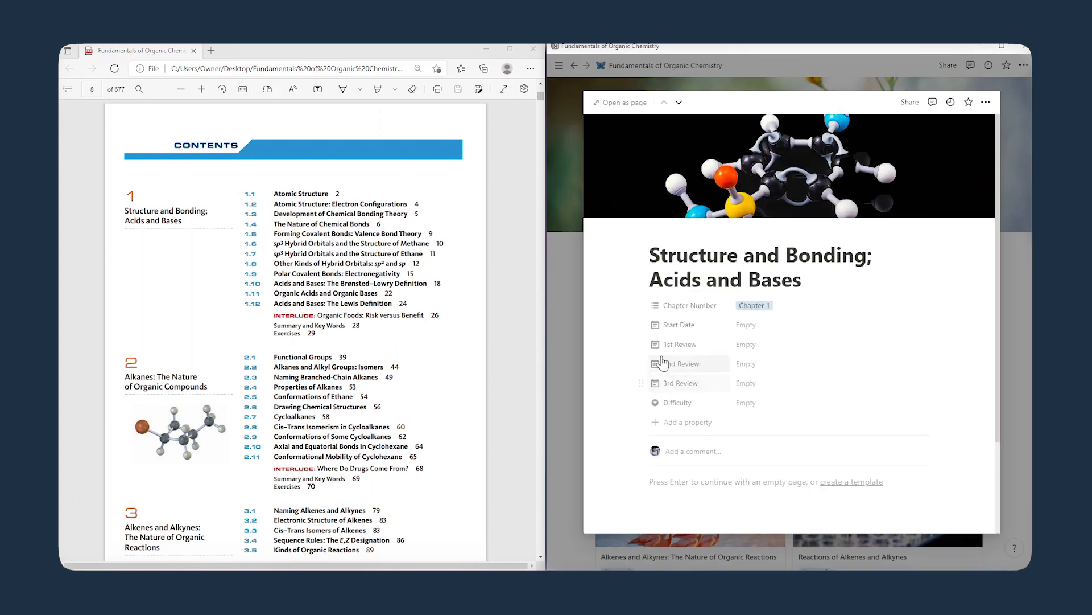
pyautogui.scroll(3)
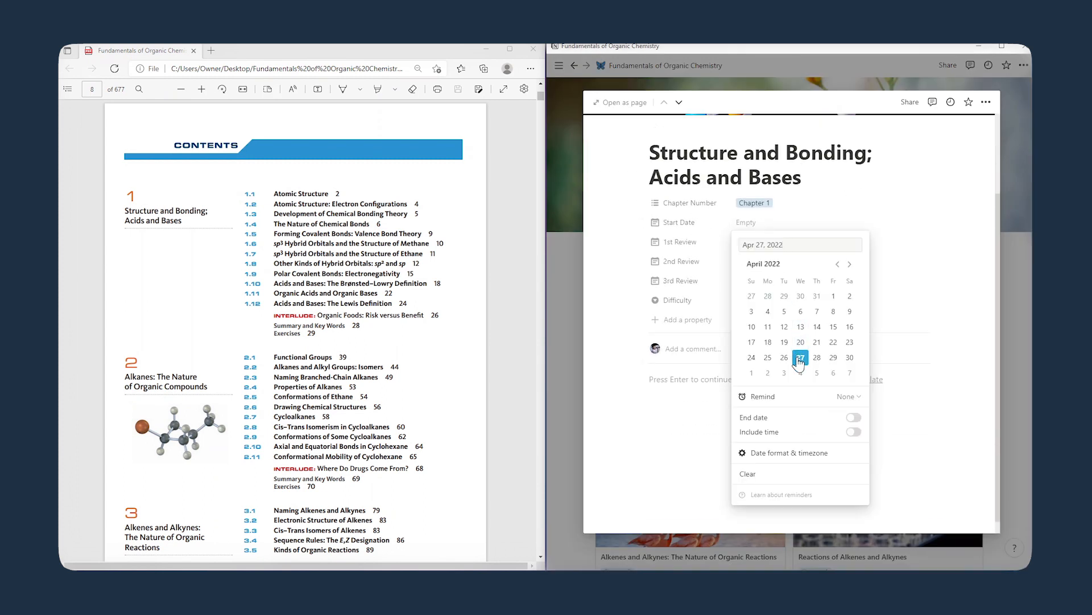
pyautogui.click(800, 357)
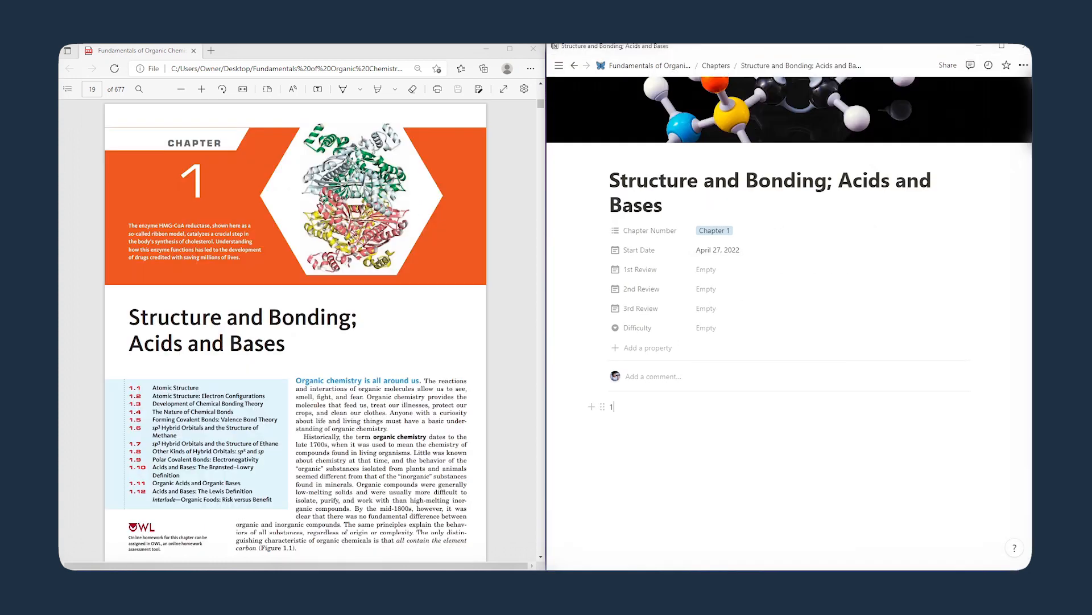
pyautogui.write('.1 Atomic Stru')
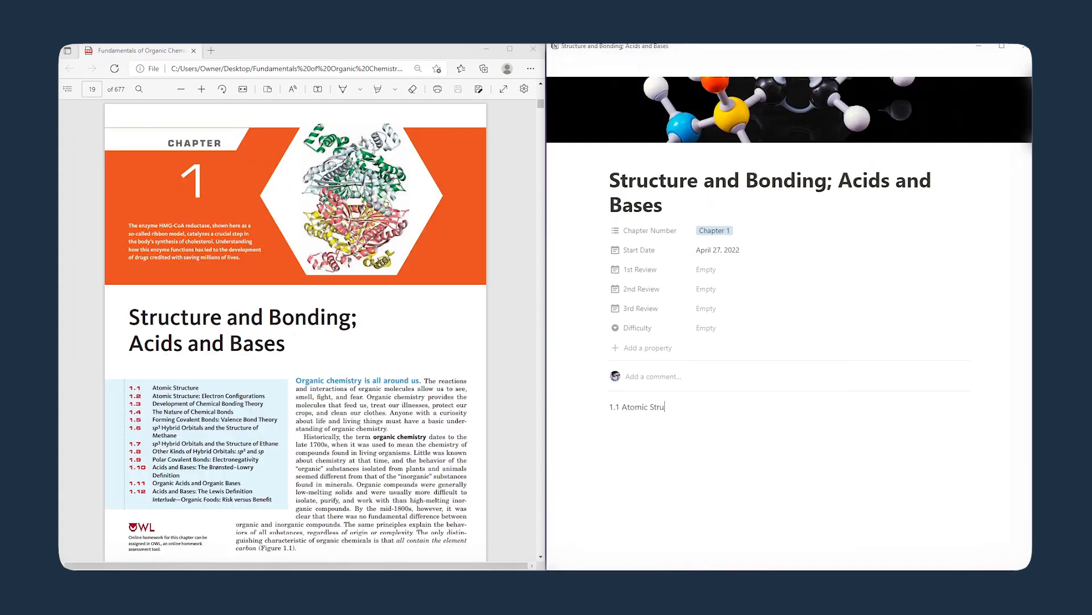
pyautogui.write('1.2 Atomic Structure: Electron Configurations')
pyautogui.write('1.11')
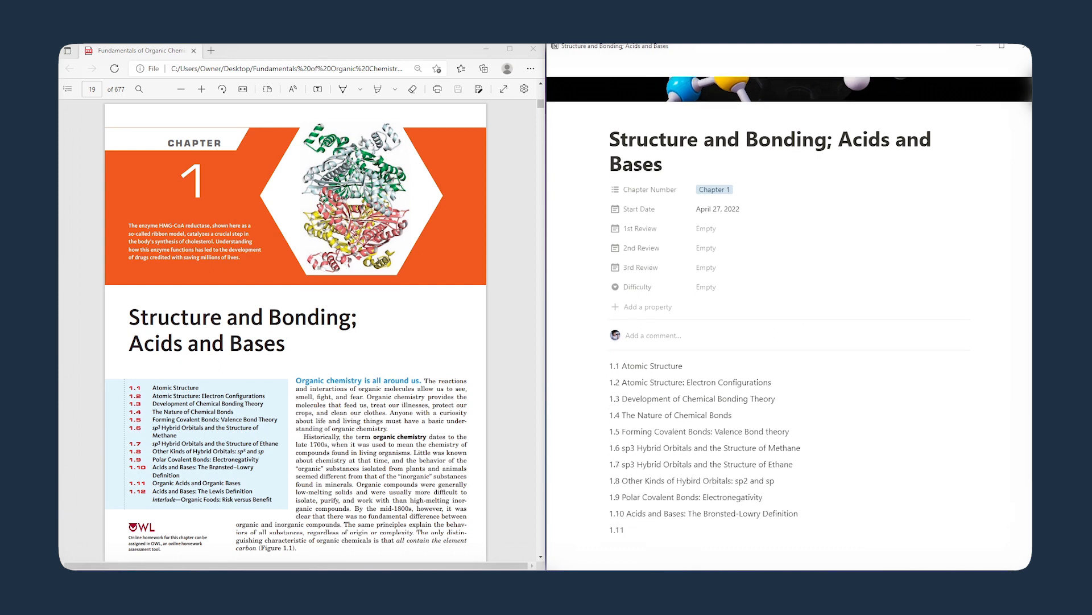
# Add a Questions heading and insert a collapsed Table of contents block above the subtopics.
pyautogui.scroll(-3)
pyautogui.write(' Organic Acids and Organic Bases')
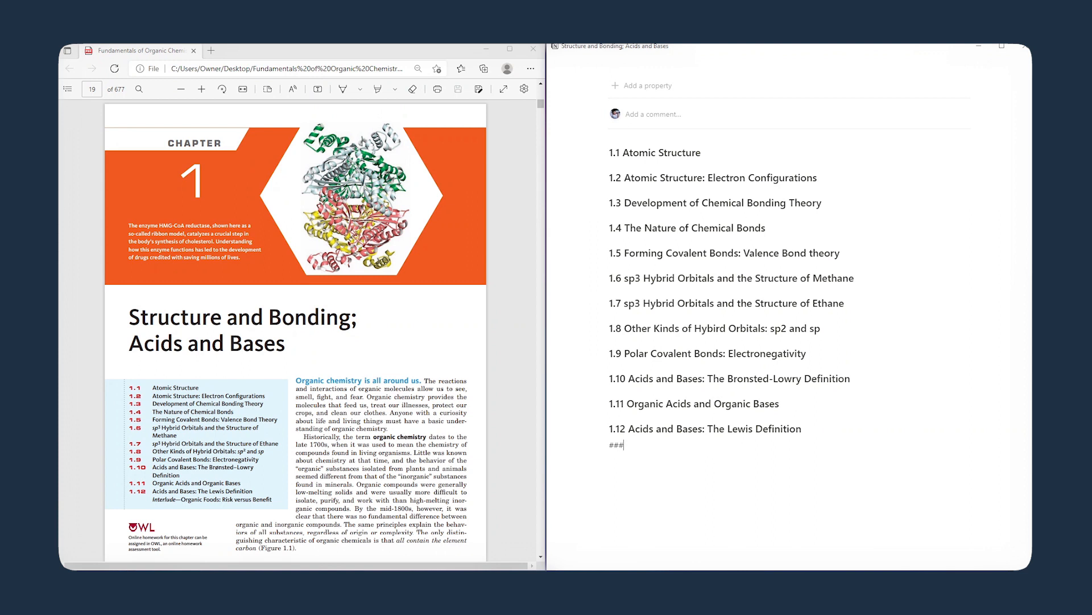
pyautogui.write('Questions')
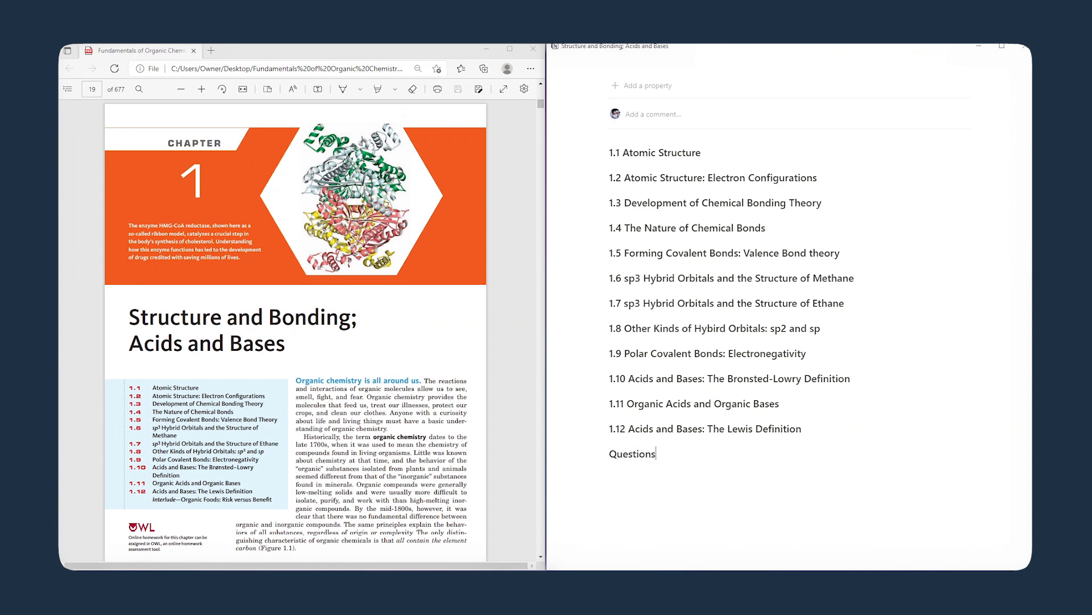
pyautogui.write('/table of co')
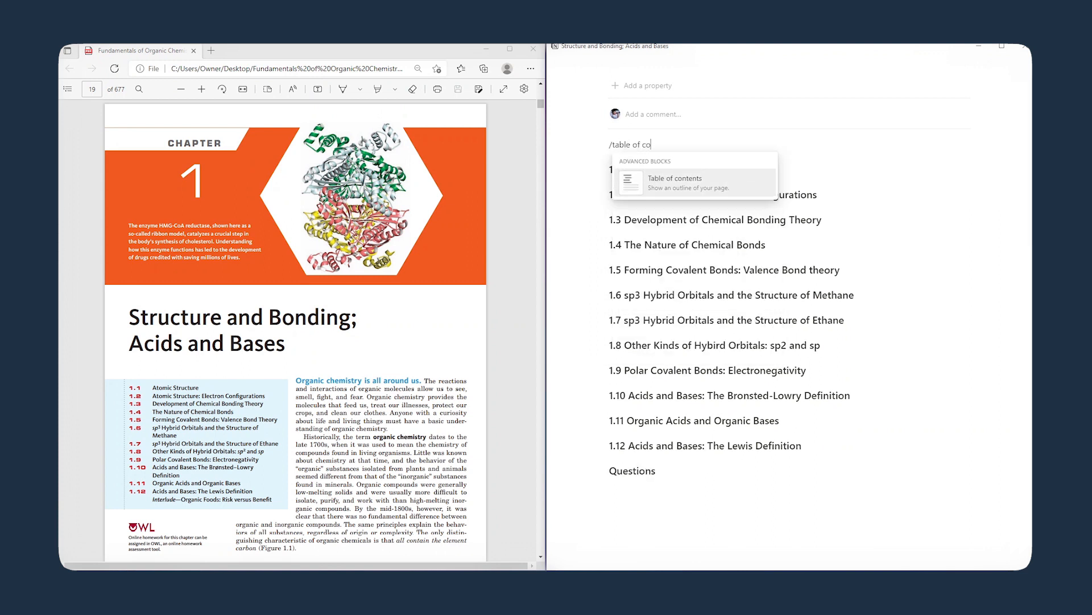
pyautogui.click(674, 179)
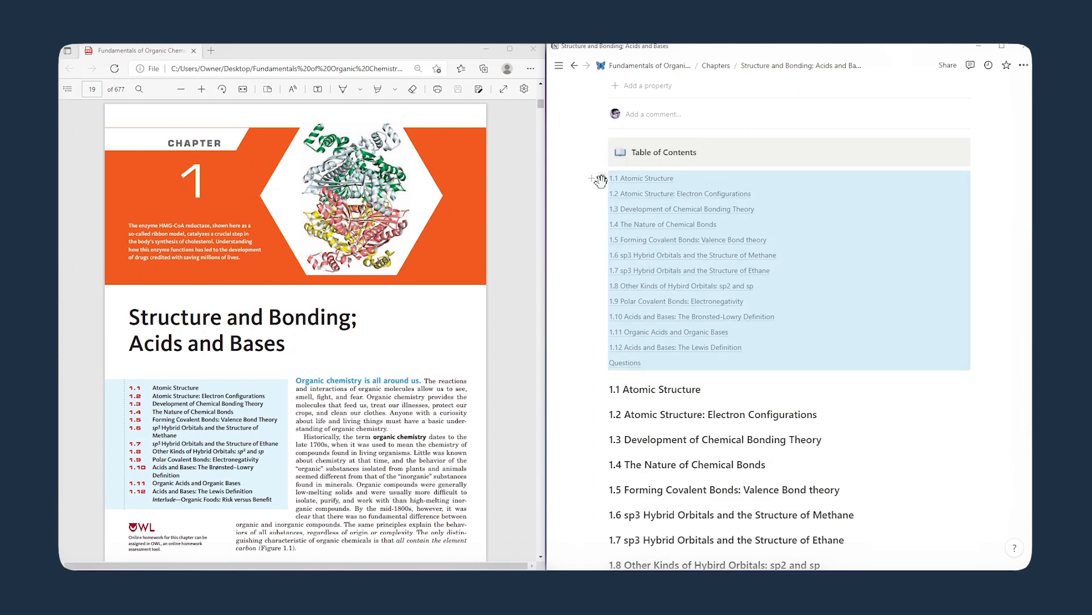
pyautogui.click(593, 178)
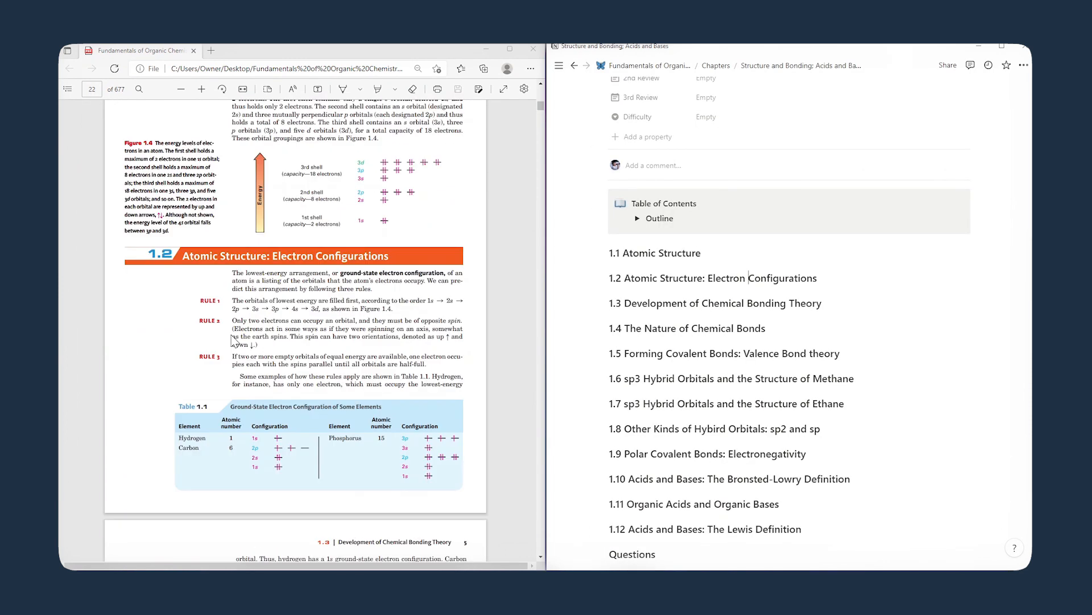
# Put the table of contents in a collapsed Outline toggle, then open the Alkanes chapter page.
pyautogui.scroll(-3)
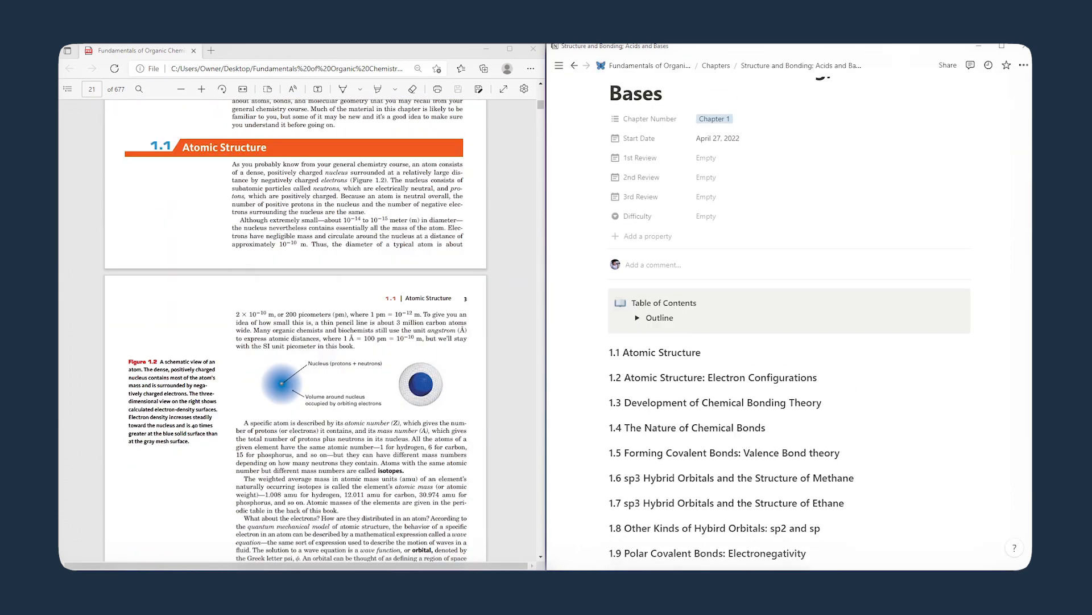
pyautogui.scroll(3)
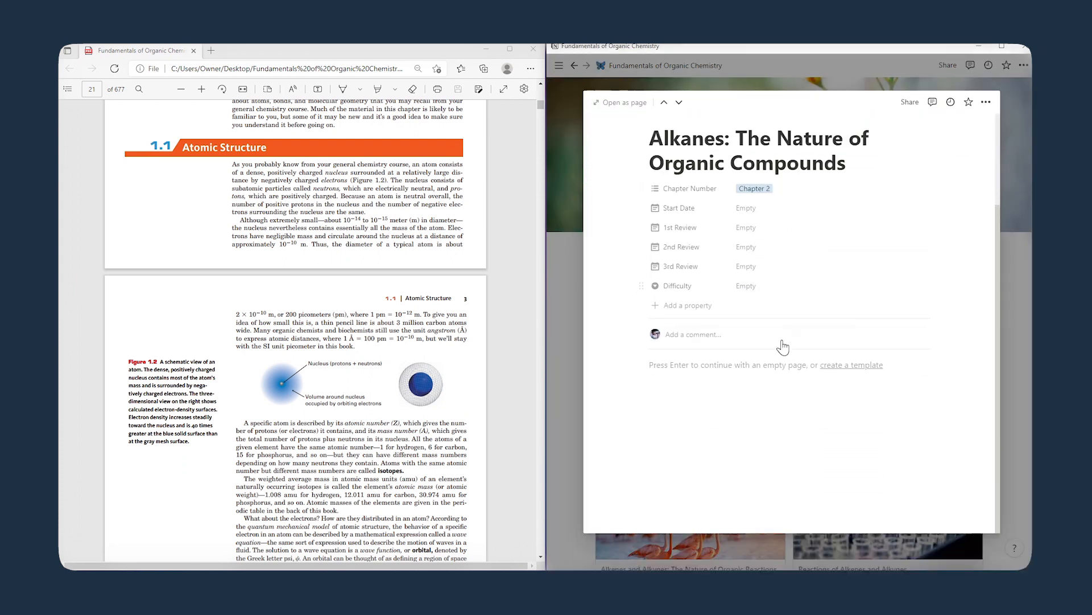
# Build 'Chapter template' with a Table of Contents outline plus Subtopics, Questions and Exercises headings.
pyautogui.click(850, 365)
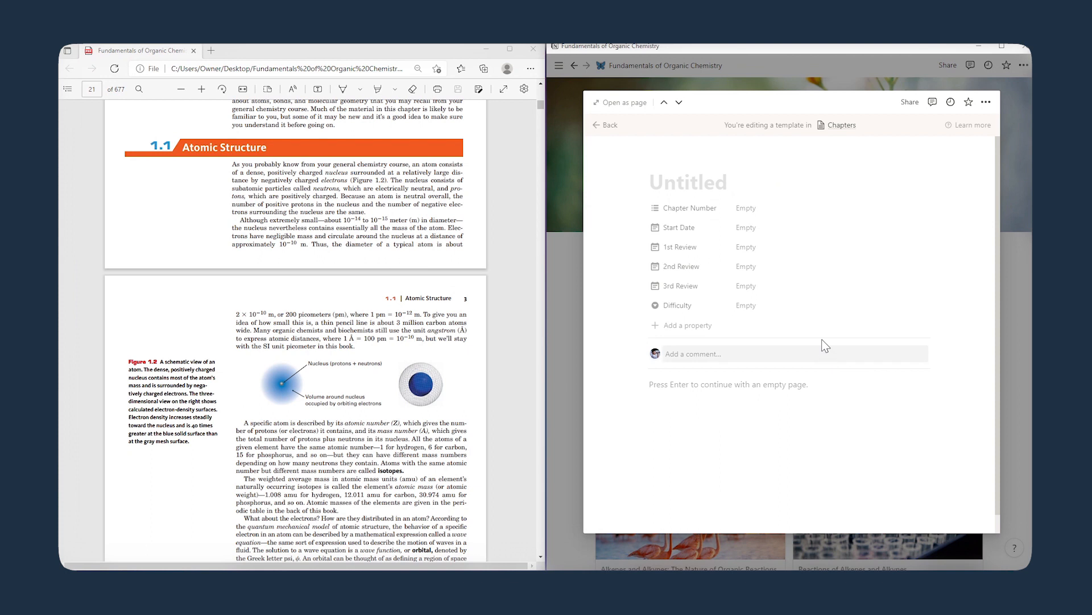
pyautogui.write('Chapter')
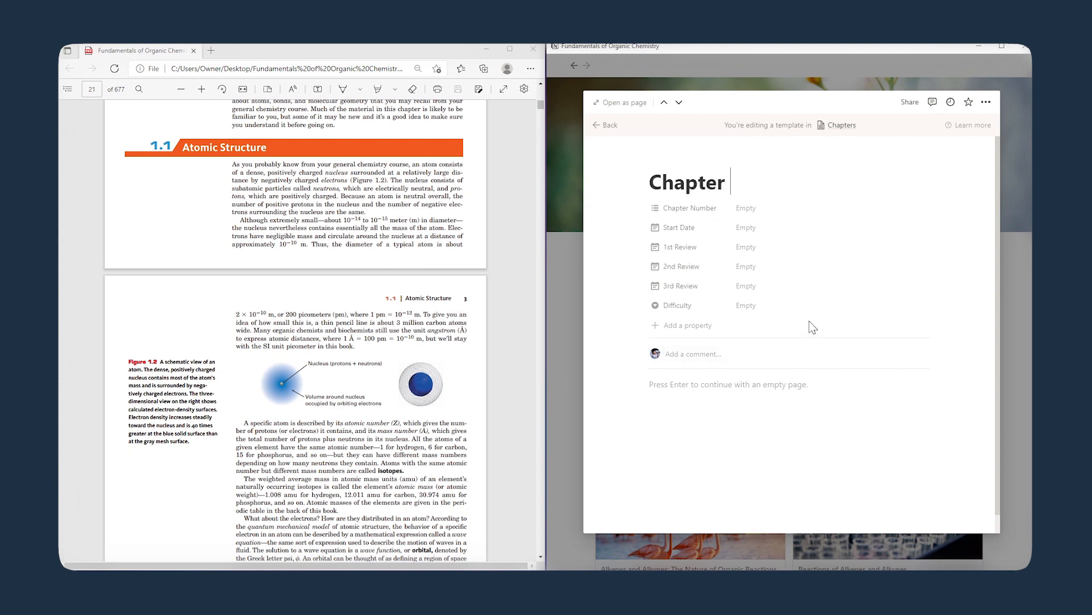
pyautogui.write('template')
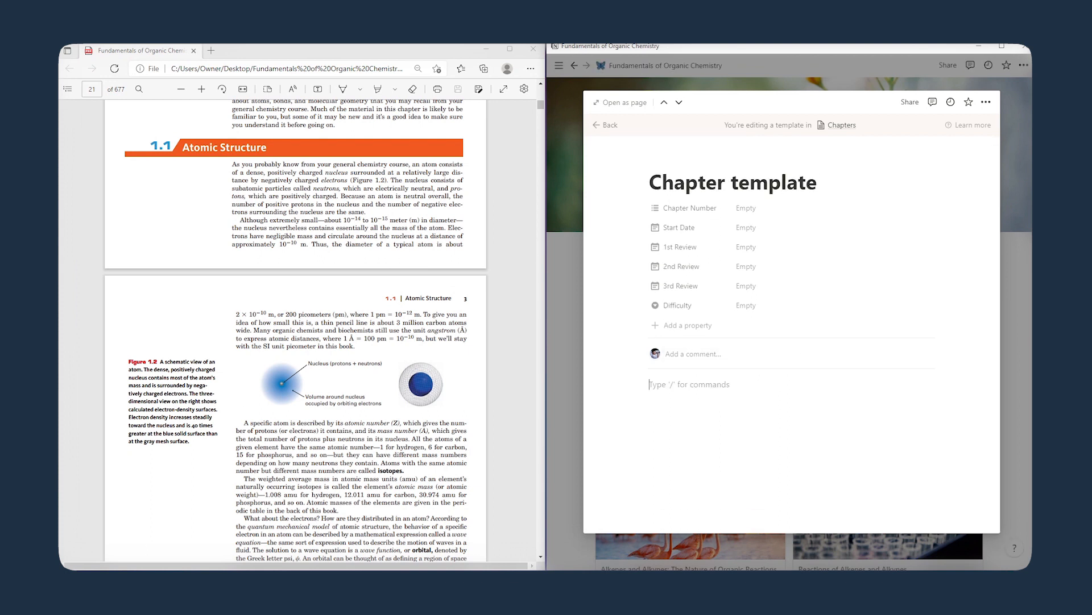
pyautogui.write('Table of Contents')
pyautogui.write('#')
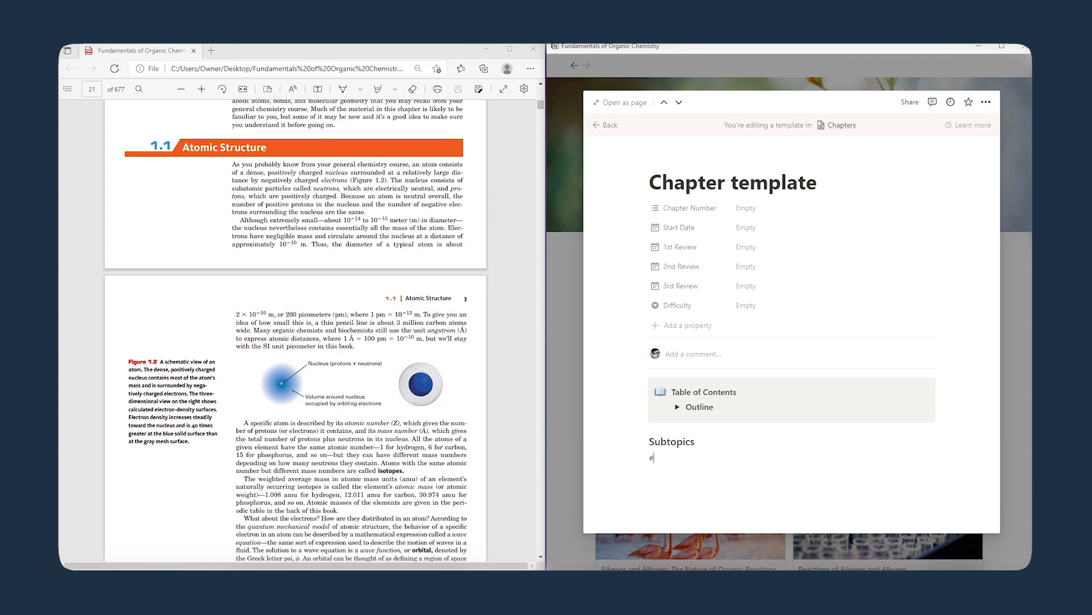
pyautogui.click(677, 407)
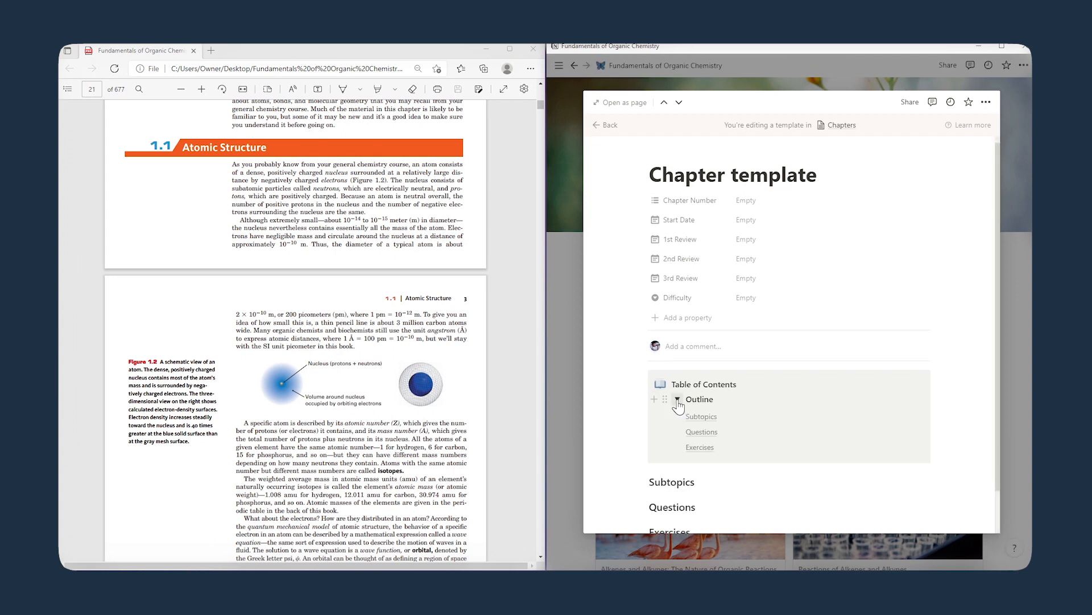
pyautogui.click(676, 399)
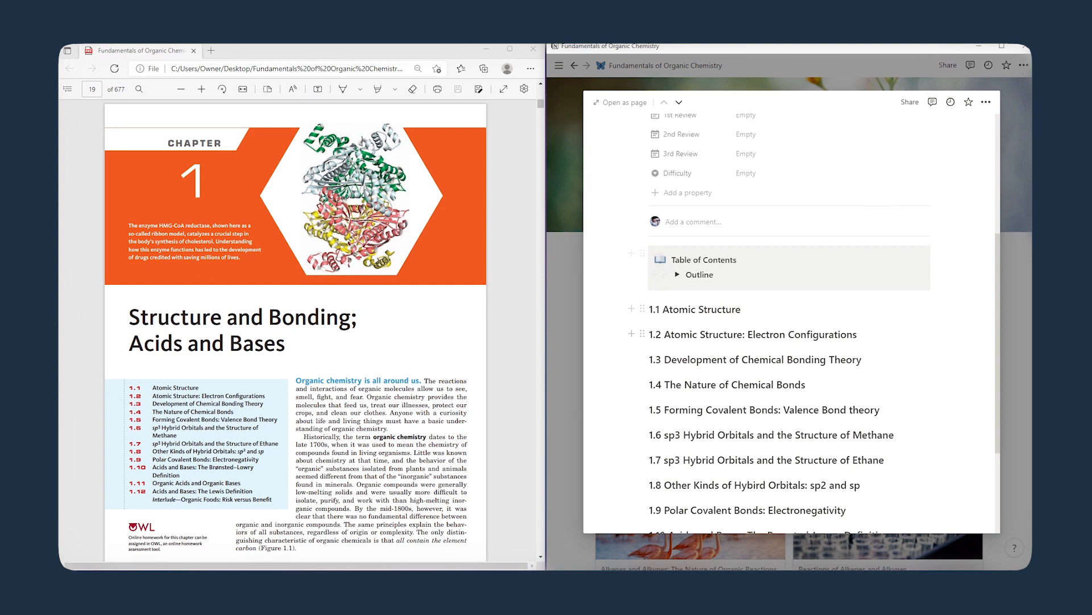
# Scroll the textbook PDF in Edge from page 19 to section 1.11 on page 41.
pyautogui.scroll(-3)
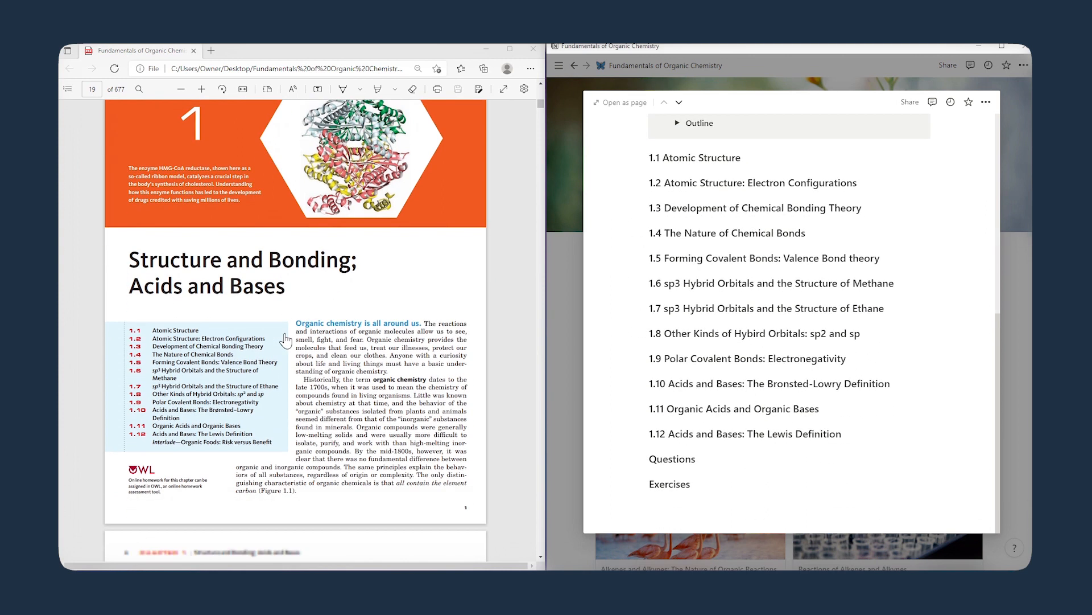
pyautogui.scroll(-3)
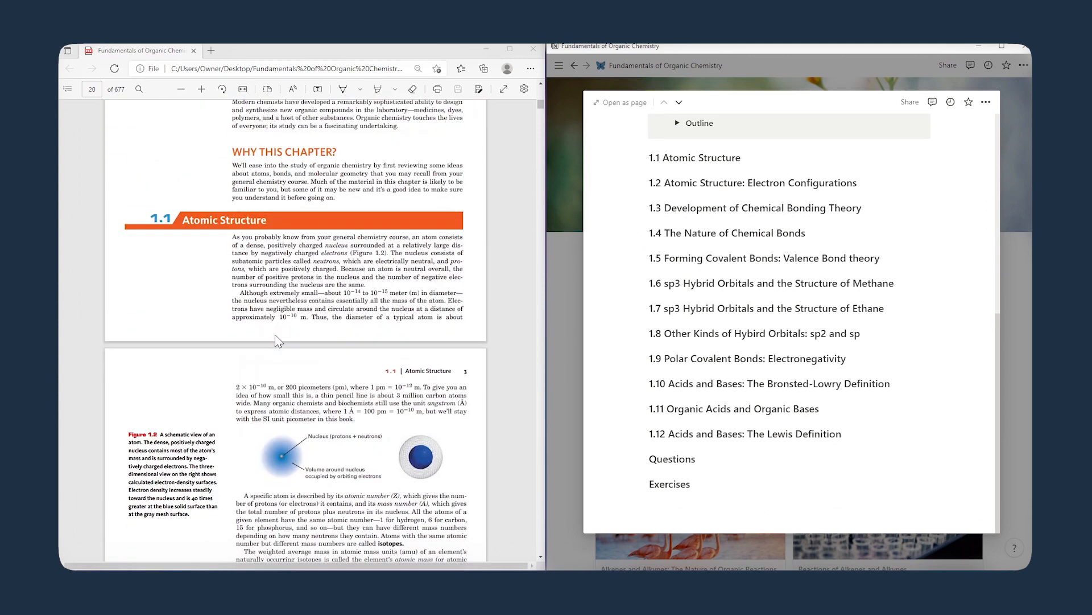
pyautogui.scroll(-3)
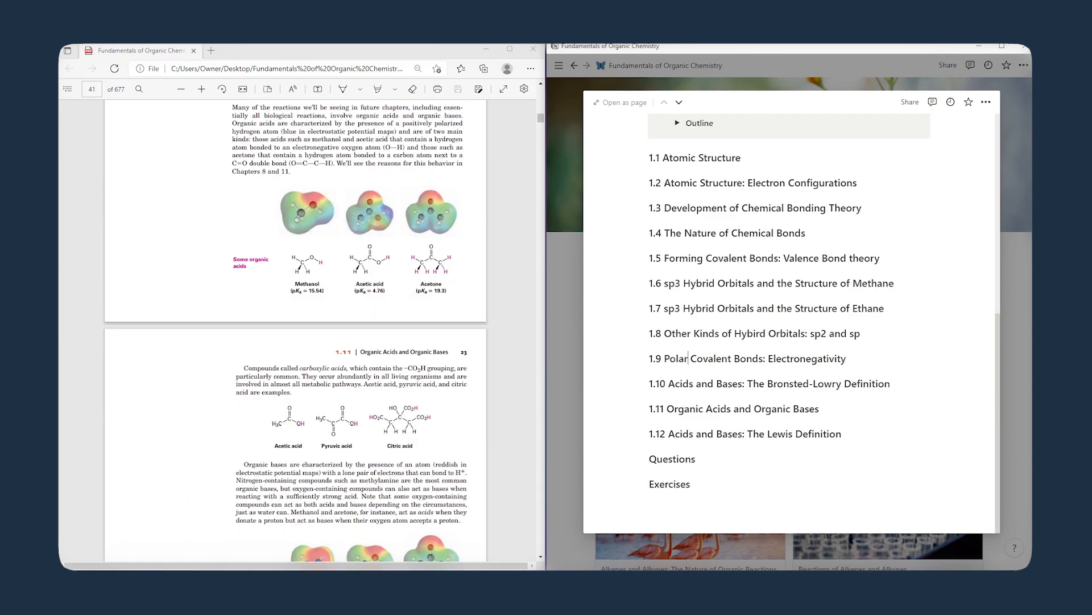
pyautogui.click(768, 382)
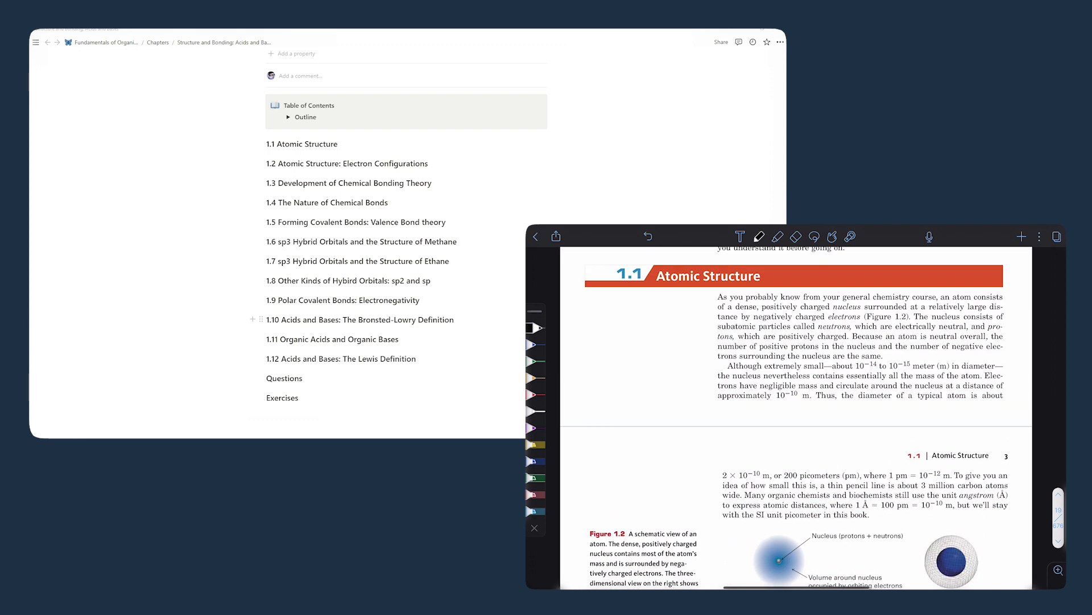
# Highlight the orbital definition and spherical s-orbital sentences in yellow on textbook page 3.
pyautogui.scroll(-3)
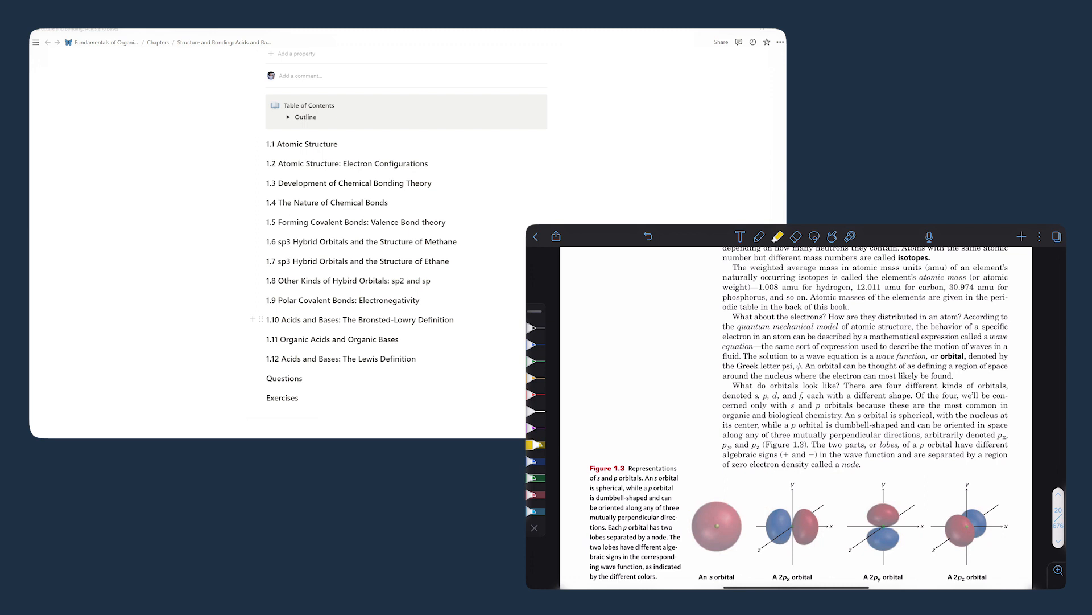
pyautogui.scroll(-3)
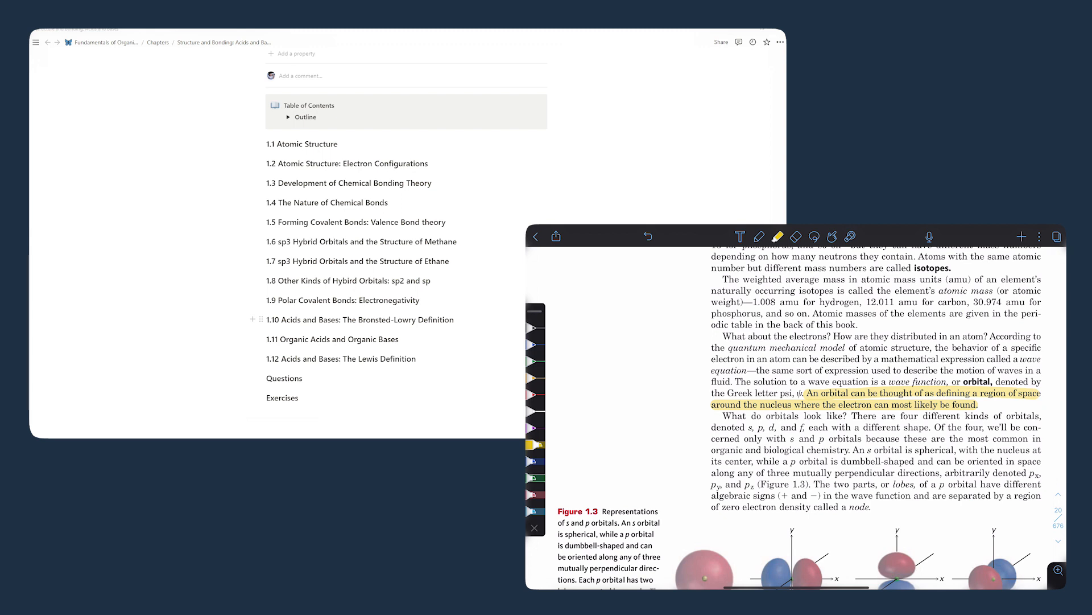
pyautogui.scroll(-3)
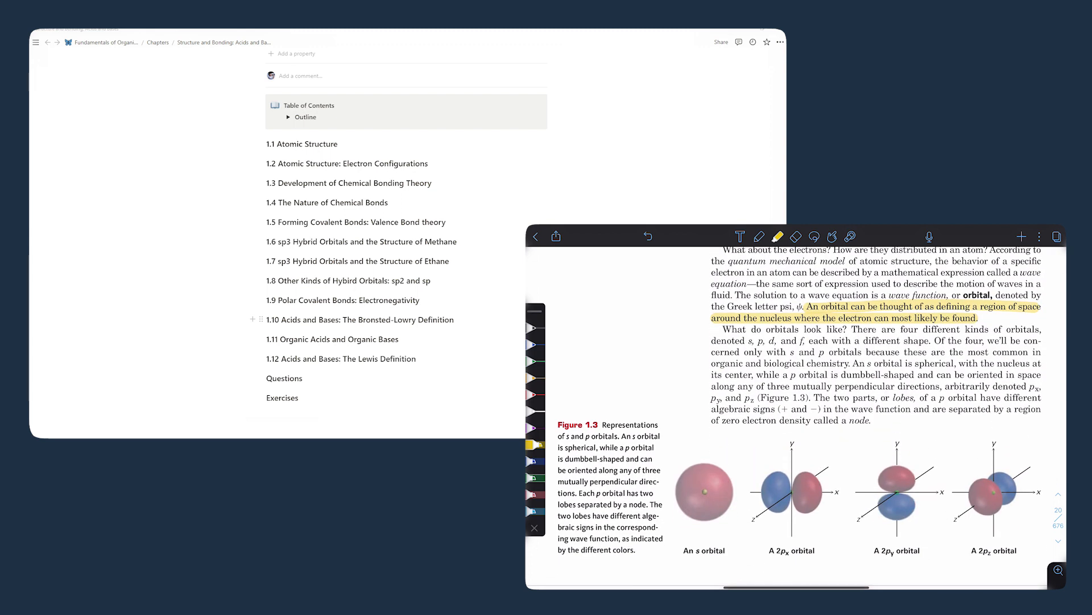
pyautogui.scroll(-3)
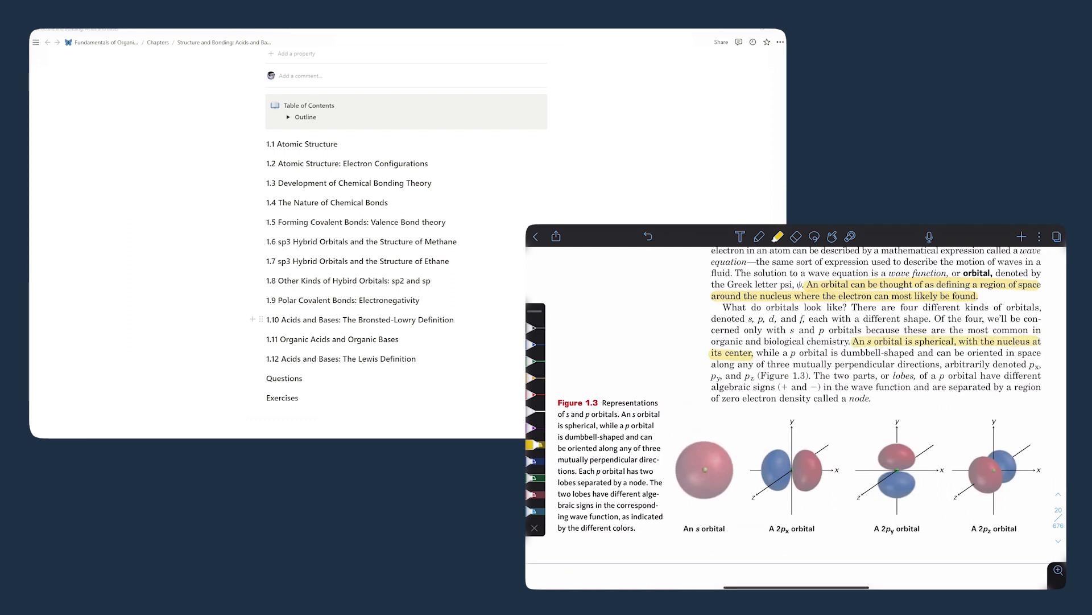
pyautogui.scroll(-3)
pyautogui.write('Isotopes: Atoms with same atomic number but different mass numbers')
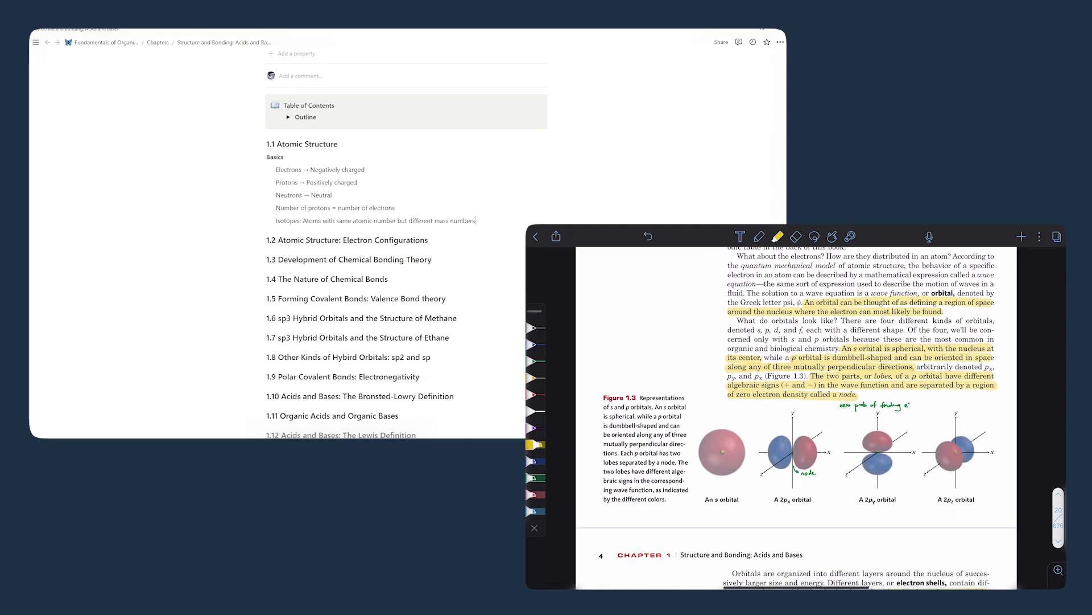
# Under 1.1, list the s, p, d, f orbitals and describe the dumbbell-shaped p orbital.
pyautogui.scroll(3)
pyautogui.write('s')
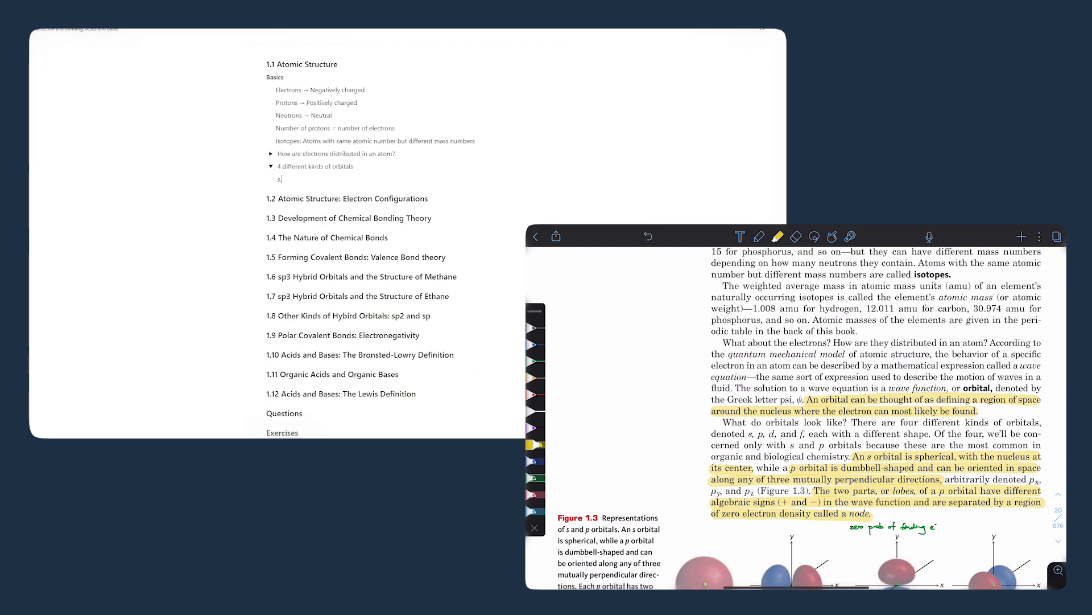
pyautogui.write(', p, d, f')
pyautogui.write('s orbital: spherical, nucleus at its center')
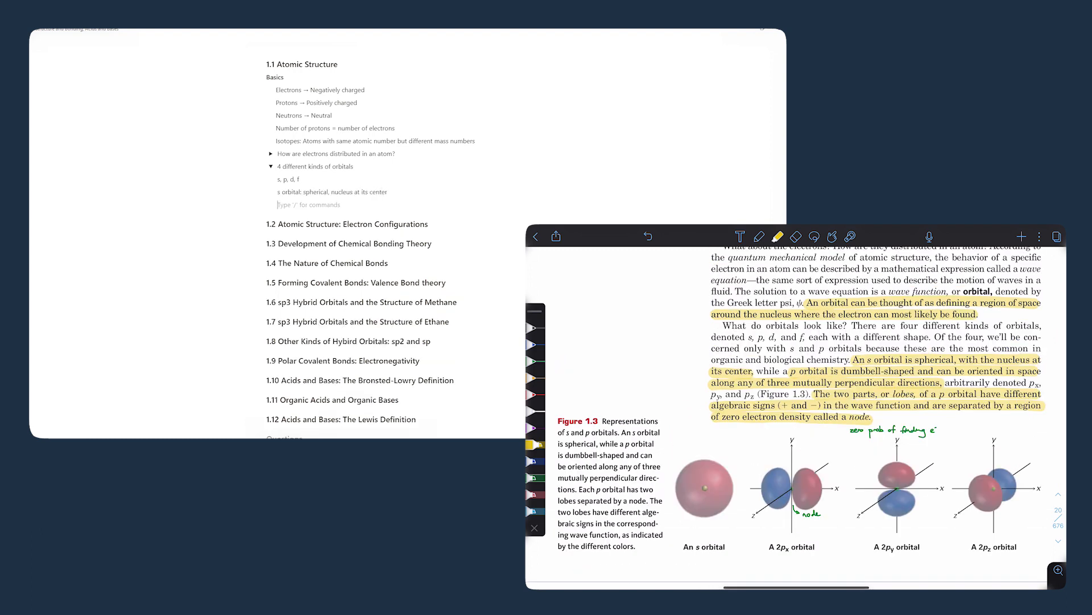
pyautogui.write('p orbital: dumbbell-shaped, oriented in space along any of three mutually perpendicular directions (px, py, pz')
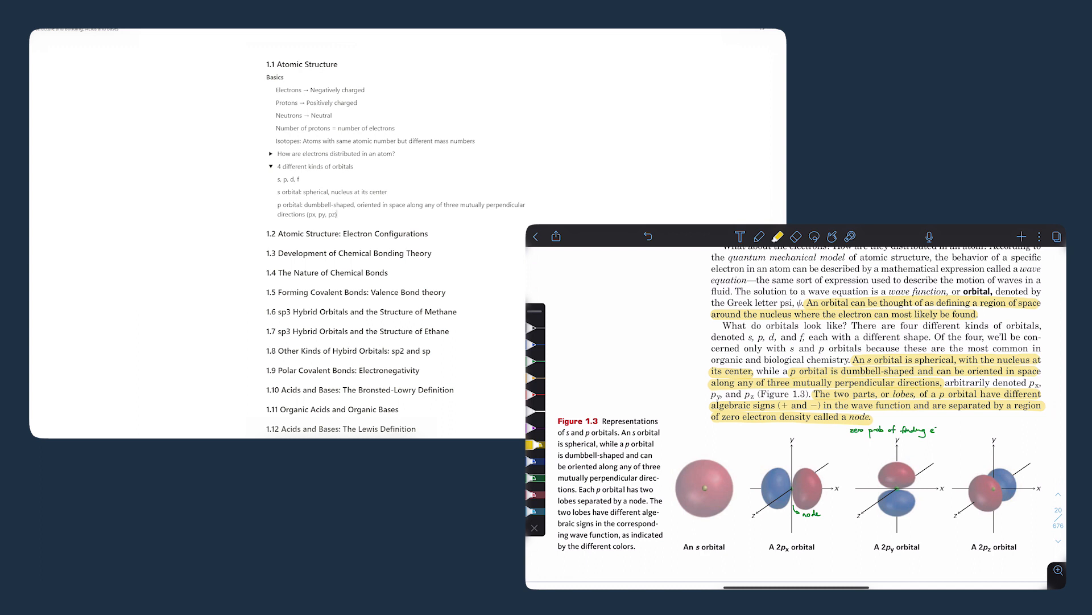
pyautogui.scroll(-3)
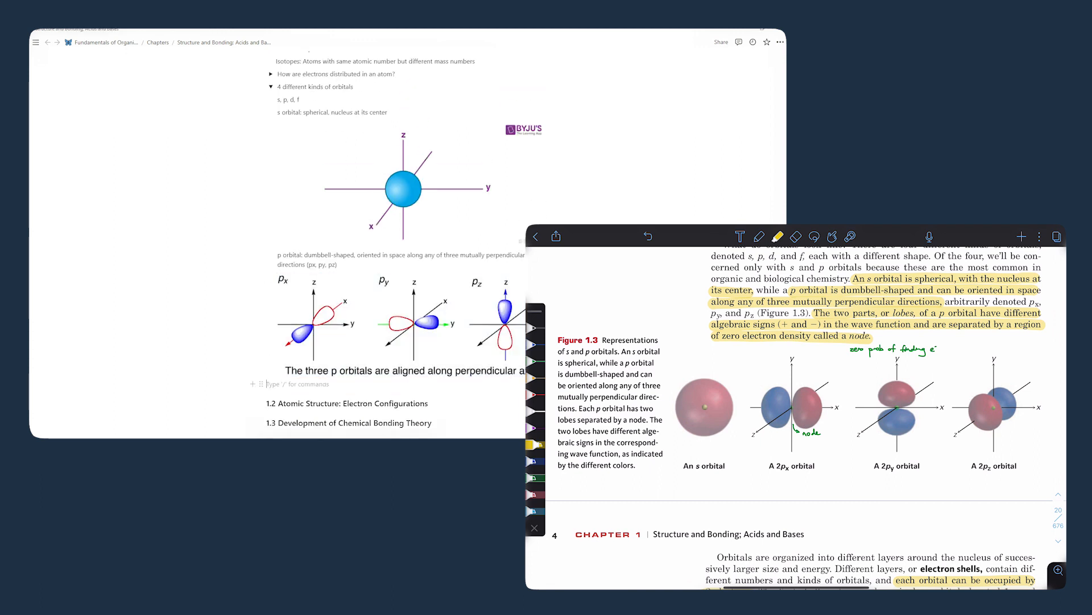
# Add s and p orbital diagrams and make the orbital notes toggles with p-orbital lobe and node bullets.
pyautogui.scroll(-3)
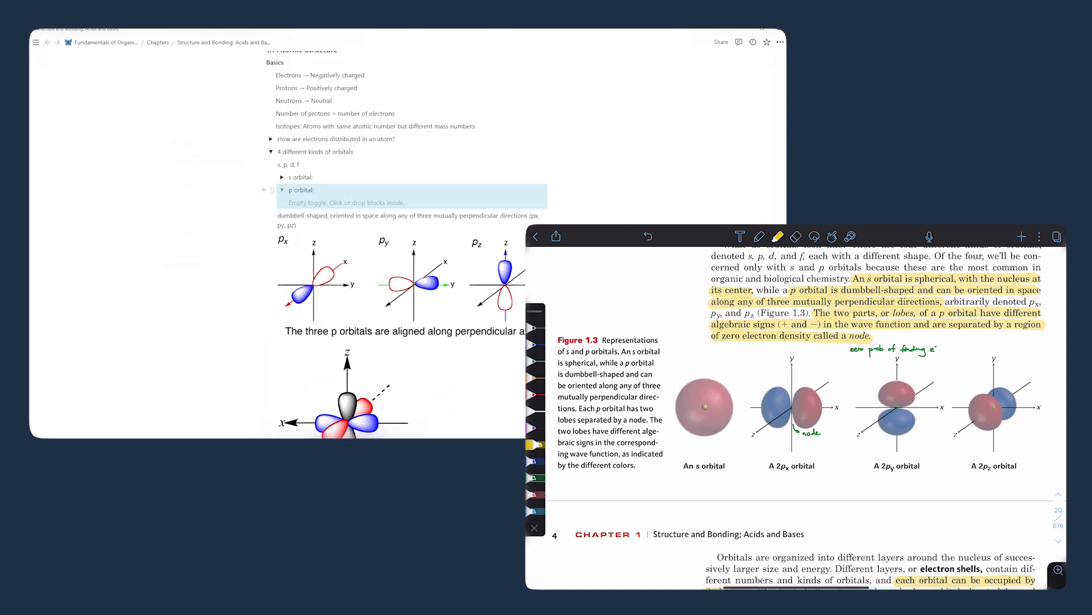
pyautogui.scroll(3)
pyautogui.write('2 lobes of p orbital are separated by a node (region of zero electron density) (zero probability of finding an electron')
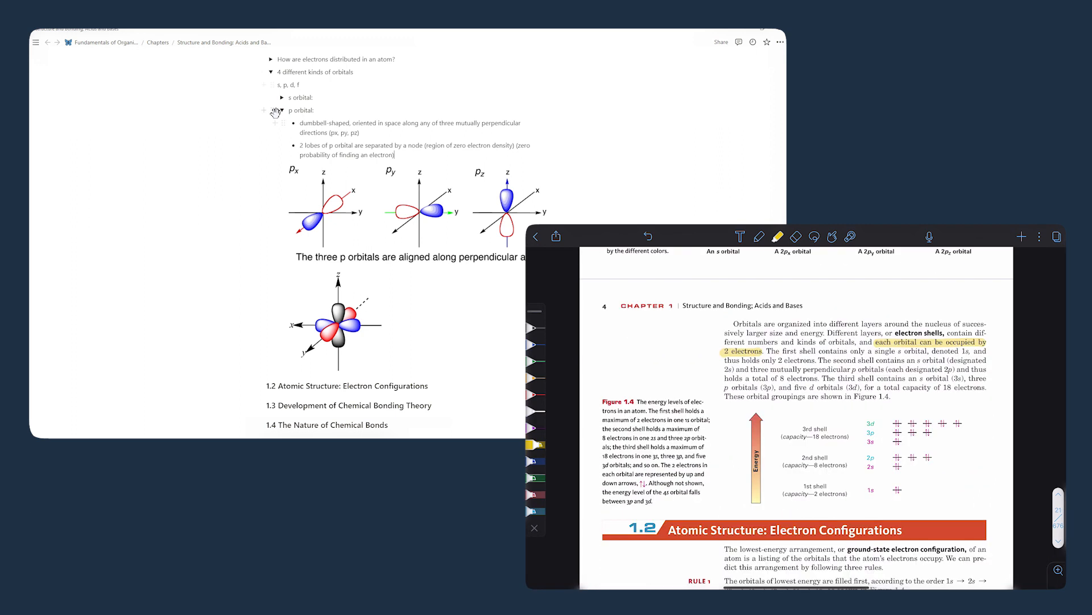
pyautogui.scroll(3)
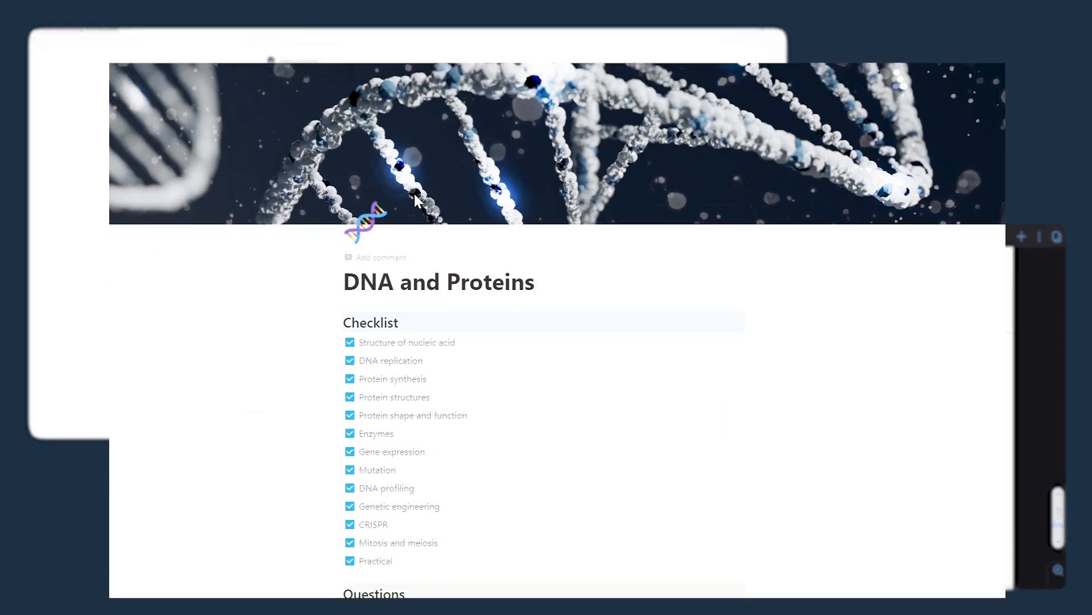
# Expand the Structure of nucleic acid, DNA nucleotide and Similarities and differences toggles.
pyautogui.scroll(-3)
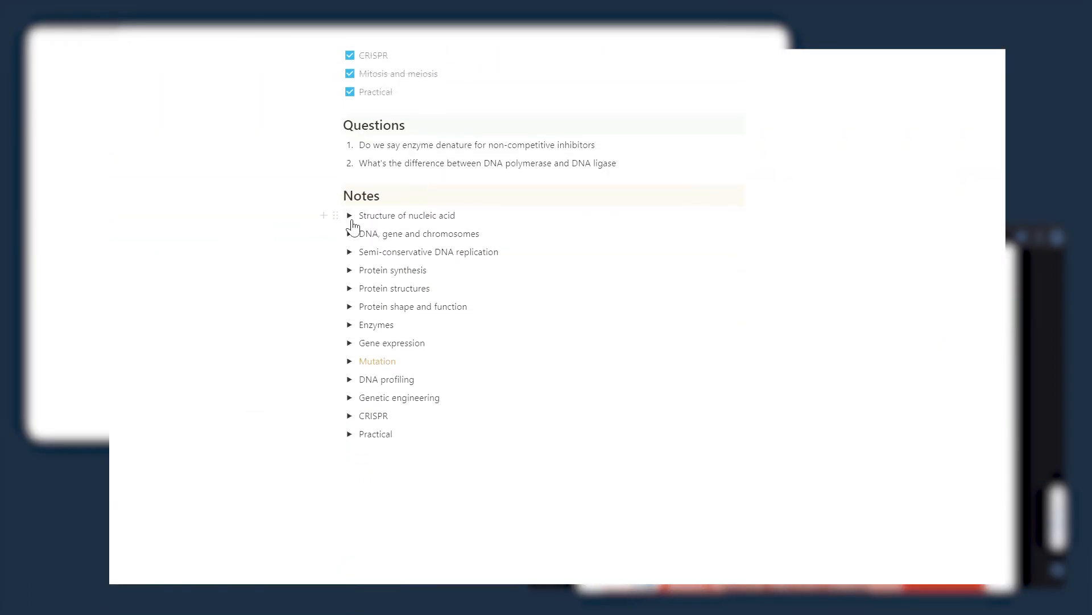
pyautogui.click(350, 215)
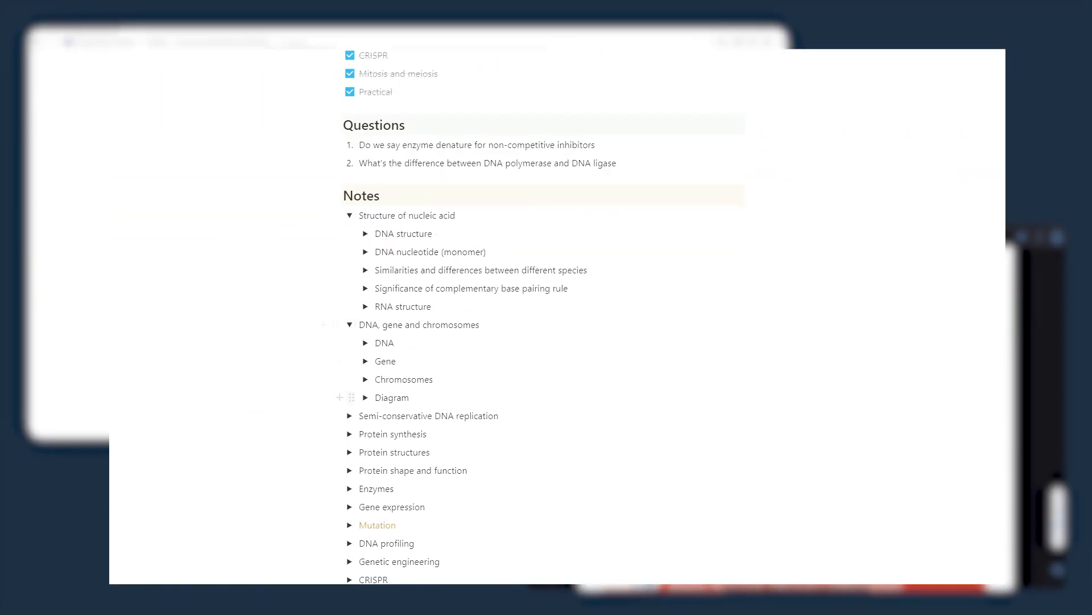
pyautogui.click(366, 252)
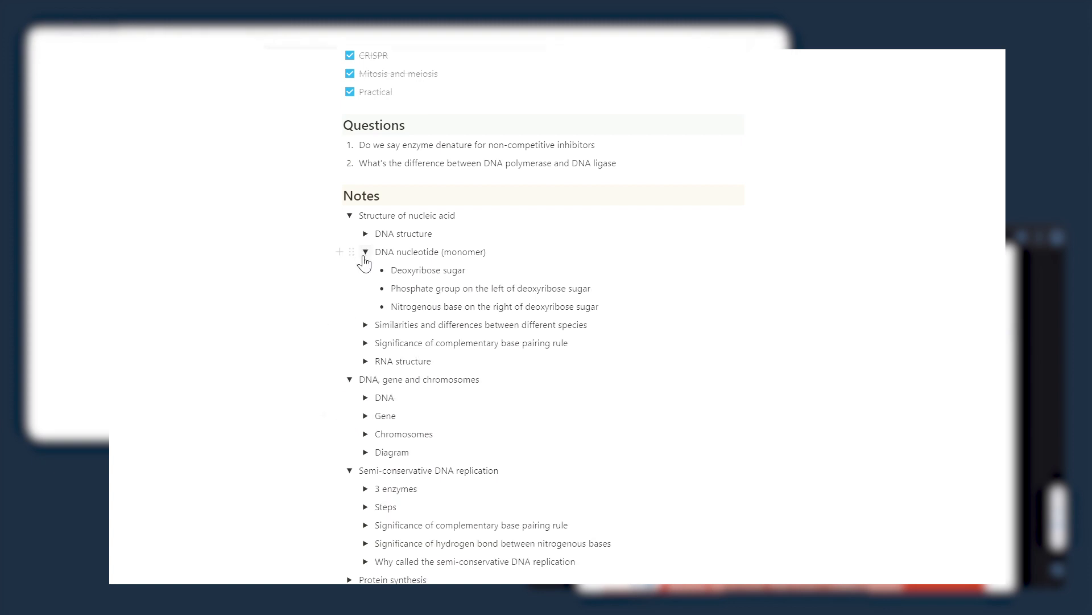
pyautogui.click(366, 325)
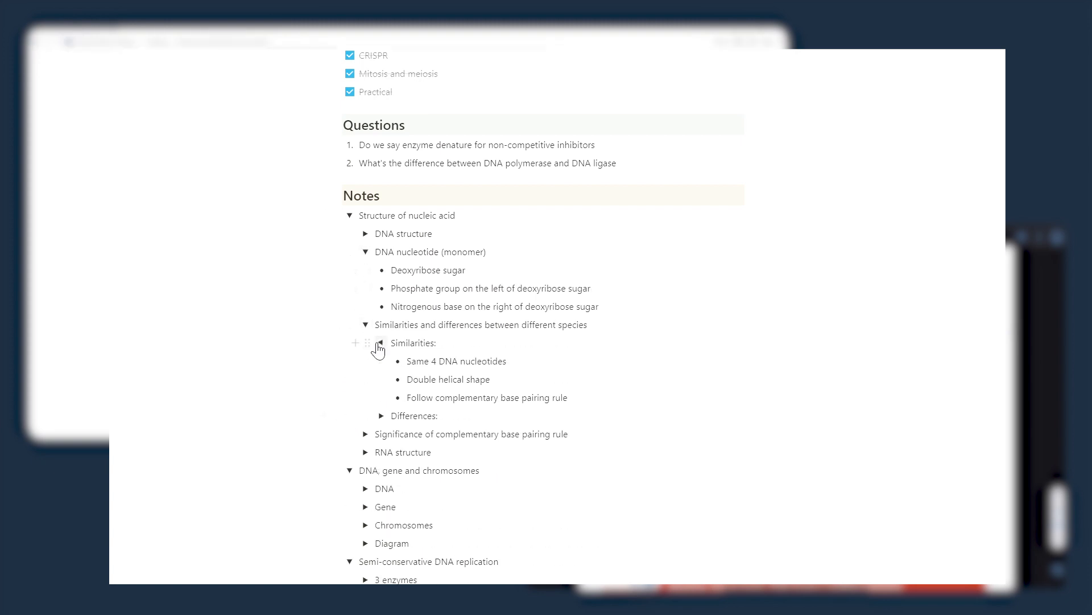
# Expand the Protein structures toggle and its nested Primary toggle.
pyautogui.scroll(-3)
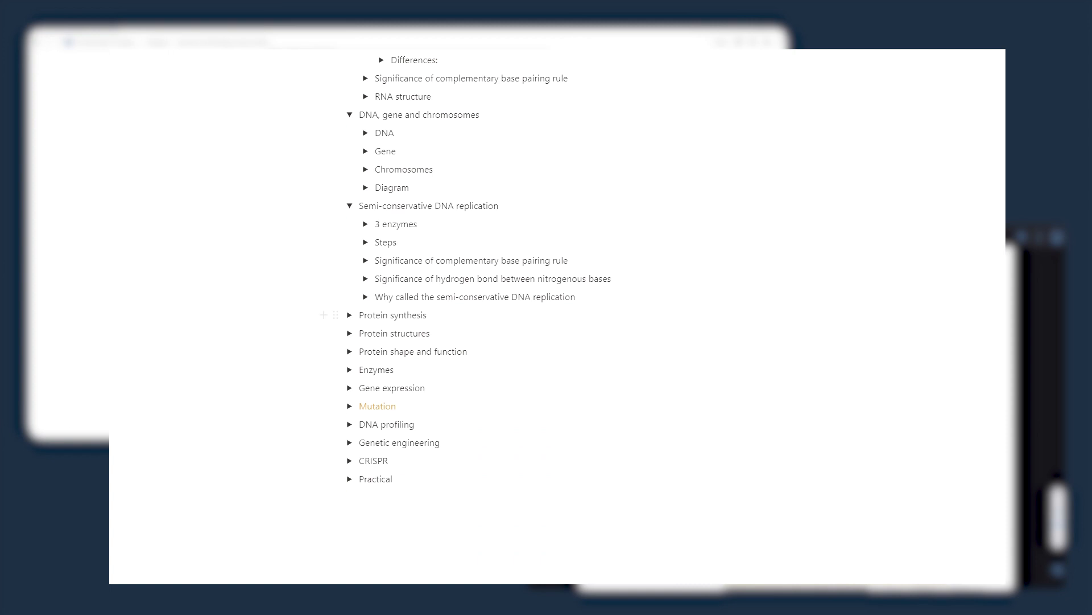
pyautogui.click(350, 332)
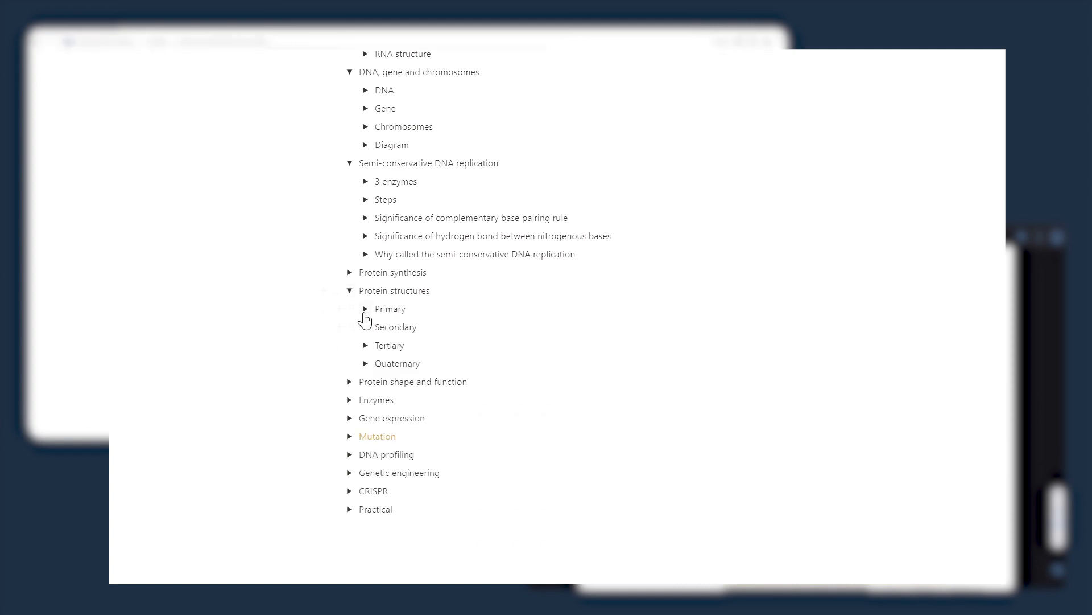
pyautogui.click(366, 308)
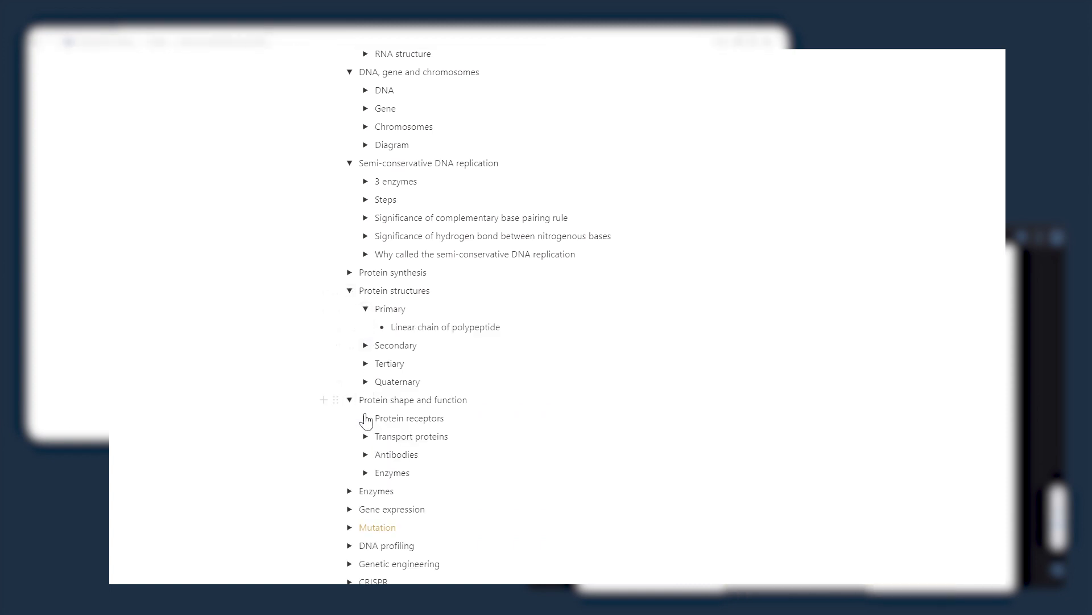
pyautogui.scroll(3)
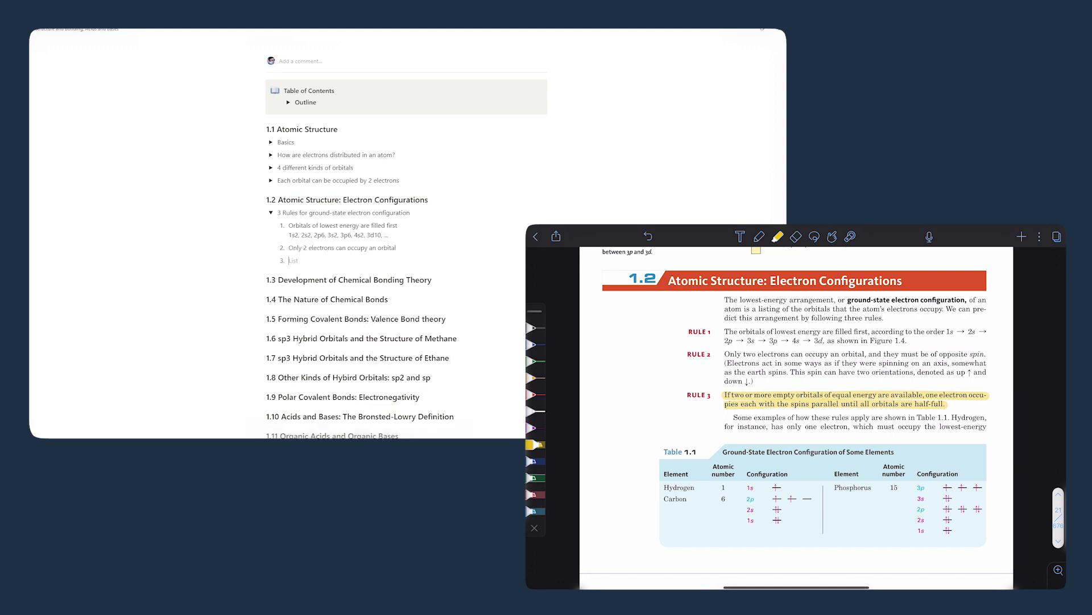
# Scroll down the textbook to Table 1.1 and Worked Example 1.1 on nitrogen.
pyautogui.scroll(-3)
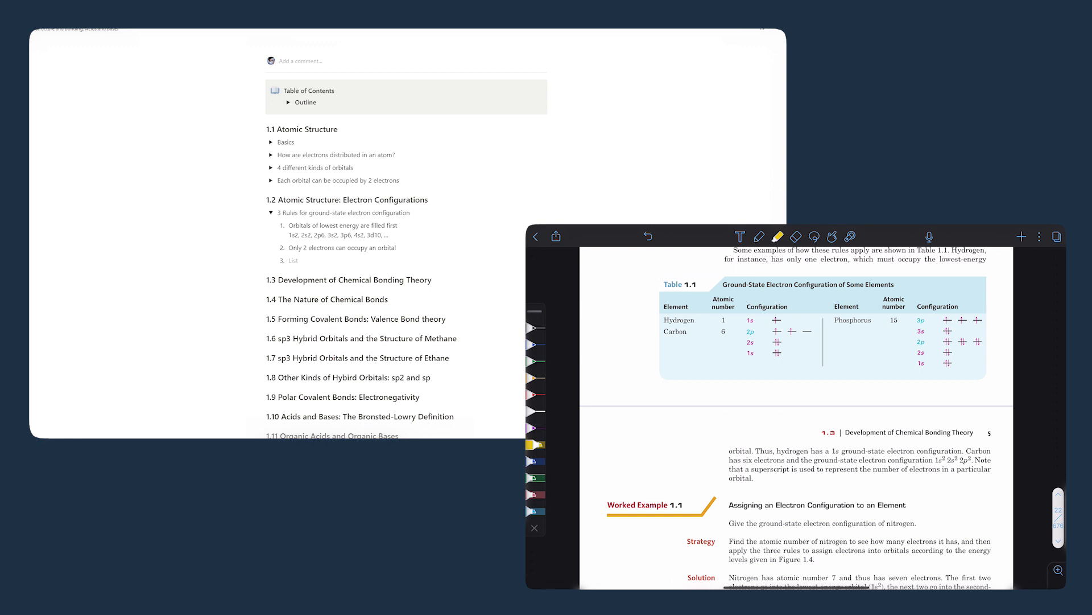